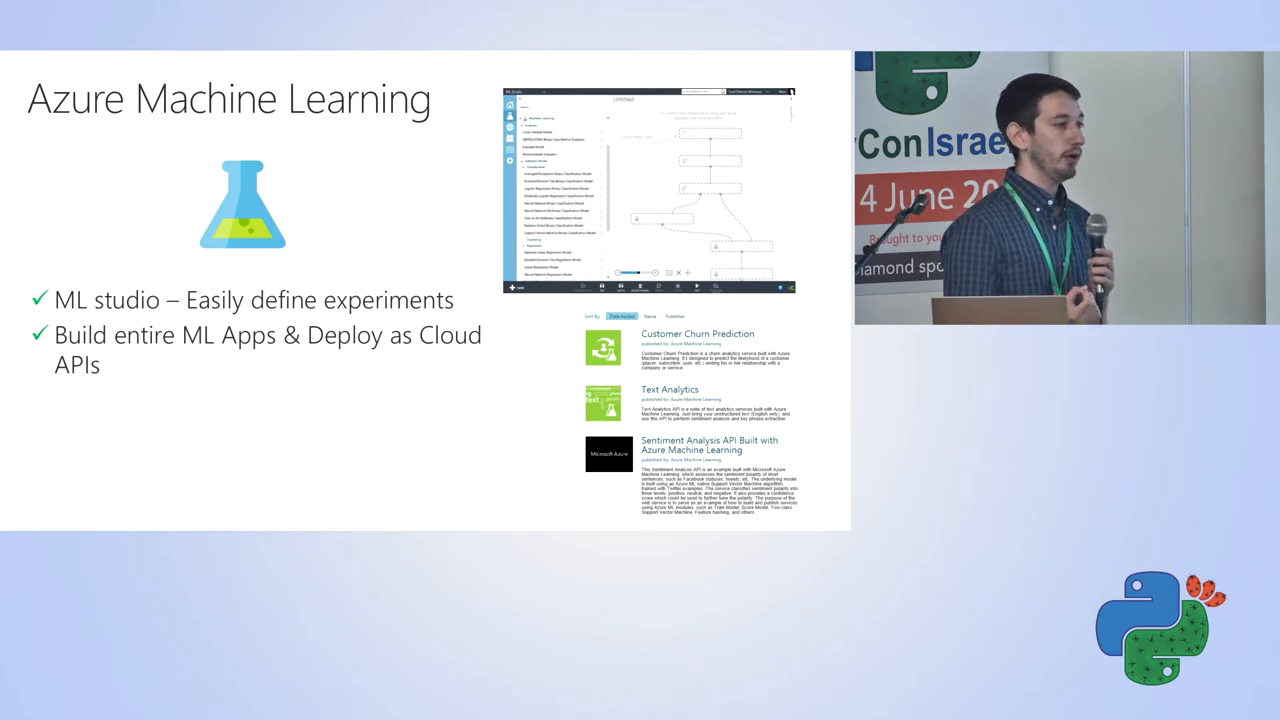
# Step: Advance past the Azure Machine Learning slide to the sensor anomaly notebook
pyautogui.press('right')
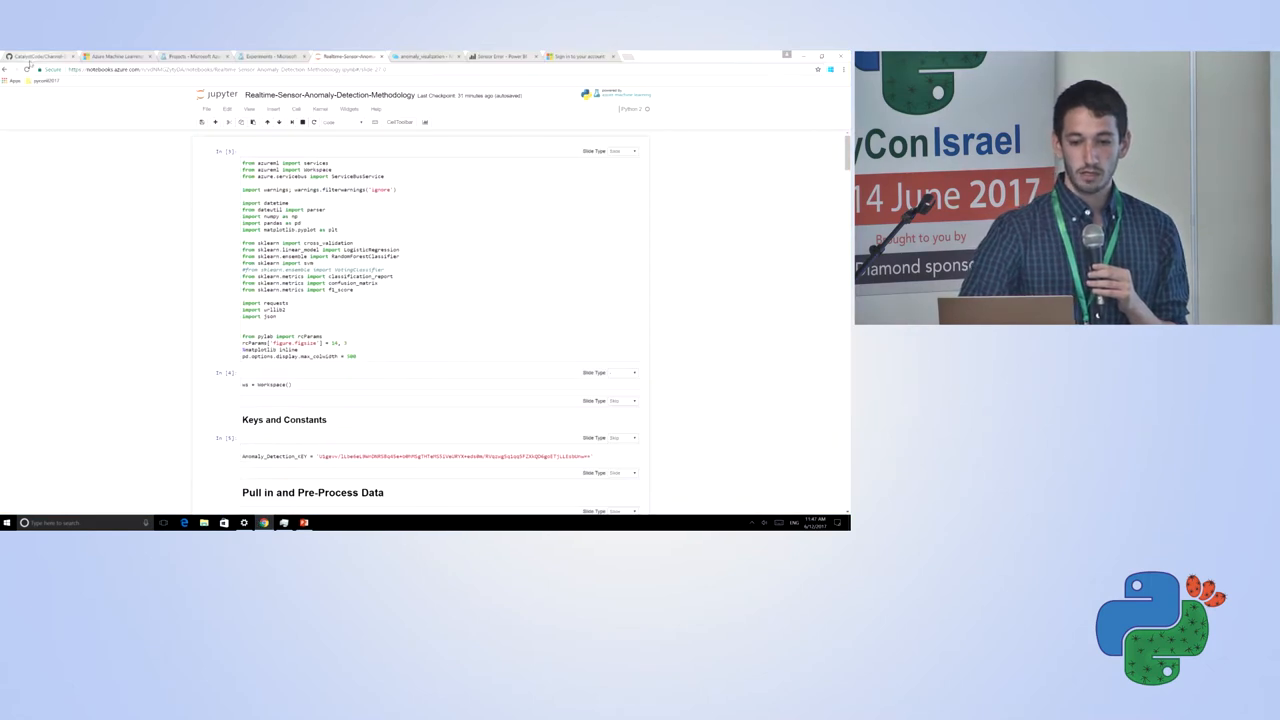
# Step: Review the Anomaly Detection API docs, then show the ML Studio Projects page
pyautogui.click(40, 56)
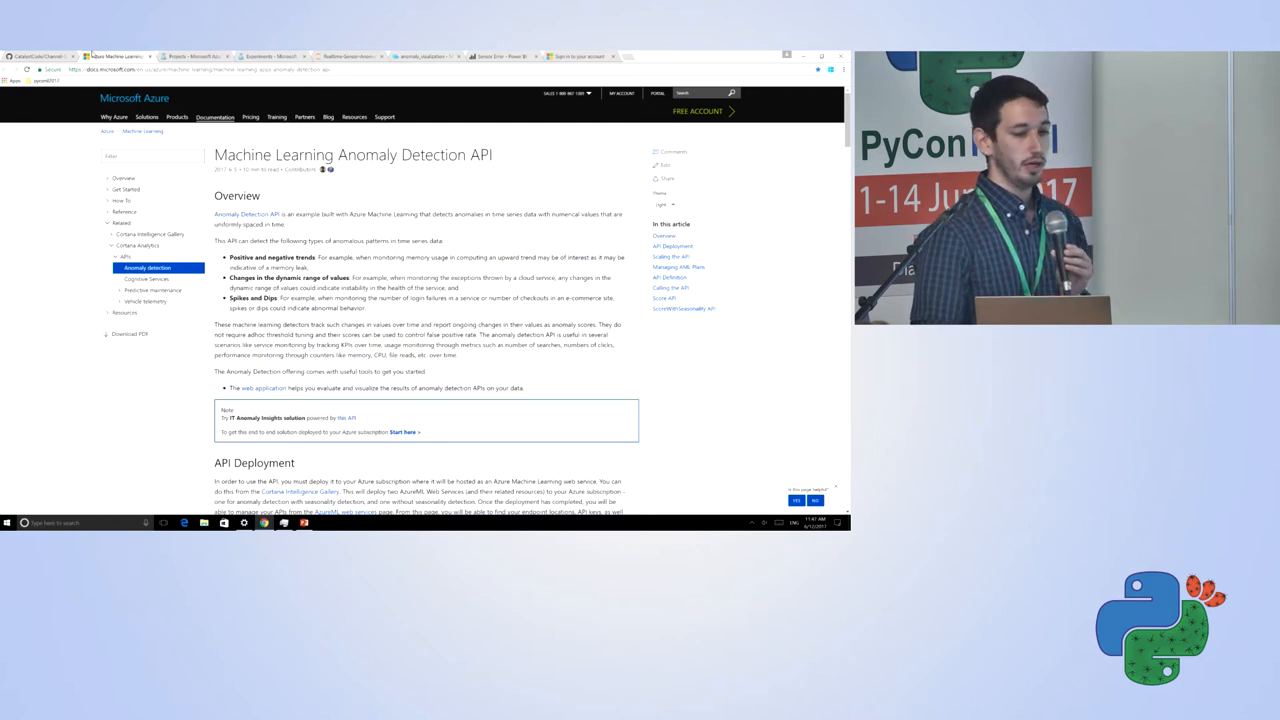
pyautogui.click(190, 56)
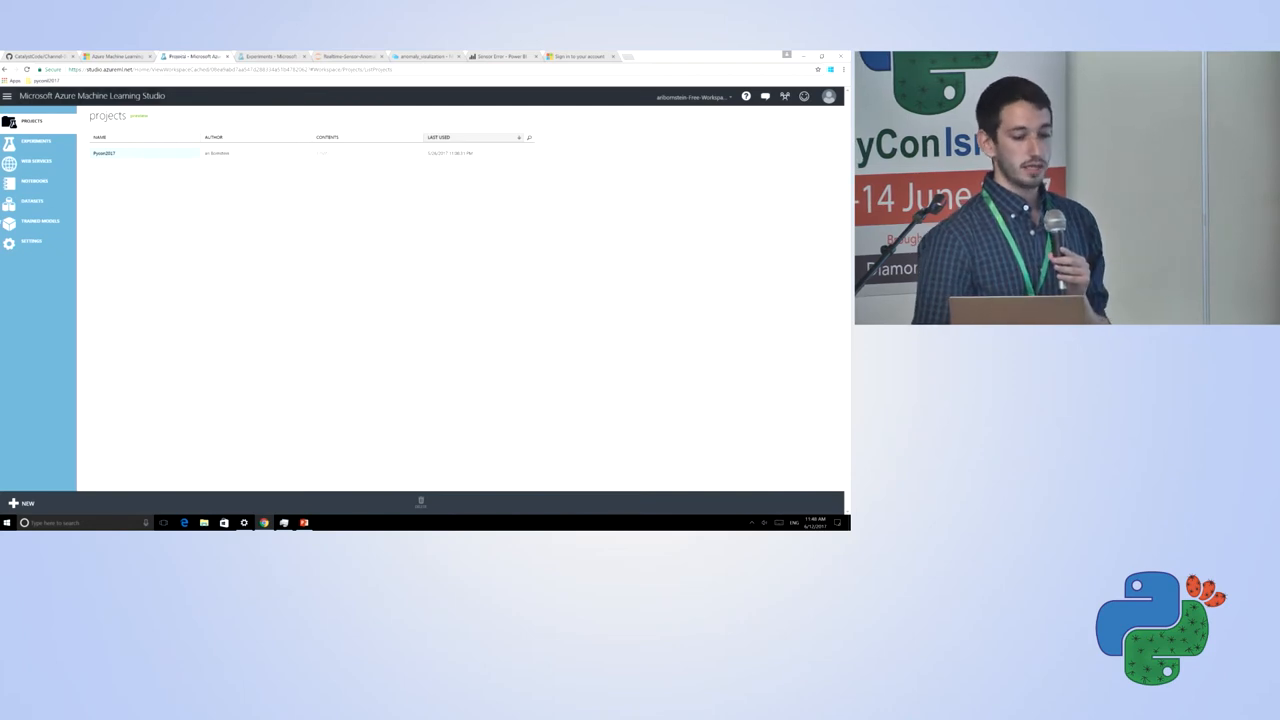
# Step: Browse New and Datasets, then open the 6/12/2017 anomaly detection experiment
pyautogui.click(27, 503)
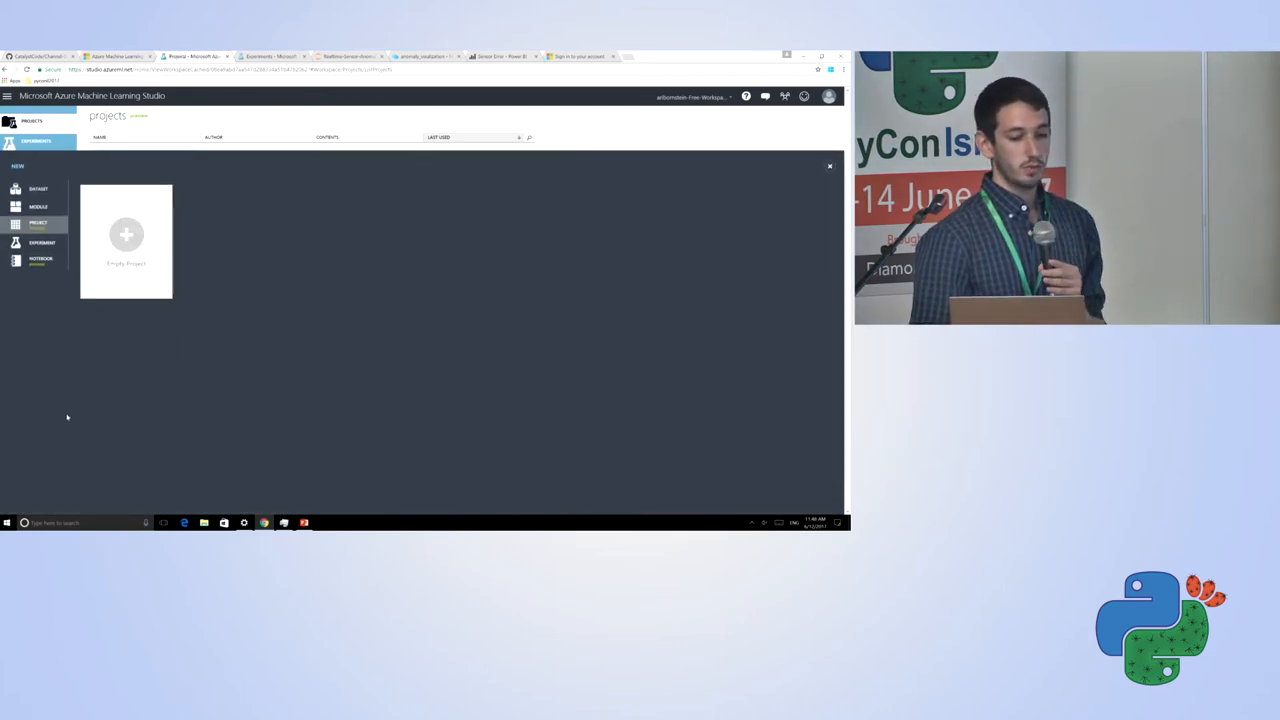
pyautogui.click(126, 235)
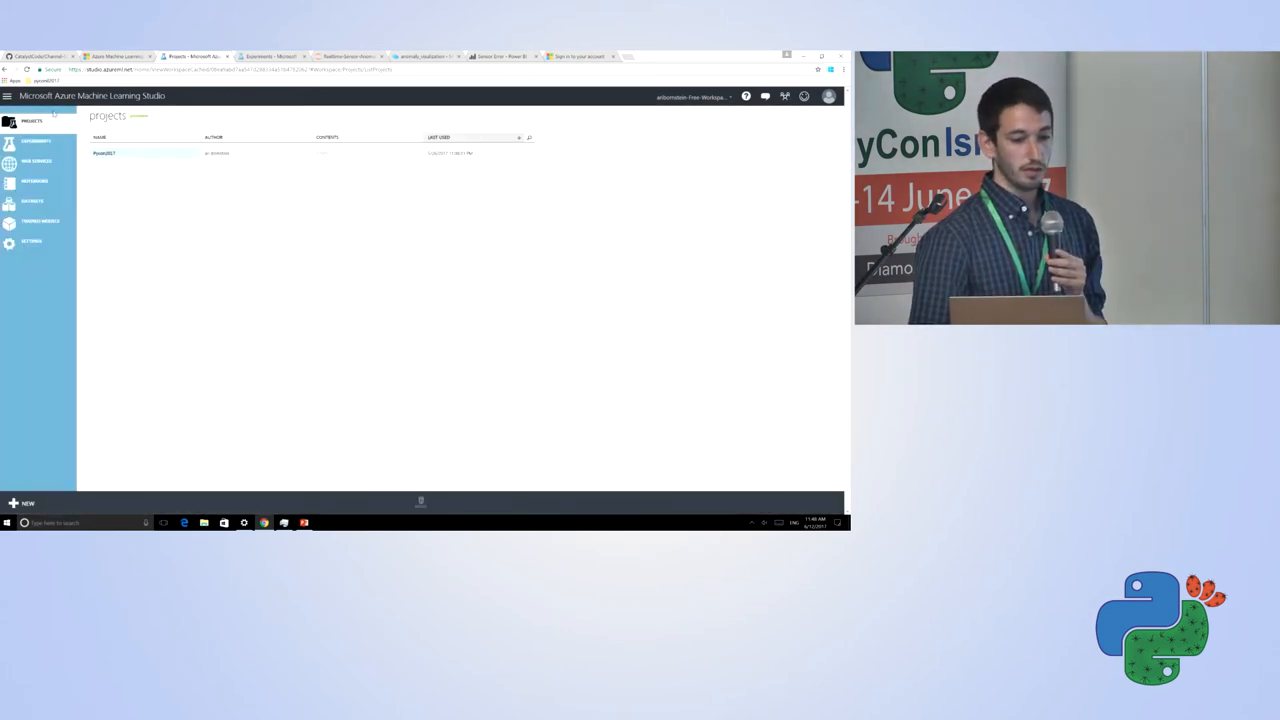
pyautogui.click(33, 202)
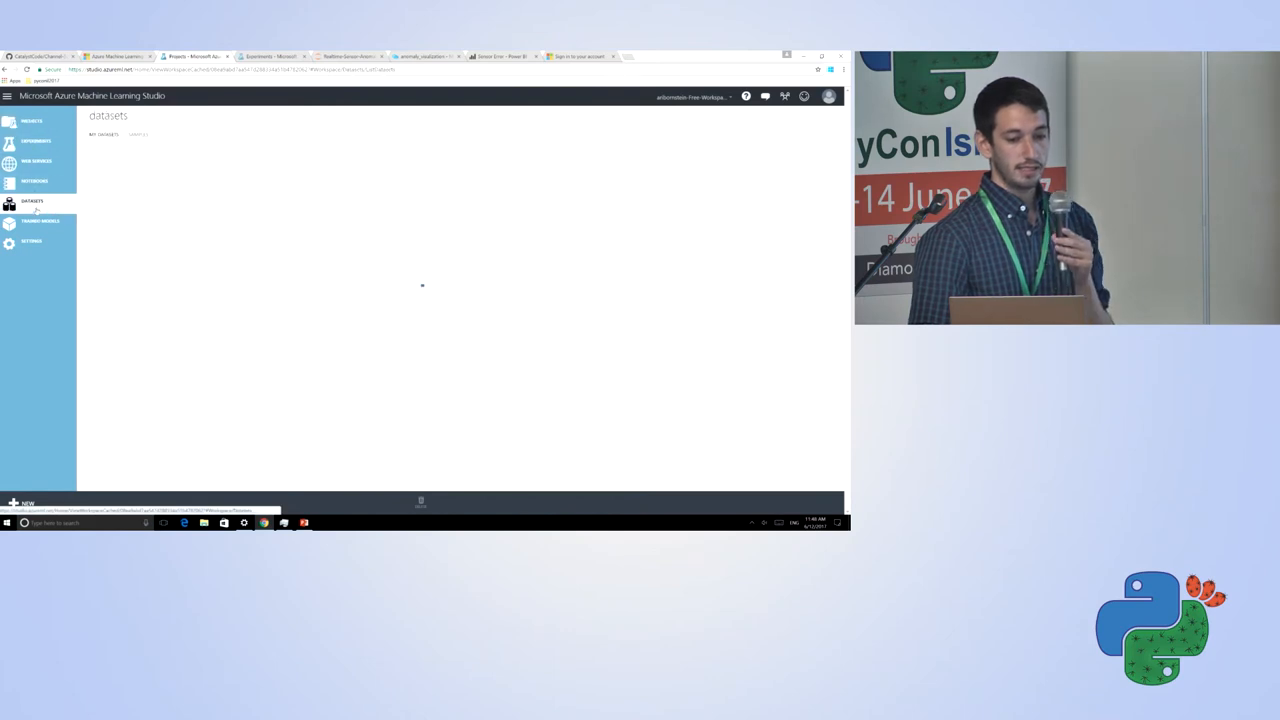
pyautogui.click(36, 140)
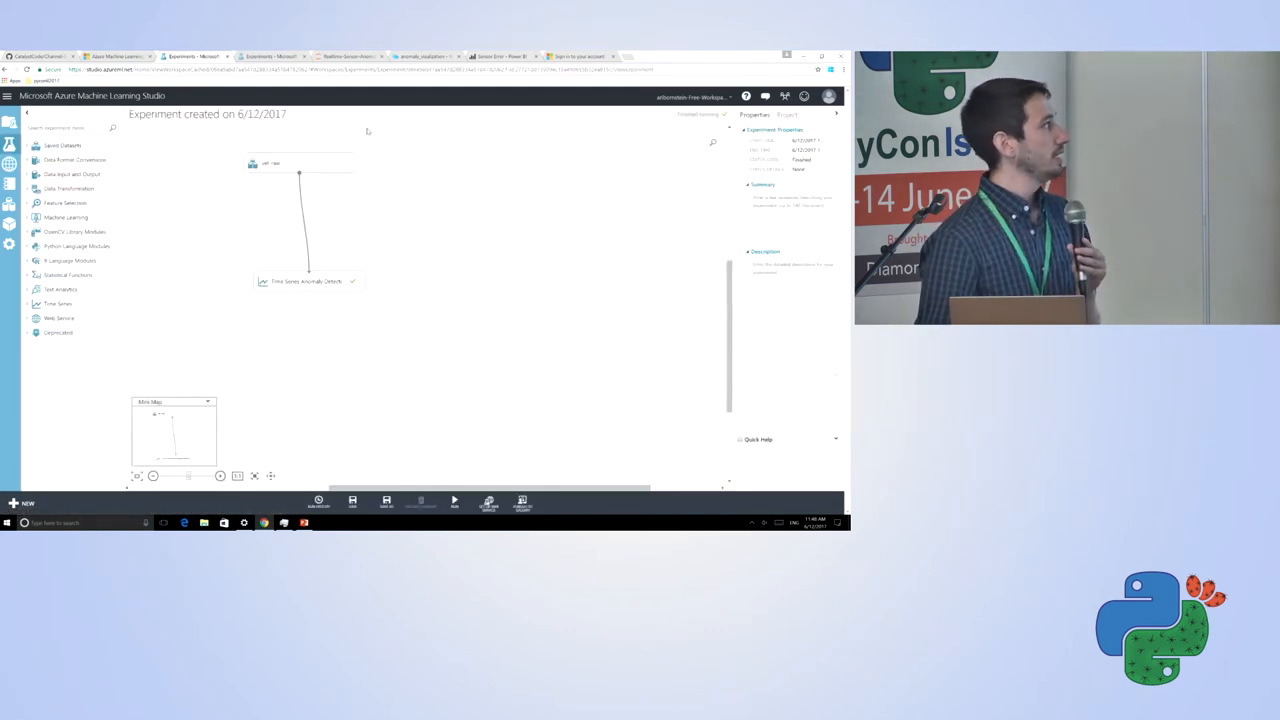
# Step: Visualize the input dataset and the Time Series Anomaly Detection module's results
pyautogui.click(300, 164)
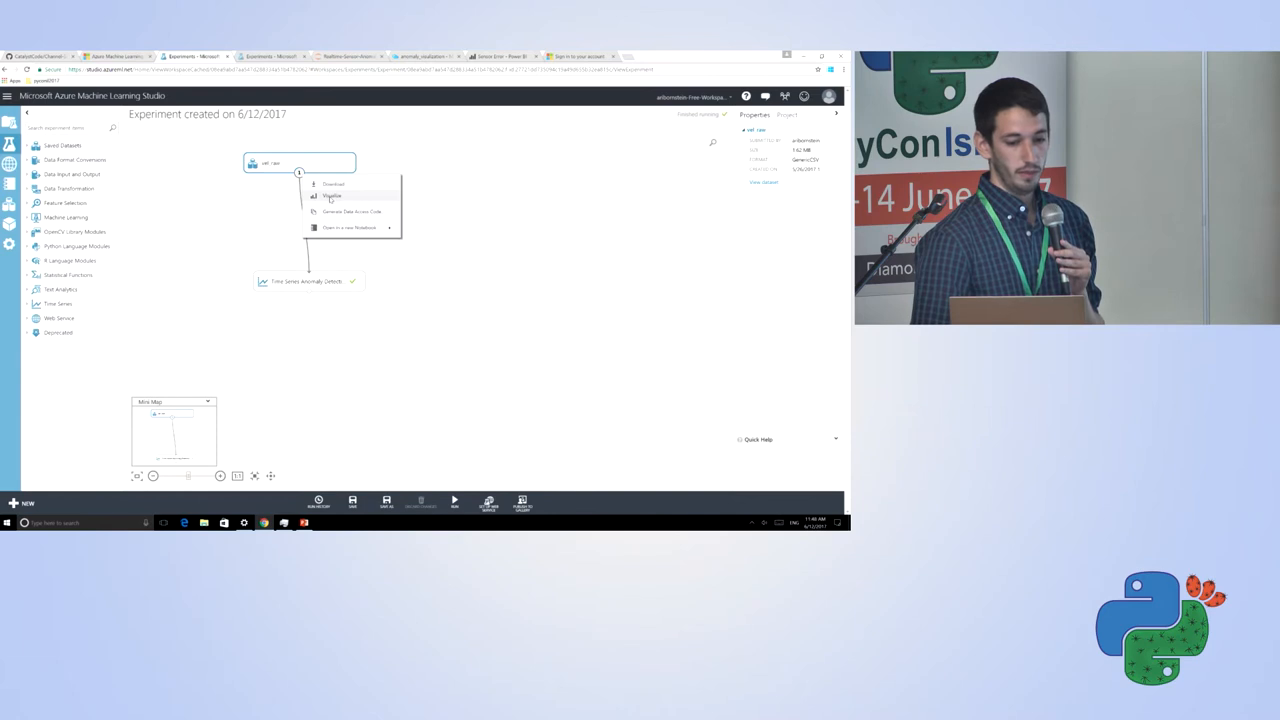
pyautogui.click(333, 195)
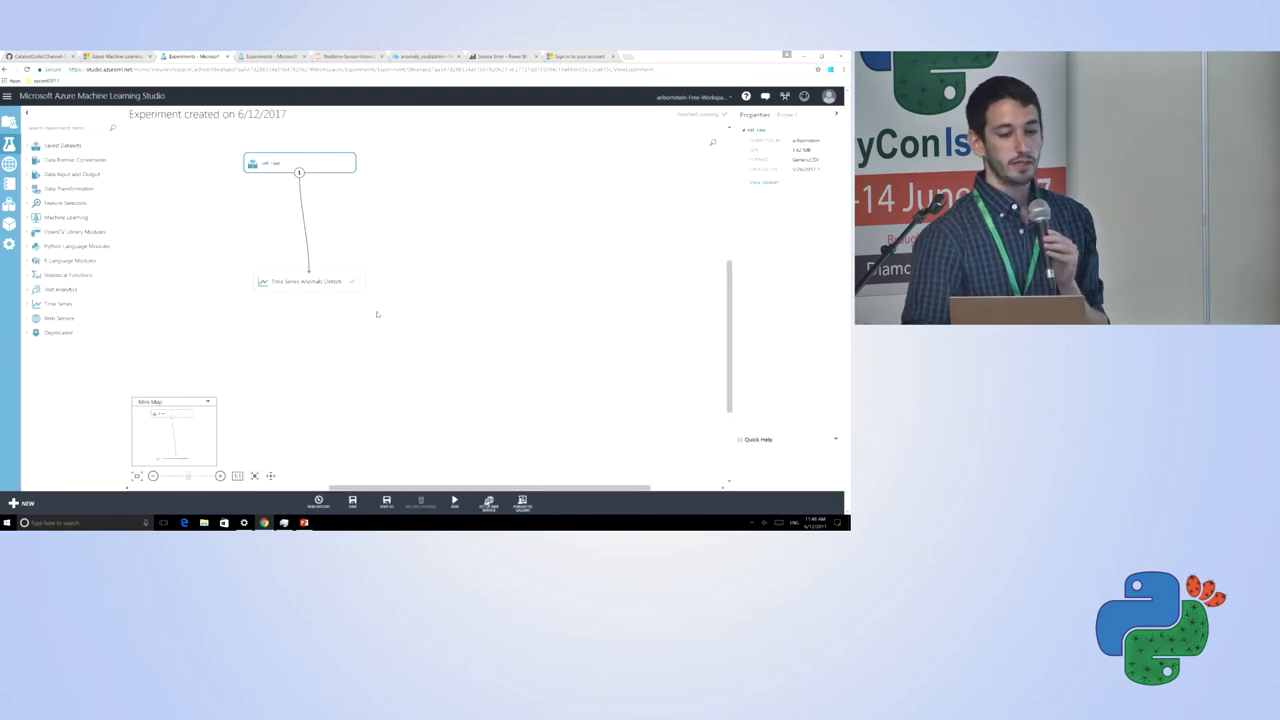
pyautogui.click(308, 281)
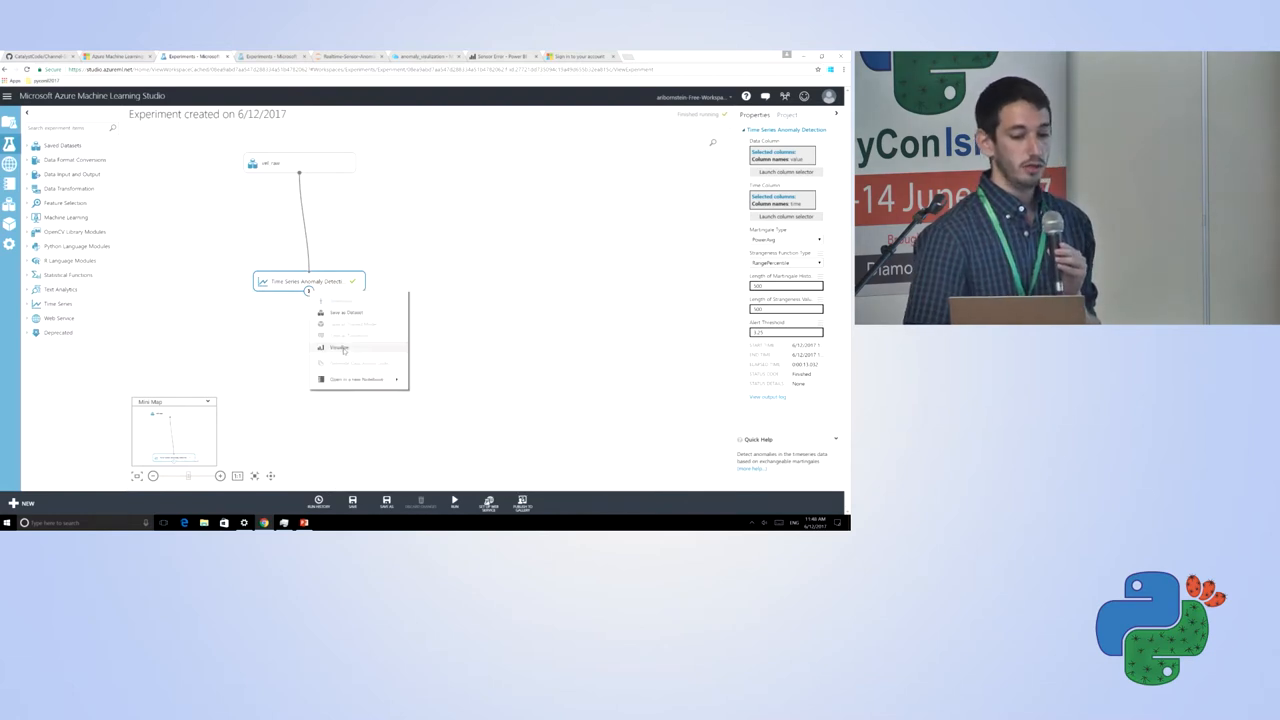
pyautogui.click(340, 347)
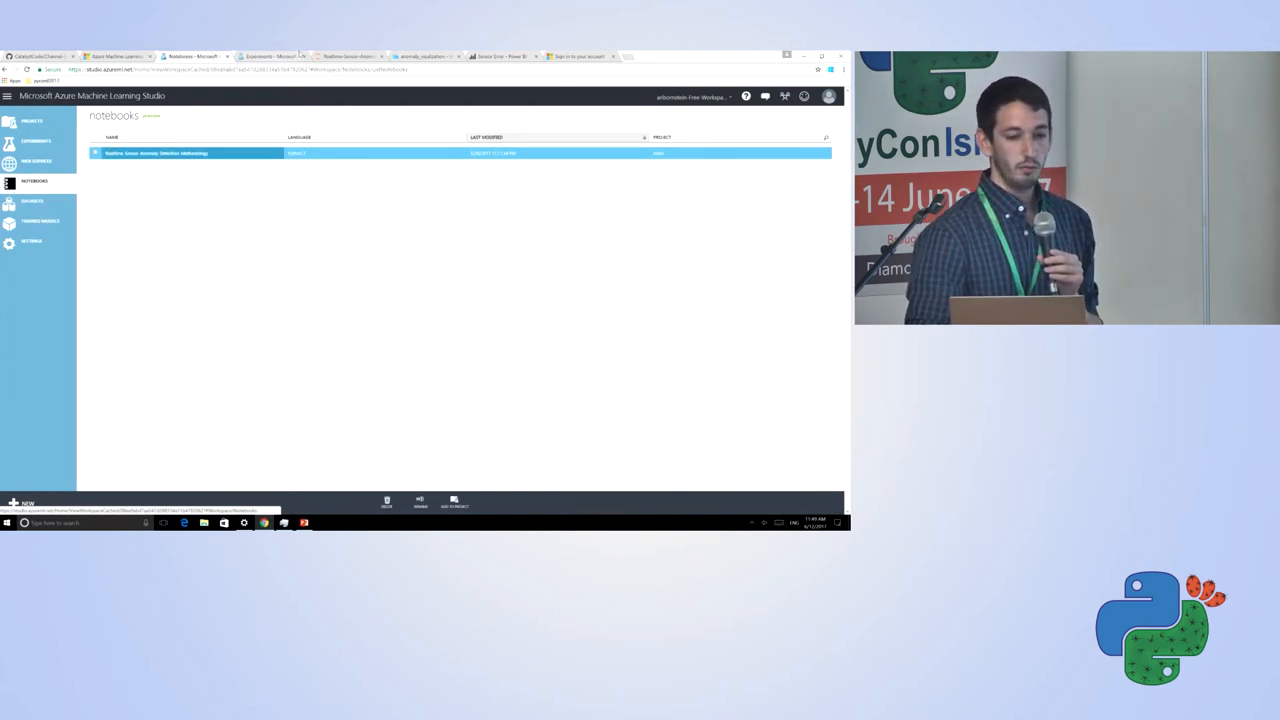
# Step: Open the Realtime Sensor Anomaly Detection Methodology notebook and focus its import cell
pyautogui.doubleClick(157, 152)
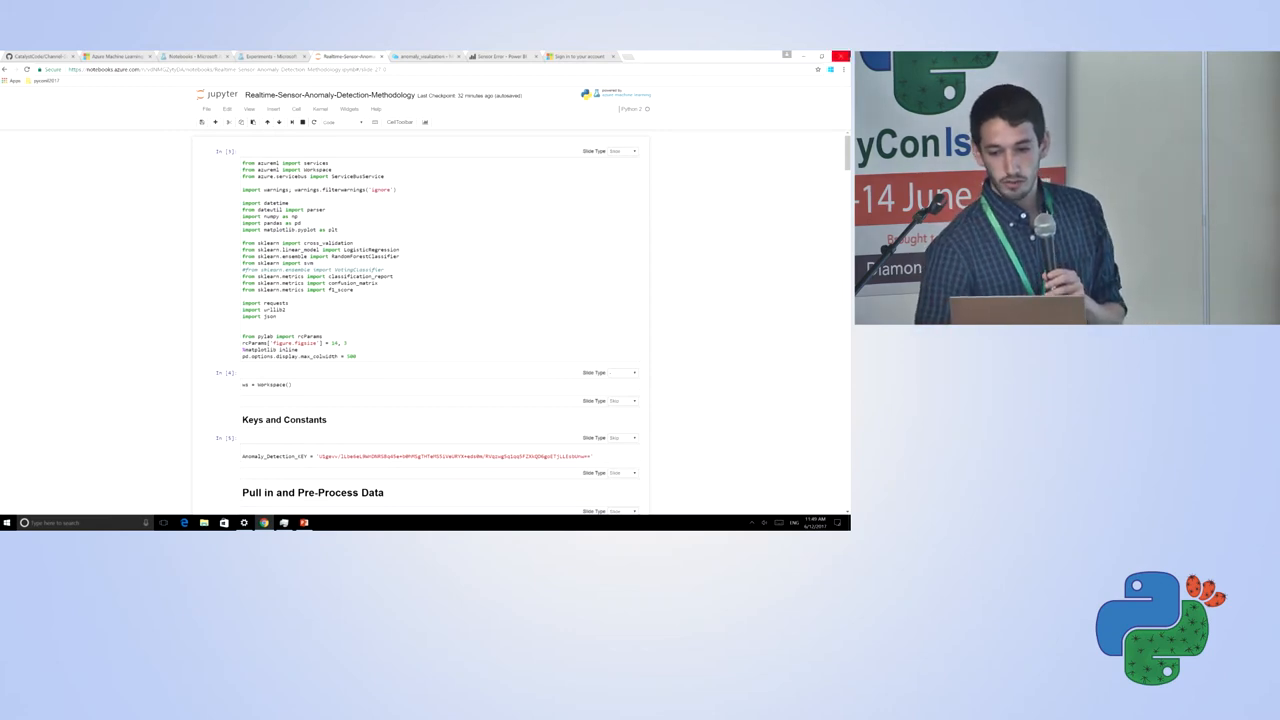
pyautogui.click(832, 70)
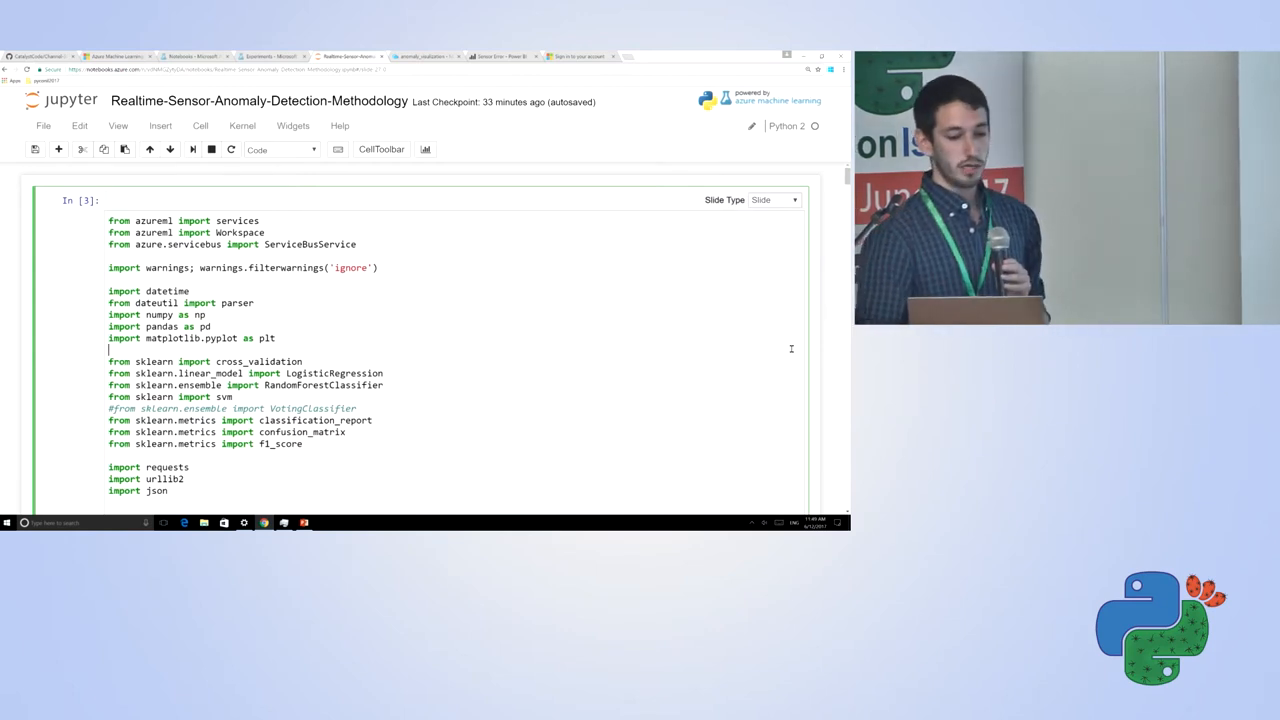
# Step: Scroll past the imports, Workspace, and Keys and Constants cells to Pull in and Pre-Process Data
pyautogui.scroll(-3)
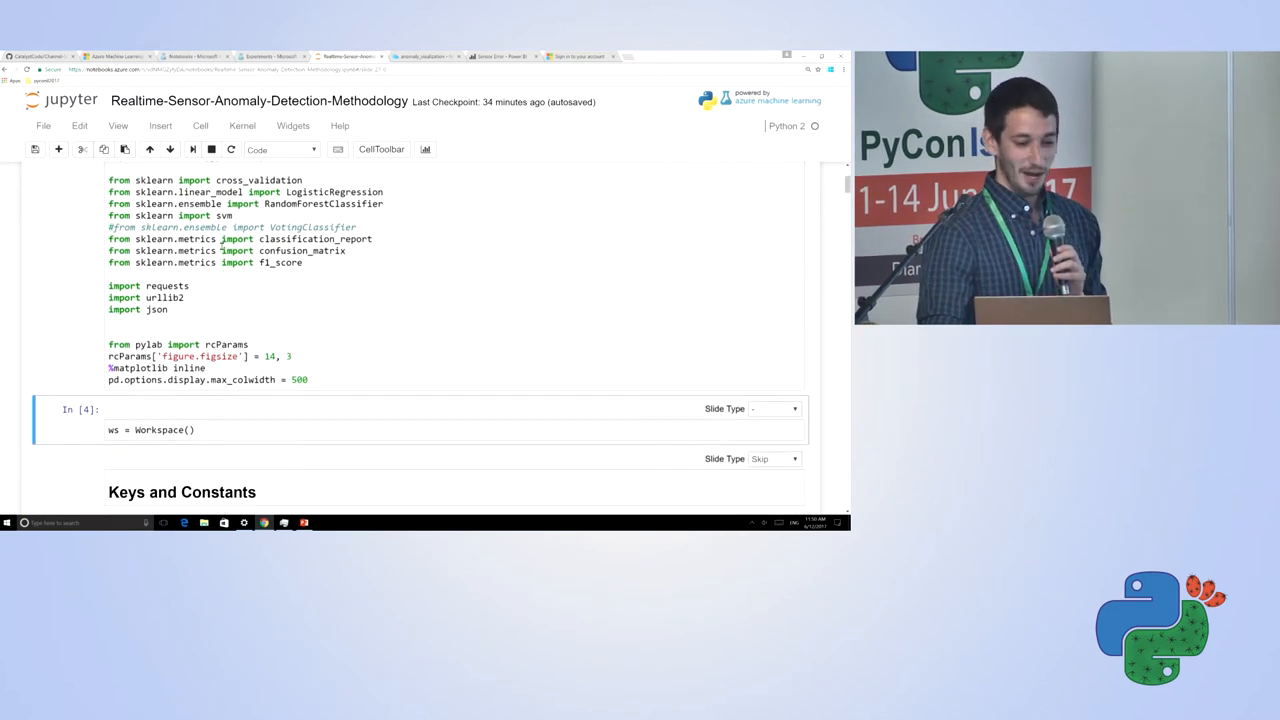
pyautogui.scroll(-3)
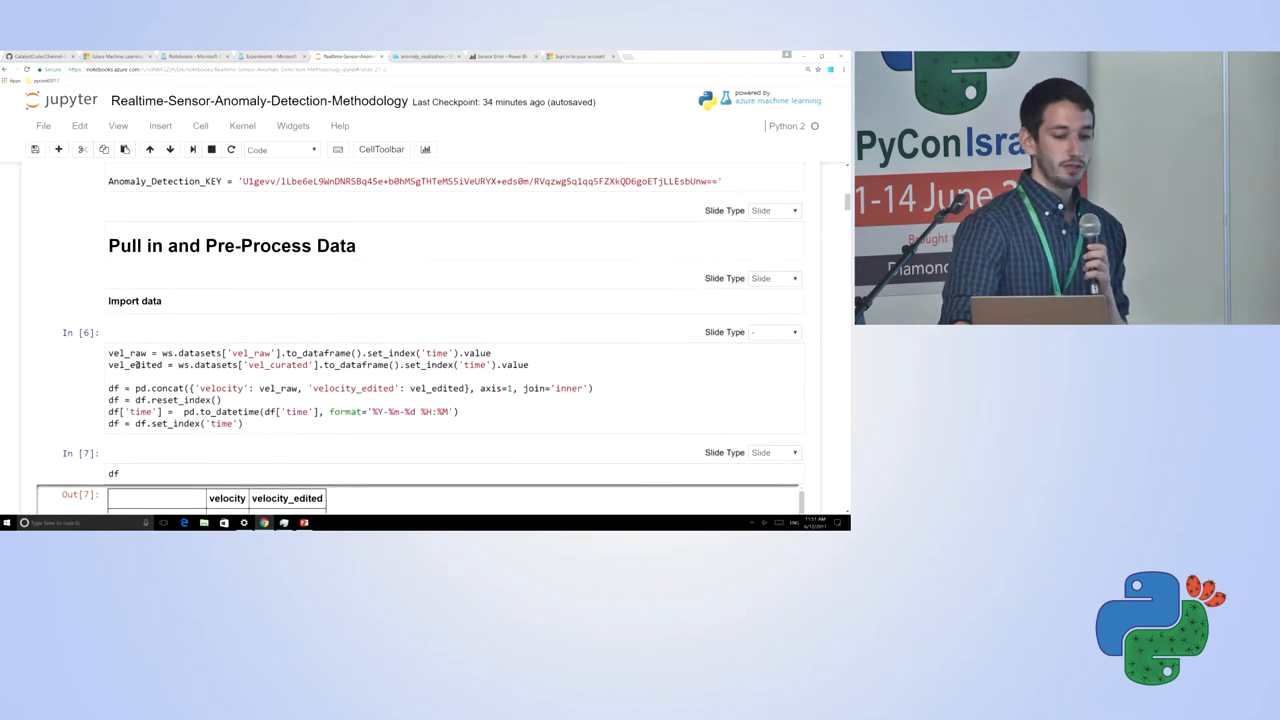
# Step: Highlight vel_raw in the df output and scroll to the window-size-4 lag section
pyautogui.scroll(-3)
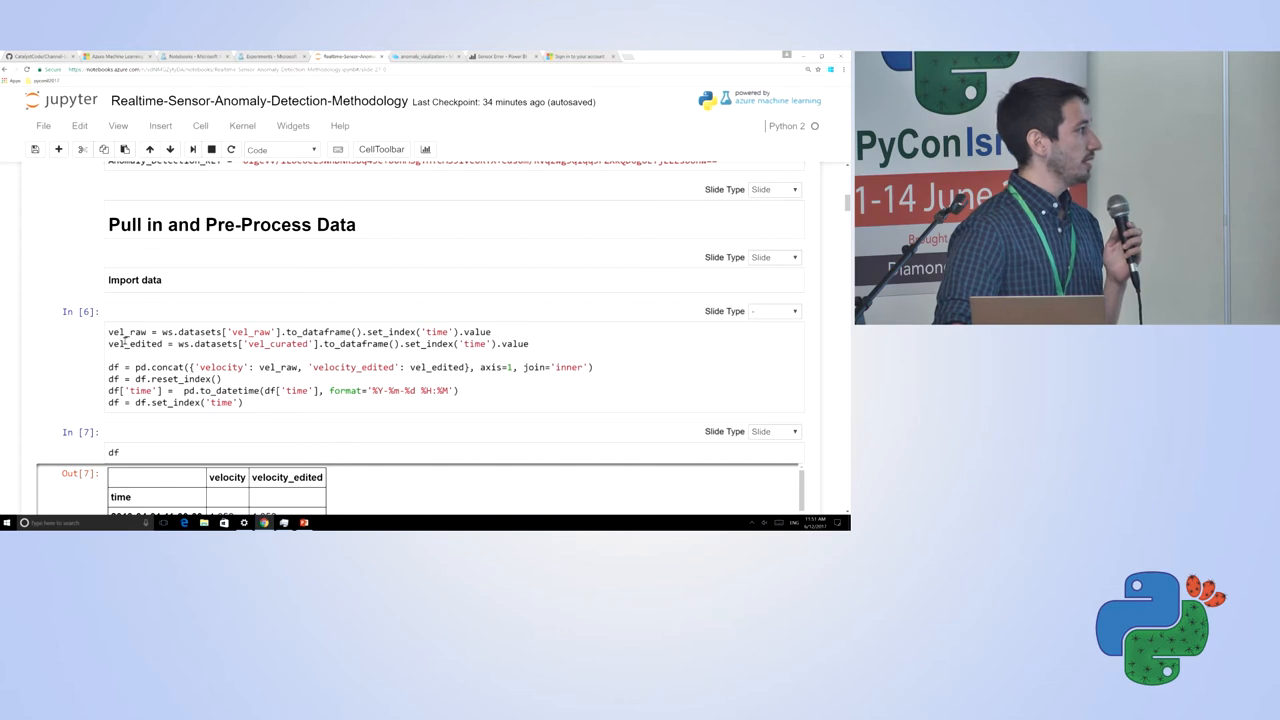
pyautogui.doubleClick(127, 331)
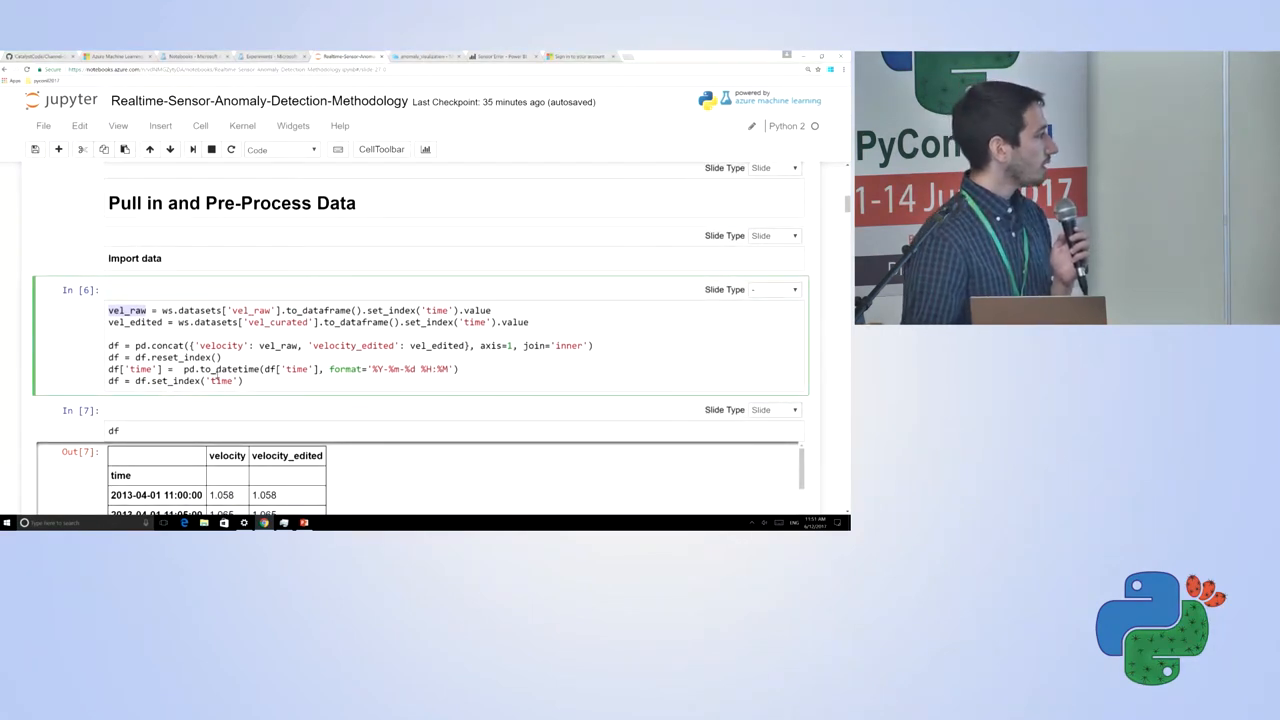
pyautogui.scroll(-3)
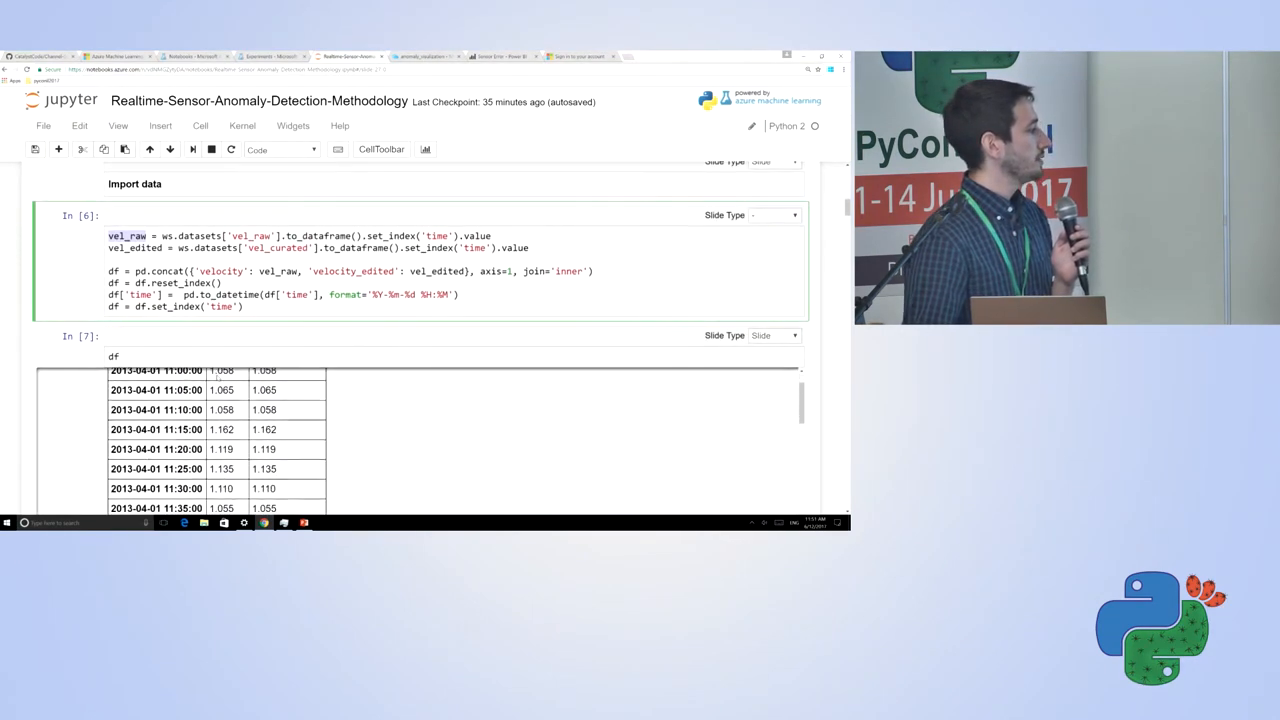
pyautogui.scroll(-3)
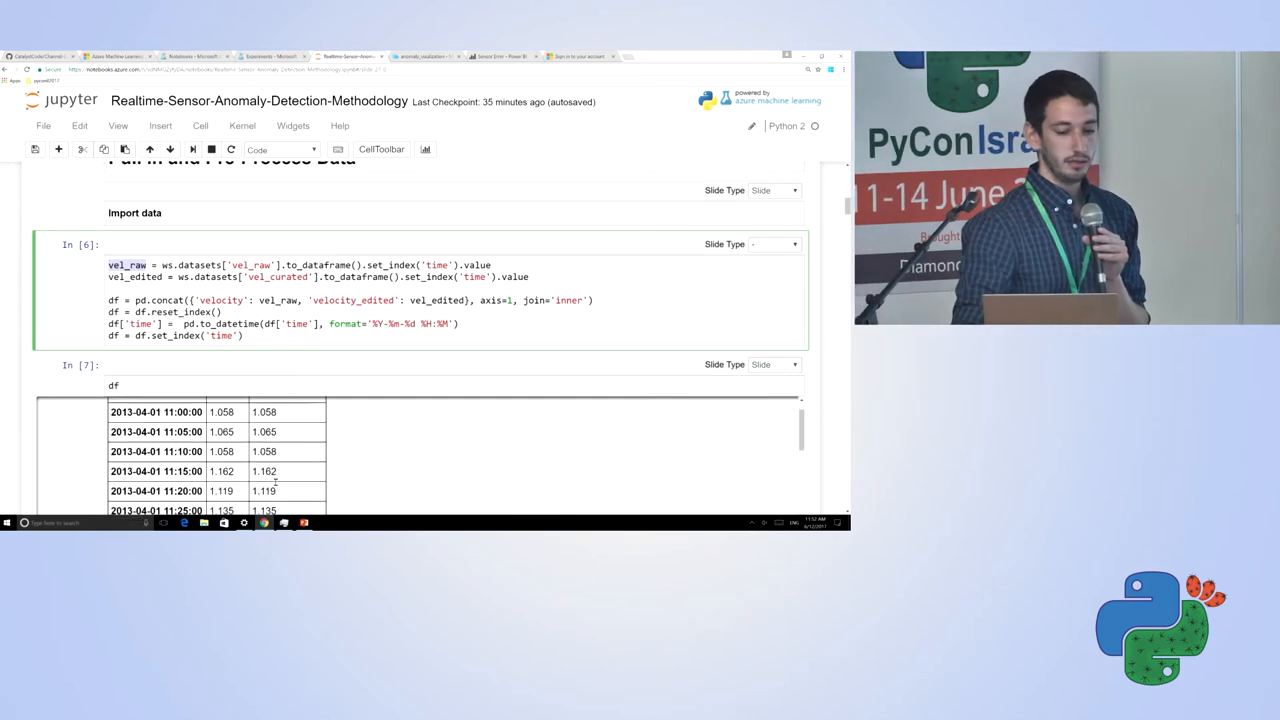
pyautogui.scroll(-3)
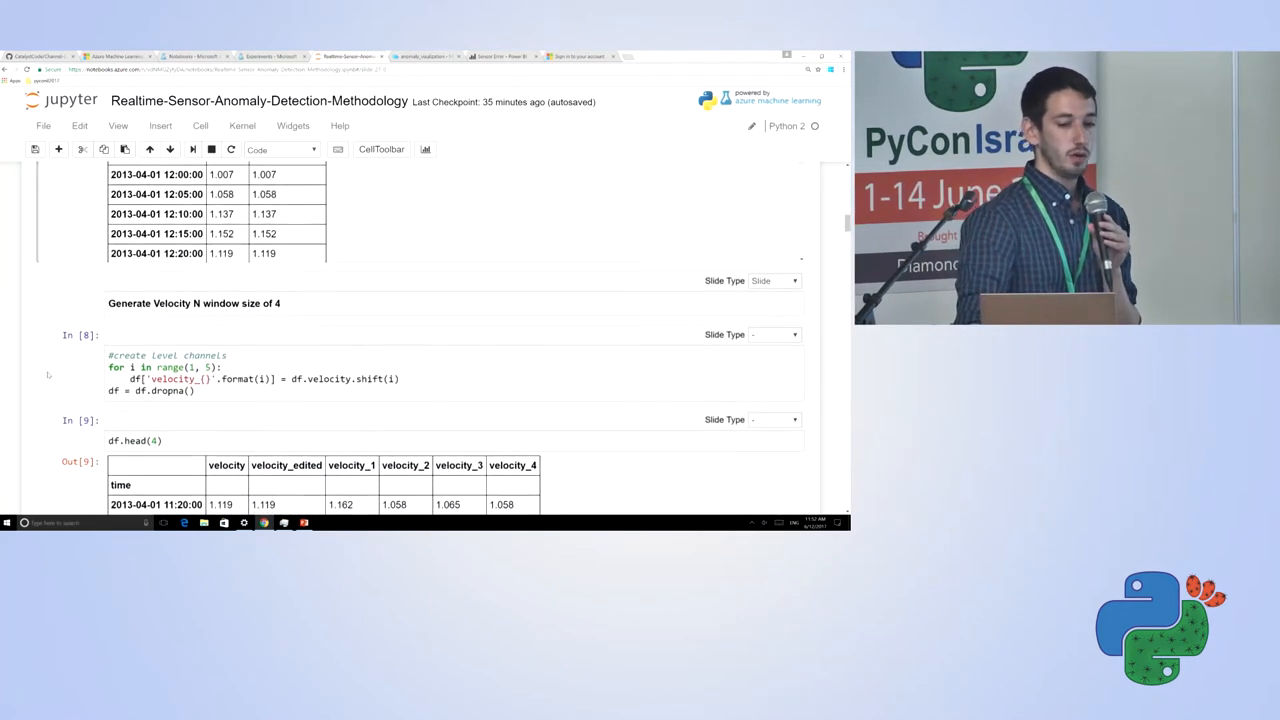
# Step: Scroll so the df.head(4) table with velocity_1 to velocity_4 is fully visible
pyautogui.scroll(-3)
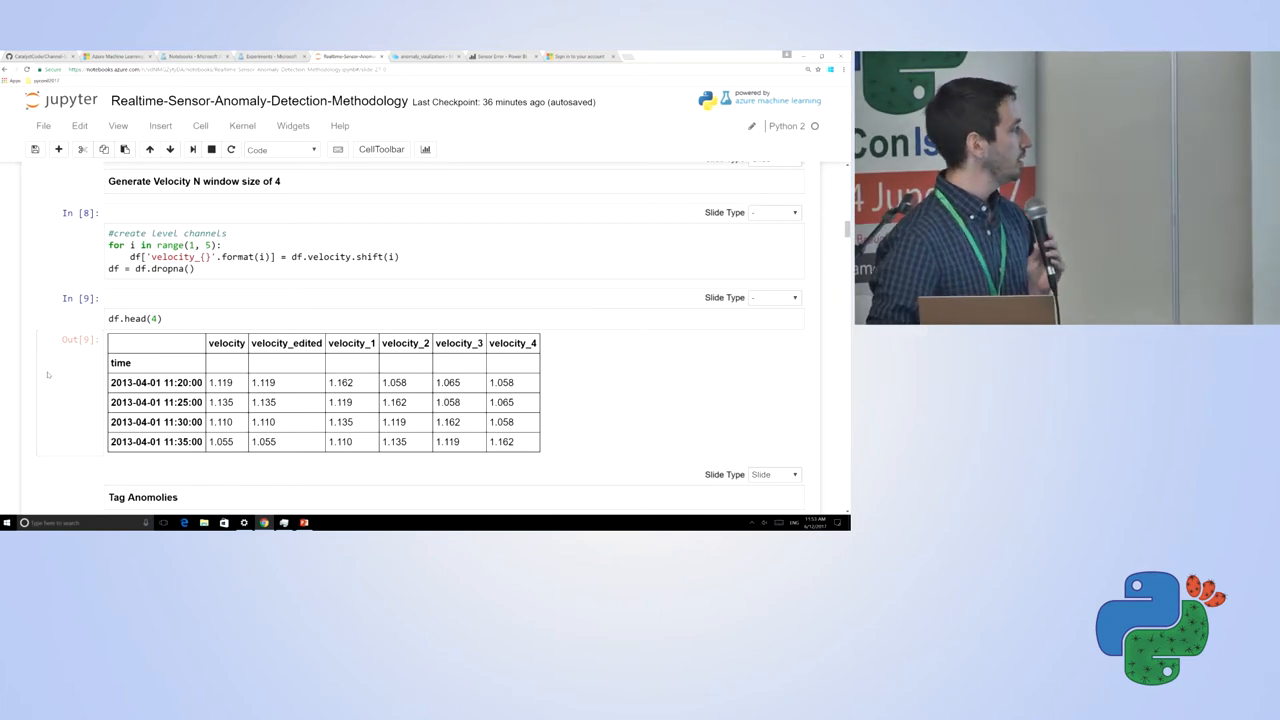
# Step: Scroll past Tag Anomolies to the Visualize Data section's Check Few Points table
pyautogui.scroll(-3)
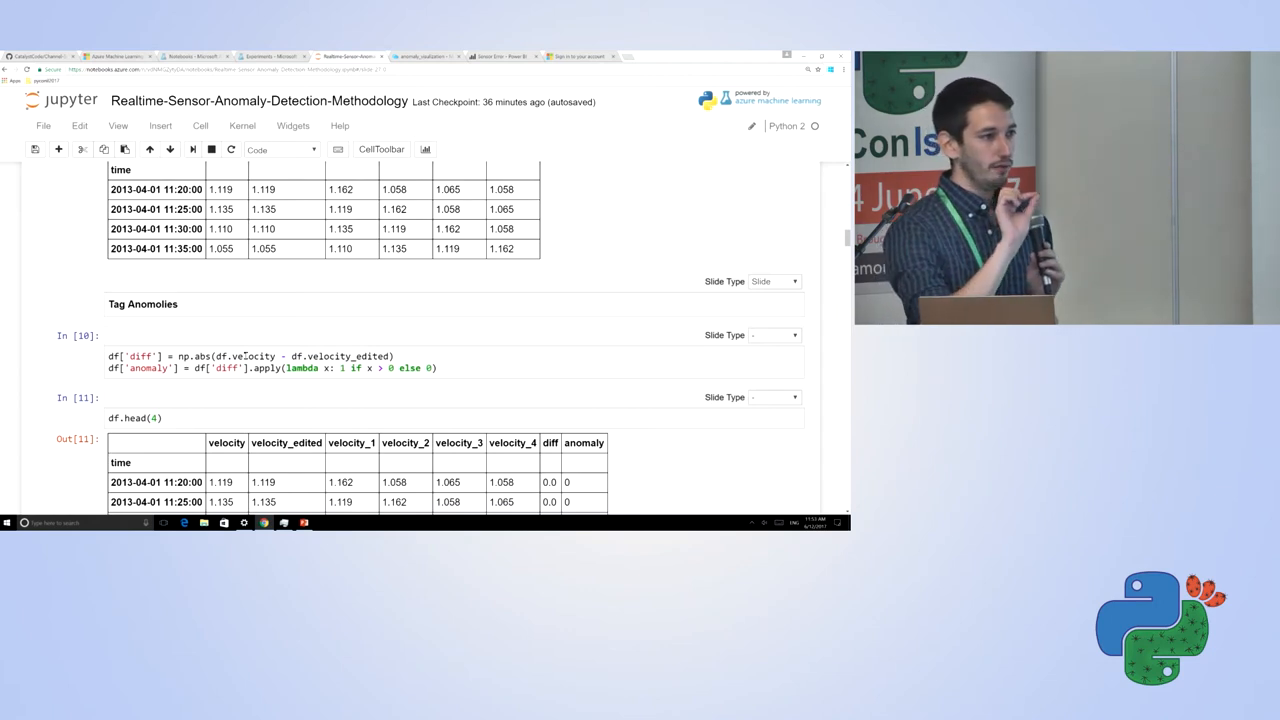
pyautogui.scroll(-3)
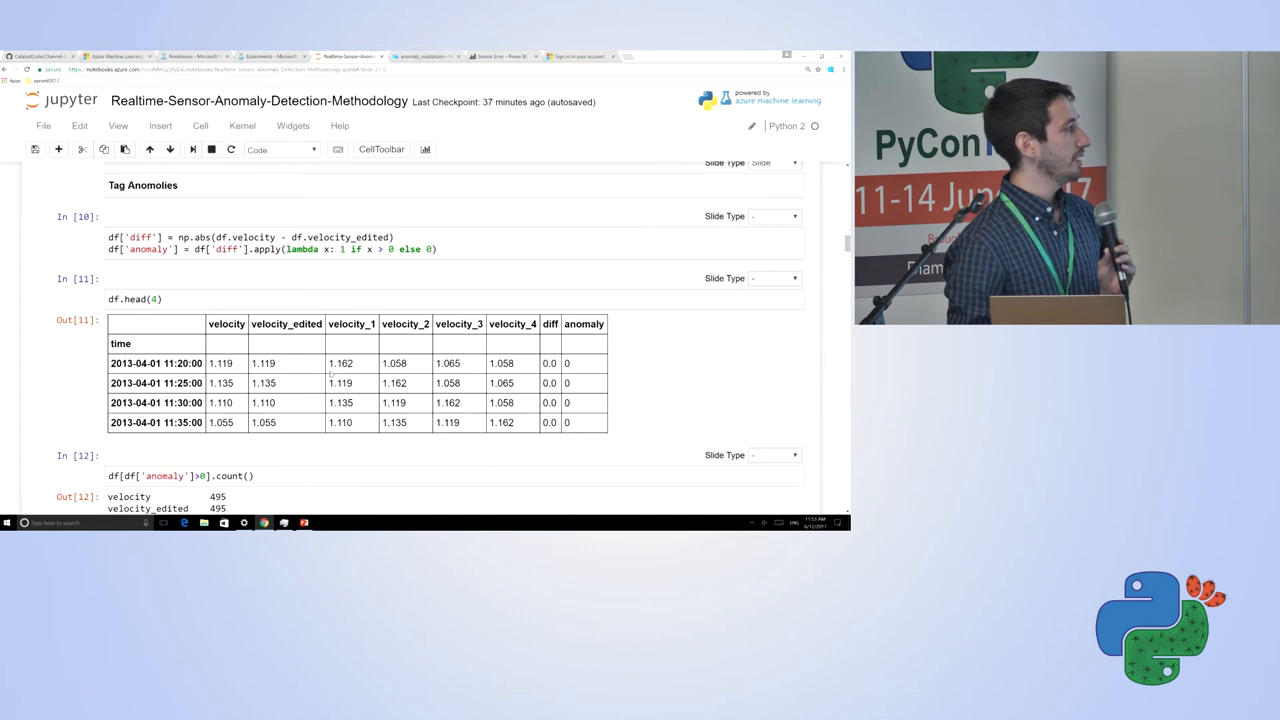
pyautogui.scroll(-3)
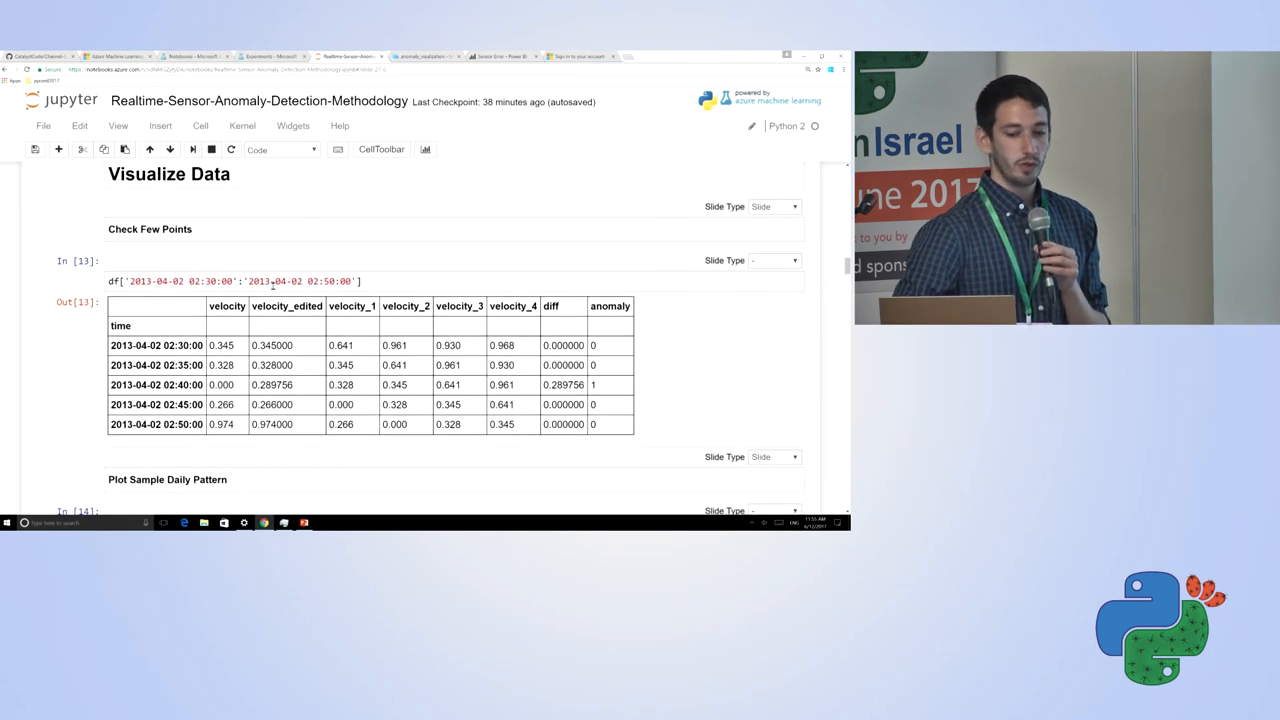
# Step: Scroll down to the Plot Sample Daily Pattern line chart for 2013-09-03
pyautogui.scroll(-3)
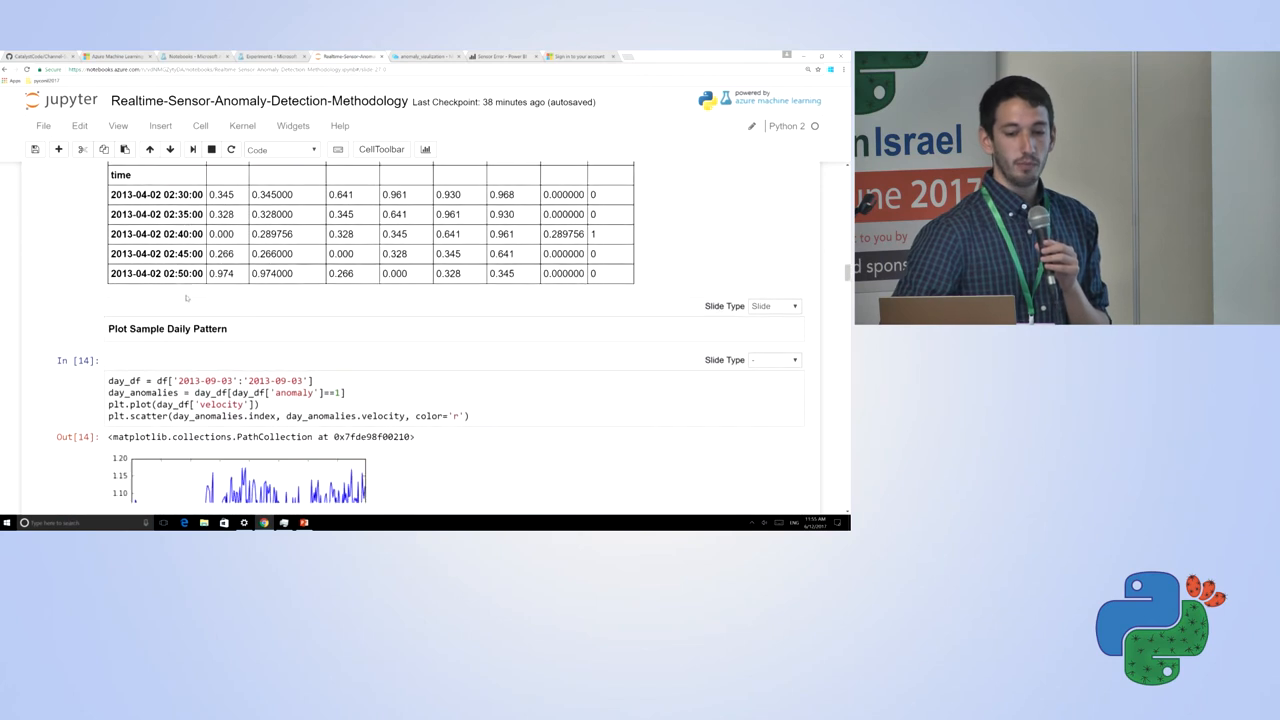
pyautogui.scroll(-3)
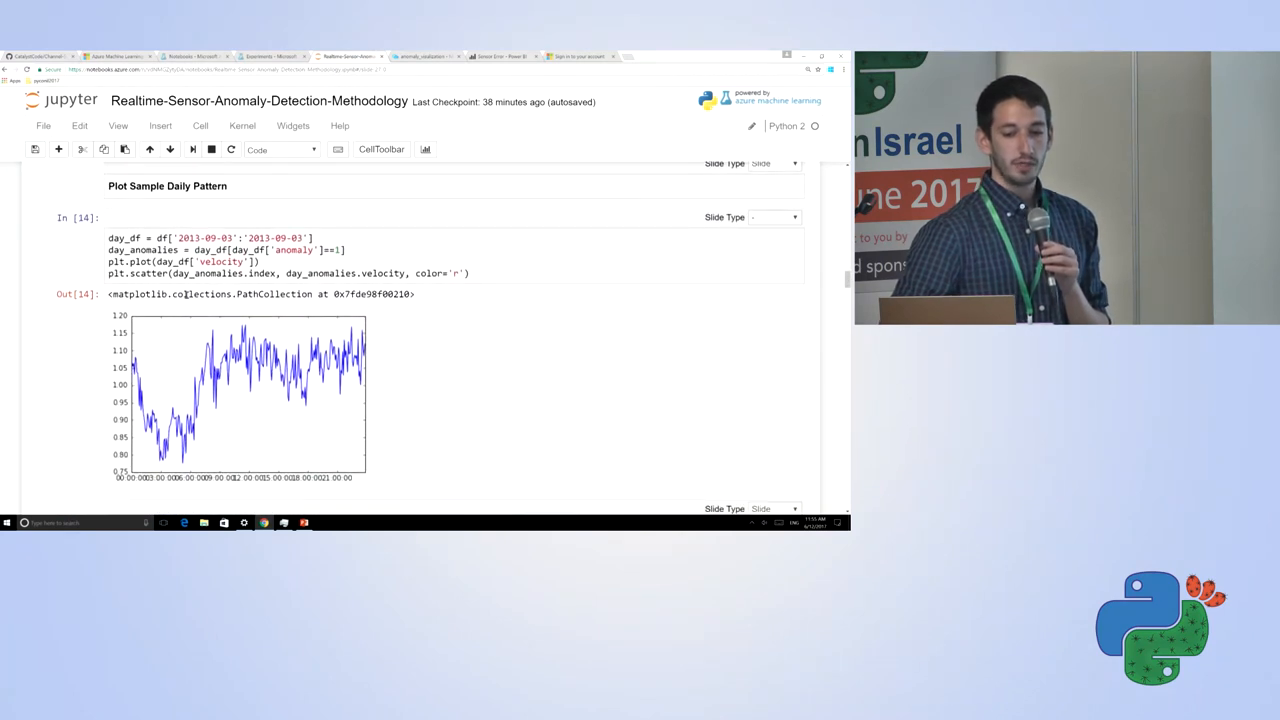
pyautogui.scroll(-3)
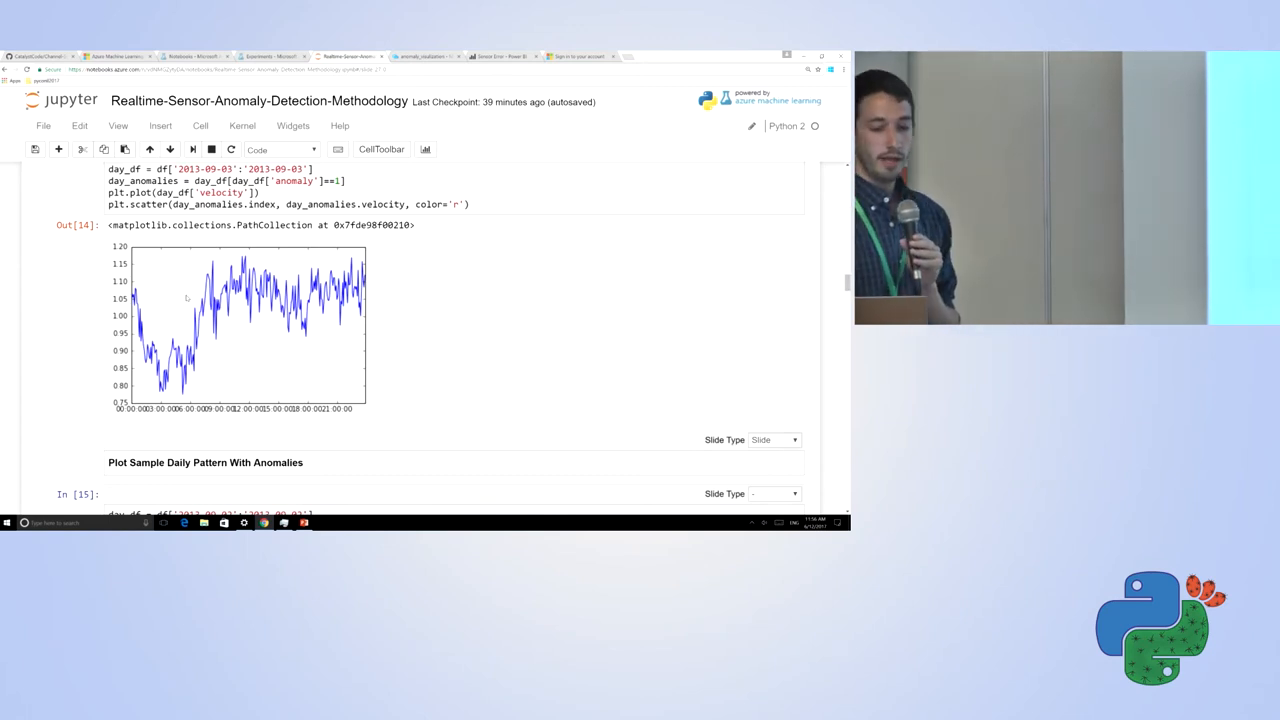
# Step: Scroll to the 2013-09-02 daily velocity chart with its red anomaly points
pyautogui.scroll(-3)
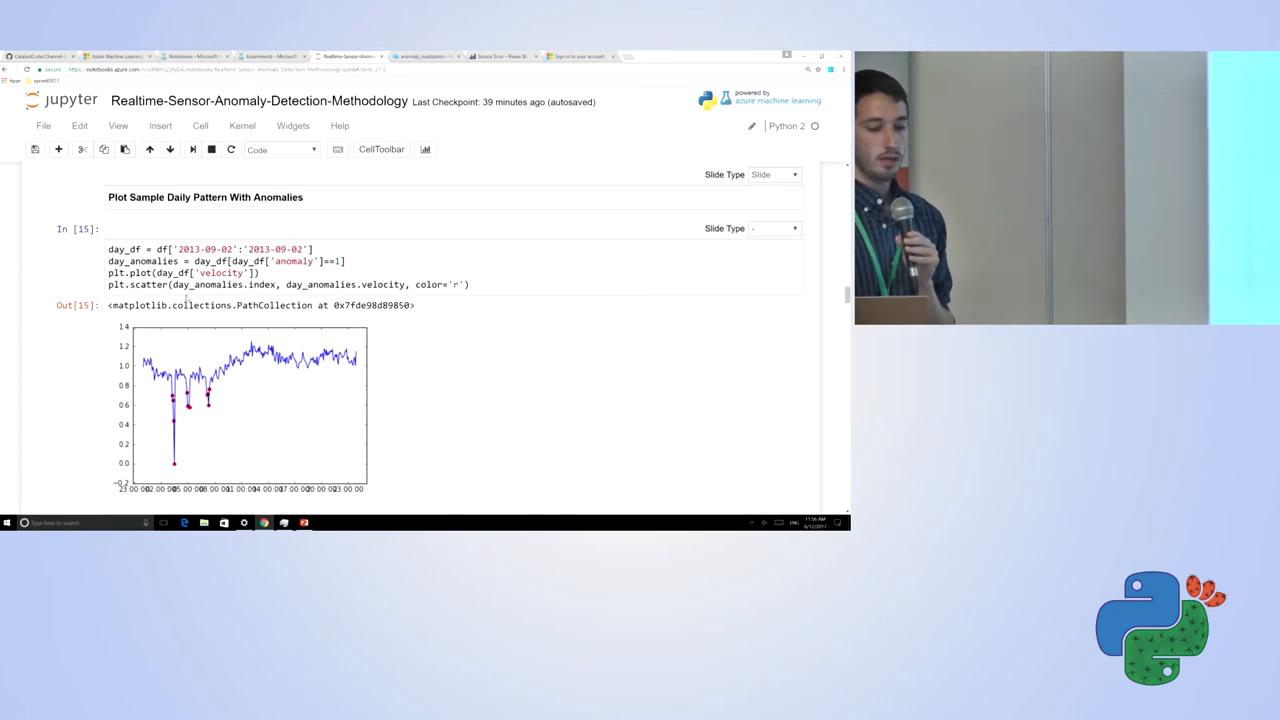
pyautogui.scroll(-3)
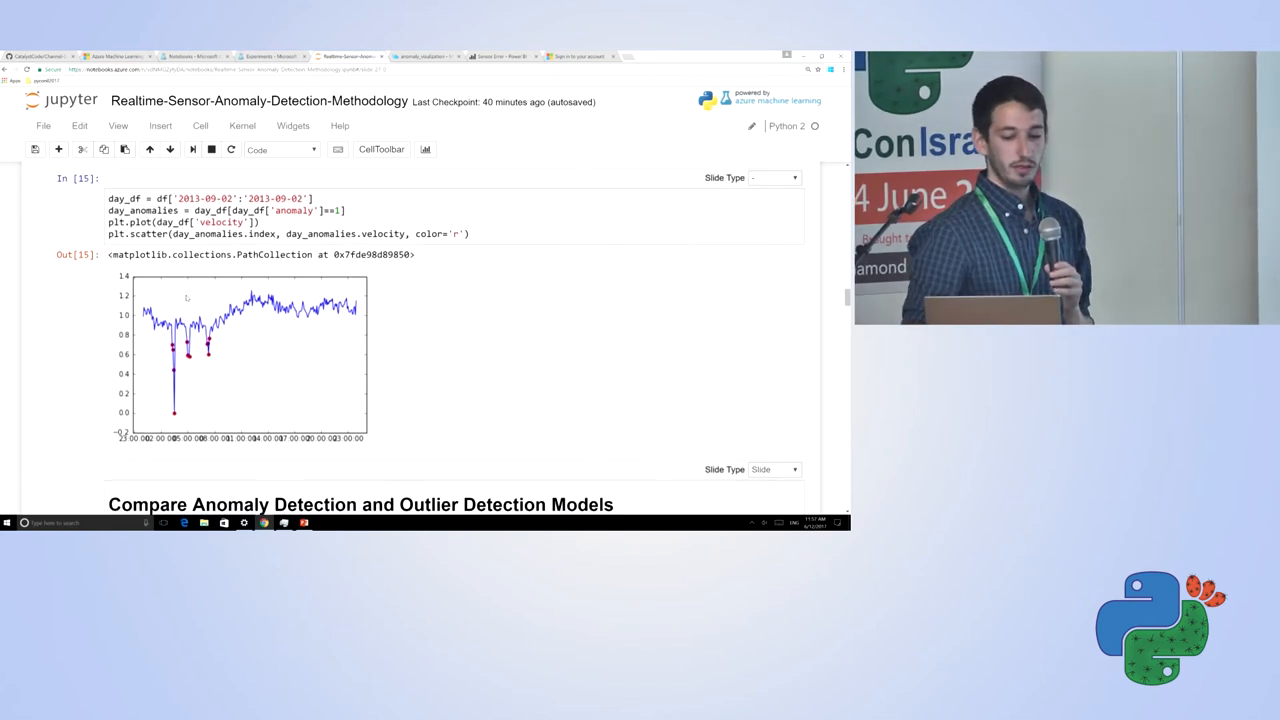
# Step: Scroll past Define Metrics and print_report to Model #1's formatted values output
pyautogui.scroll(-3)
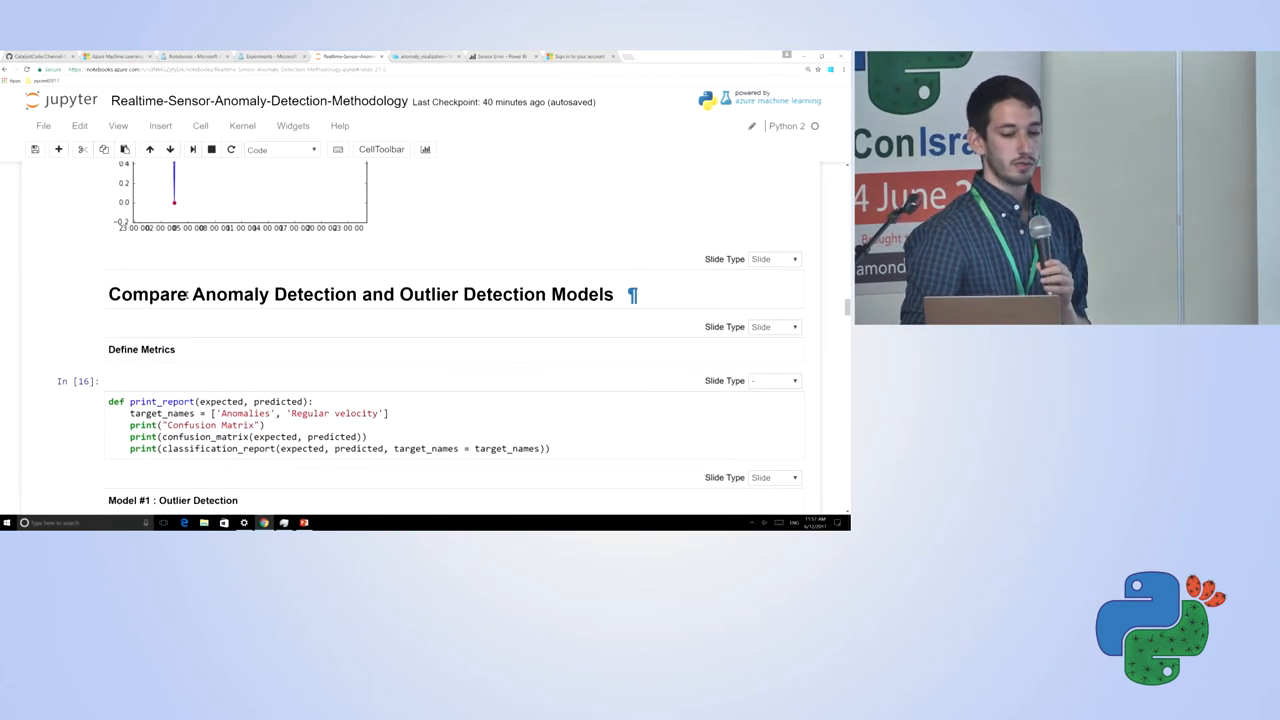
pyautogui.scroll(-3)
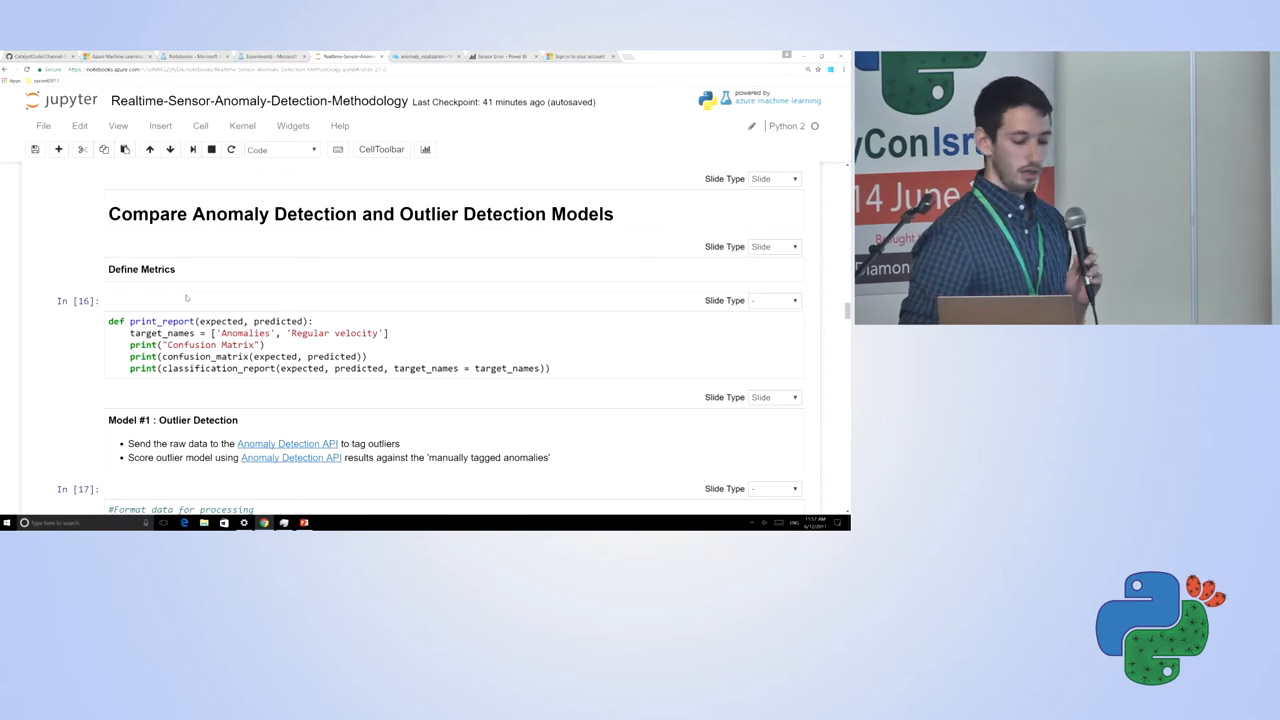
pyautogui.scroll(-3)
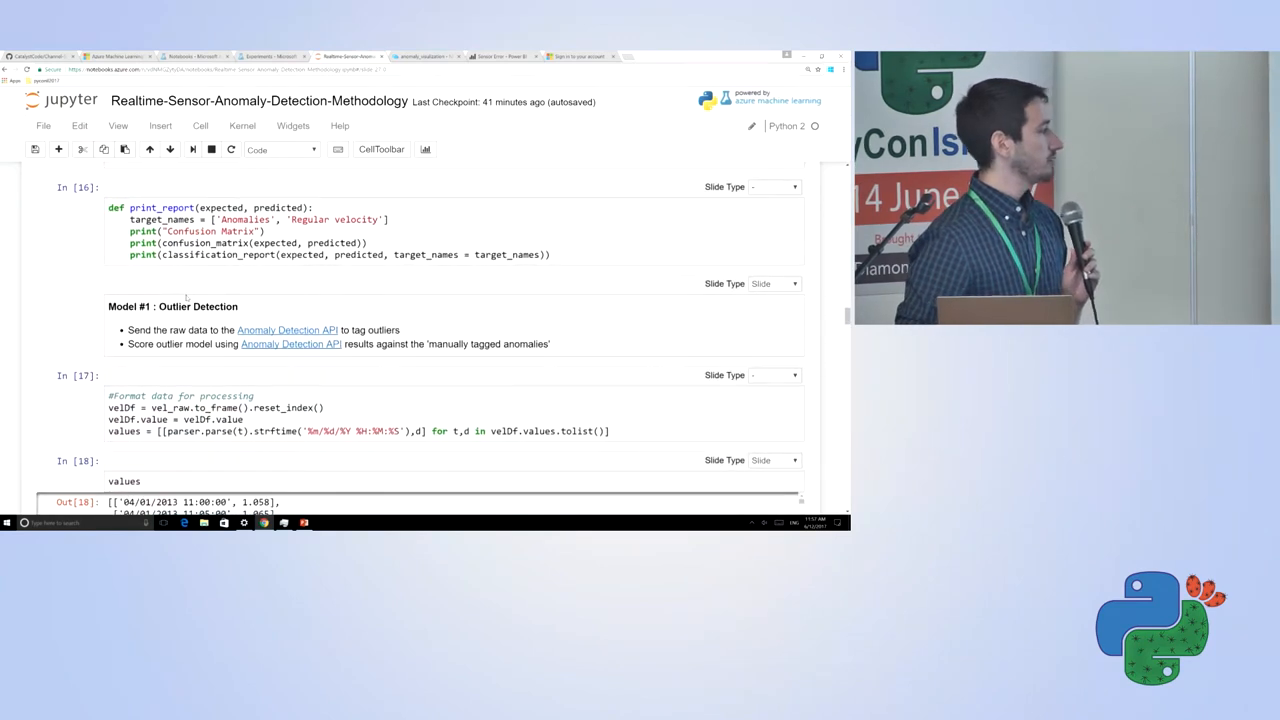
pyautogui.scroll(-3)
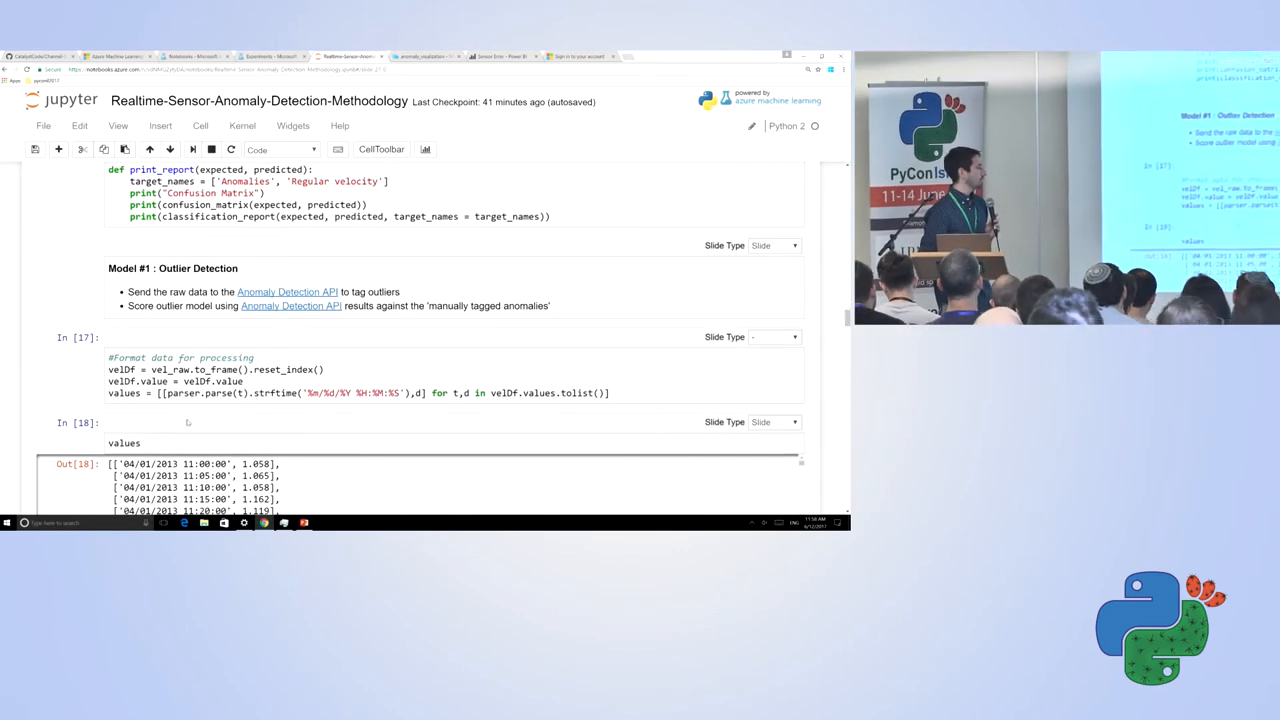
# Step: Scroll past the Anomaly Detection API request code to cell 21's confusion matrix and report
pyautogui.scroll(-3)
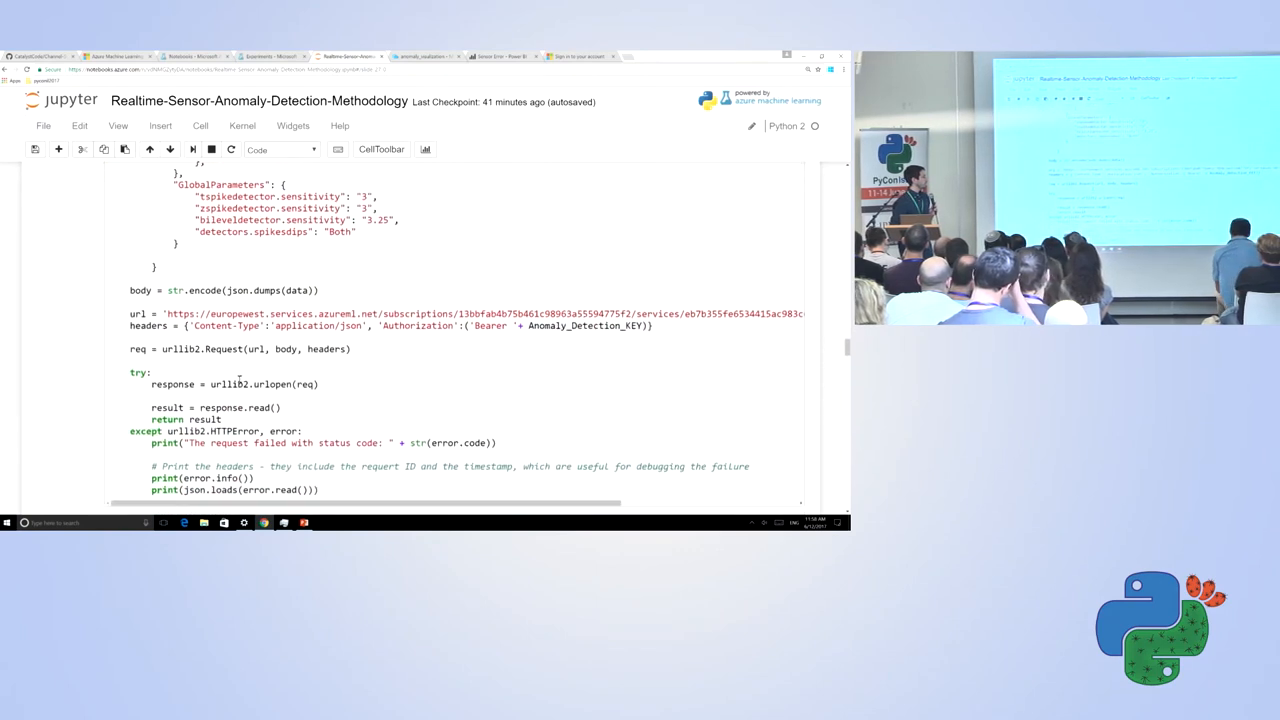
pyautogui.scroll(-3)
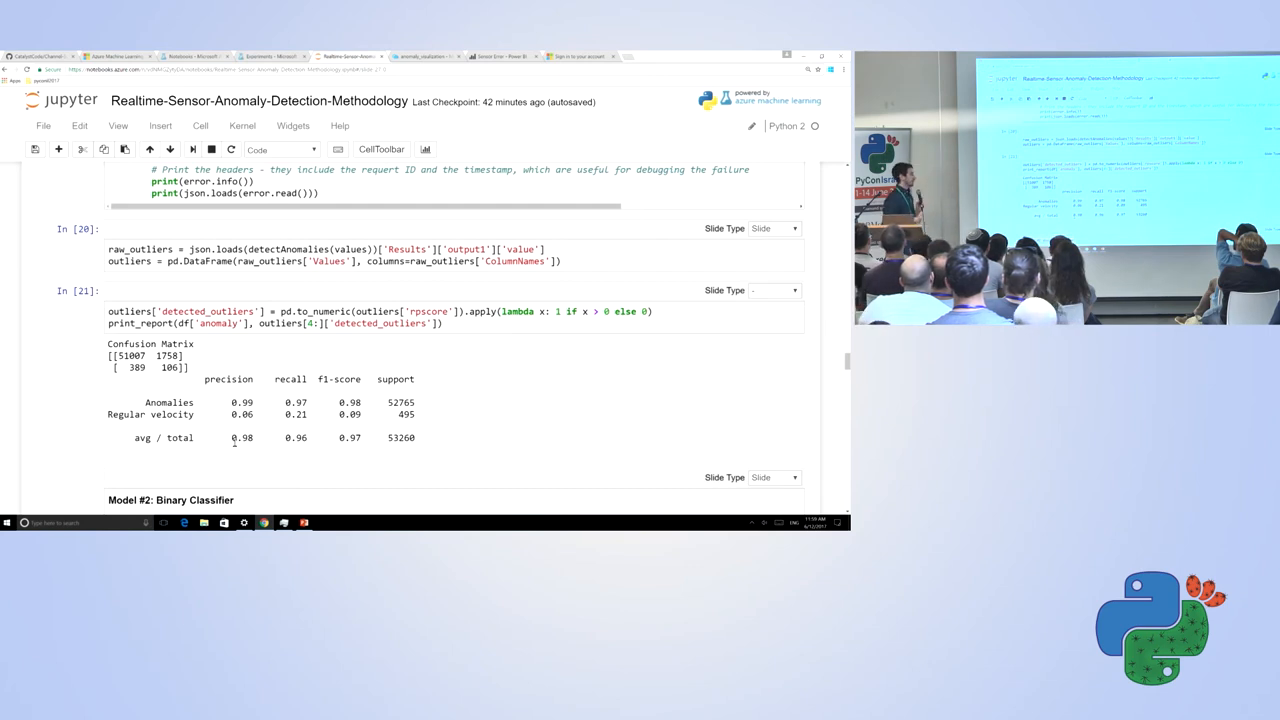
# Step: Scroll to cell 23's random forest confusion matrix and classification report for Model #2
pyautogui.scroll(-3)
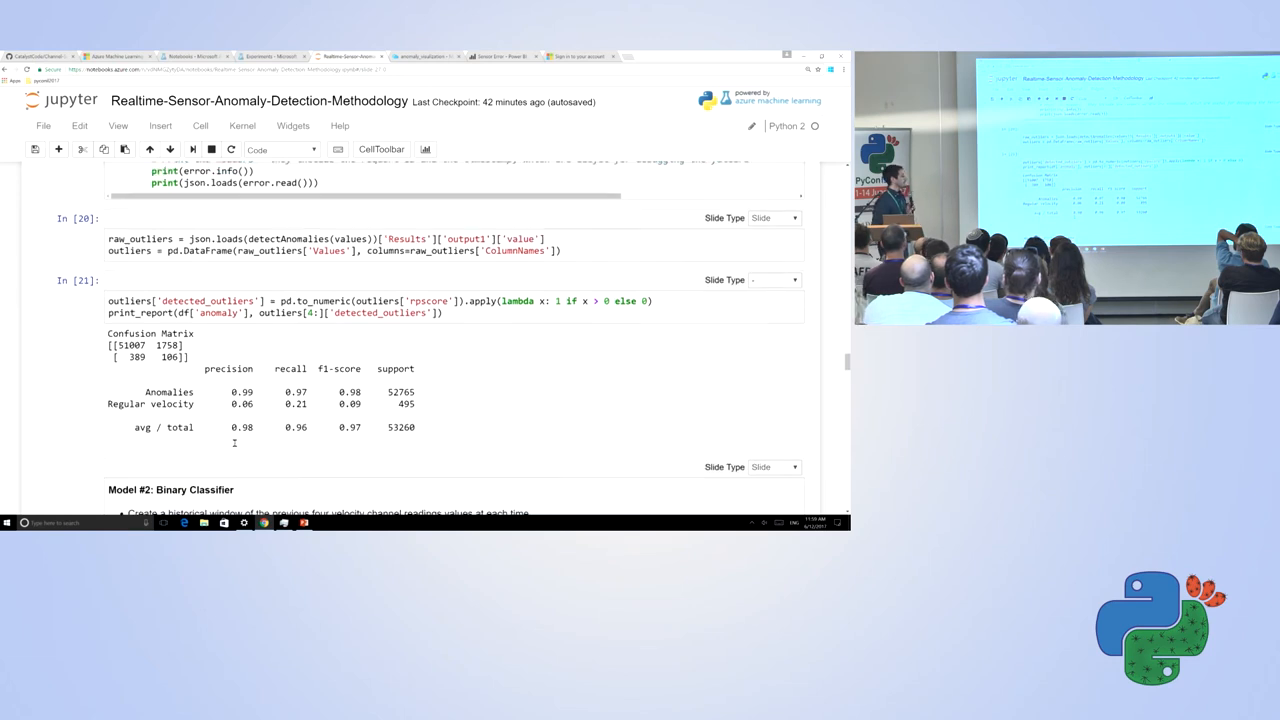
pyautogui.scroll(-3)
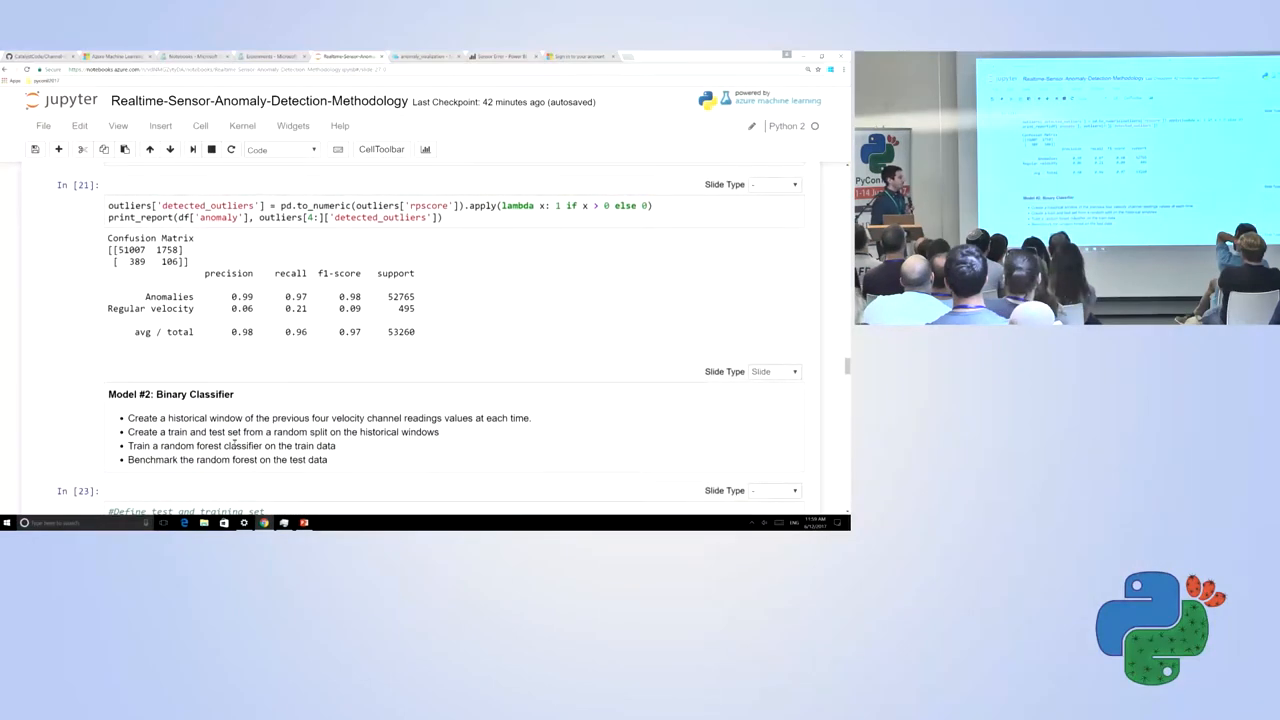
pyautogui.scroll(-3)
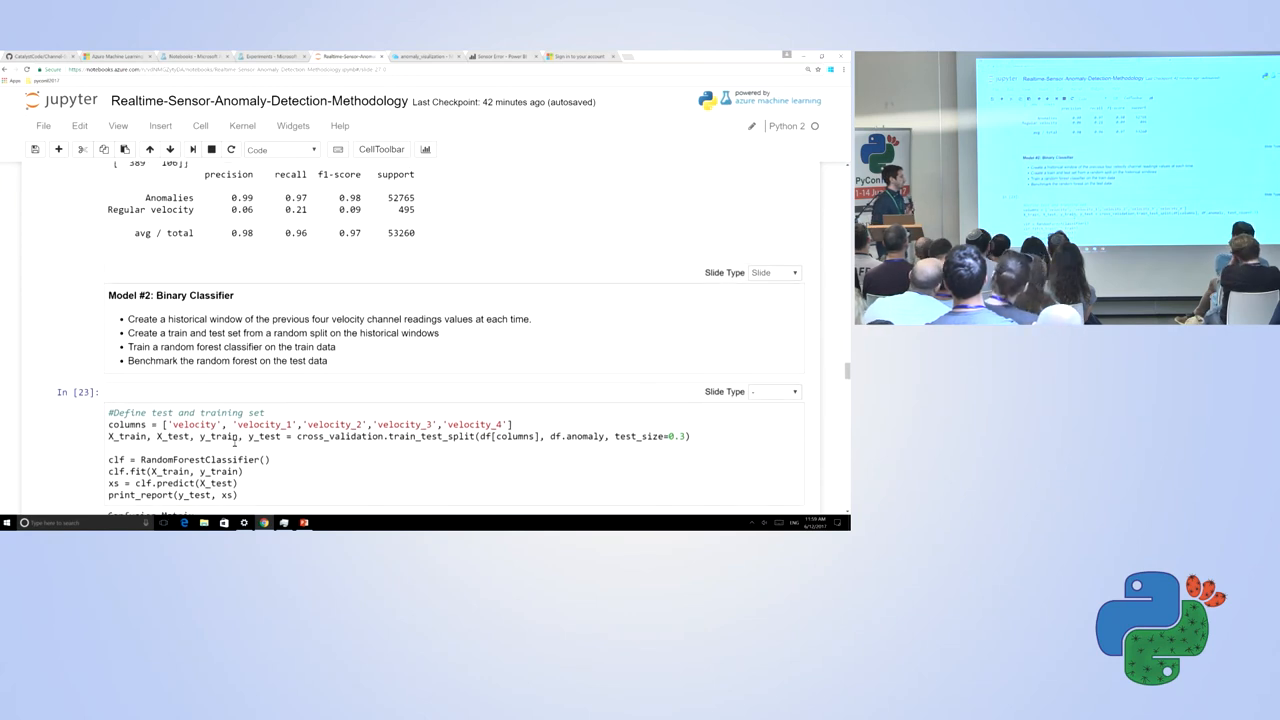
pyautogui.scroll(-3)
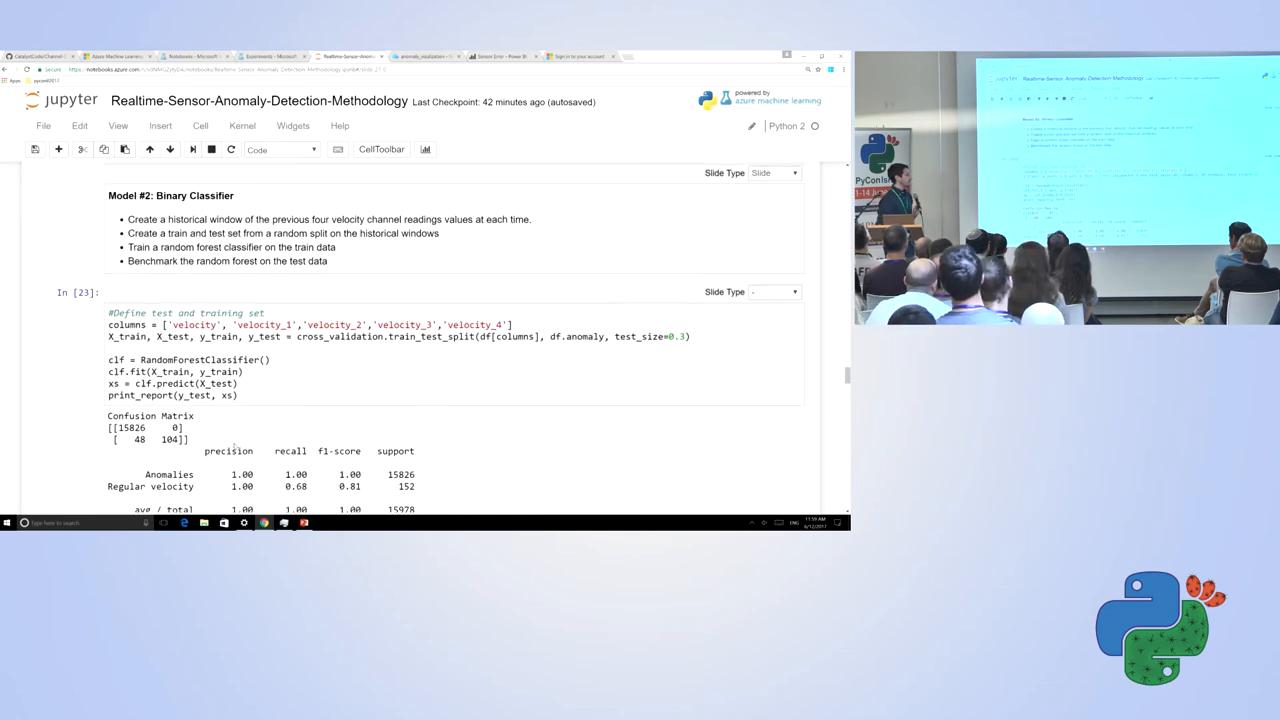
pyautogui.scroll(-3)
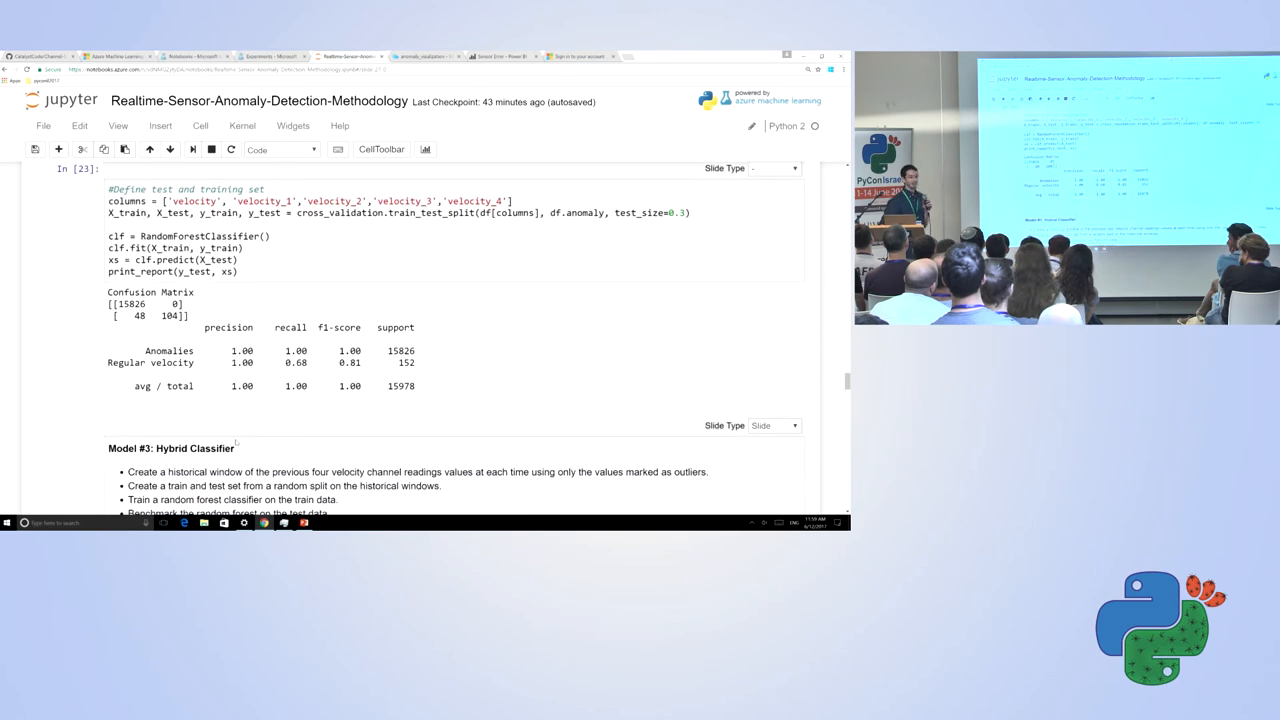
# Step: Scroll past the random forest results to the Model #3 Hybrid Classifier cell In [24]
pyautogui.scroll(-3)
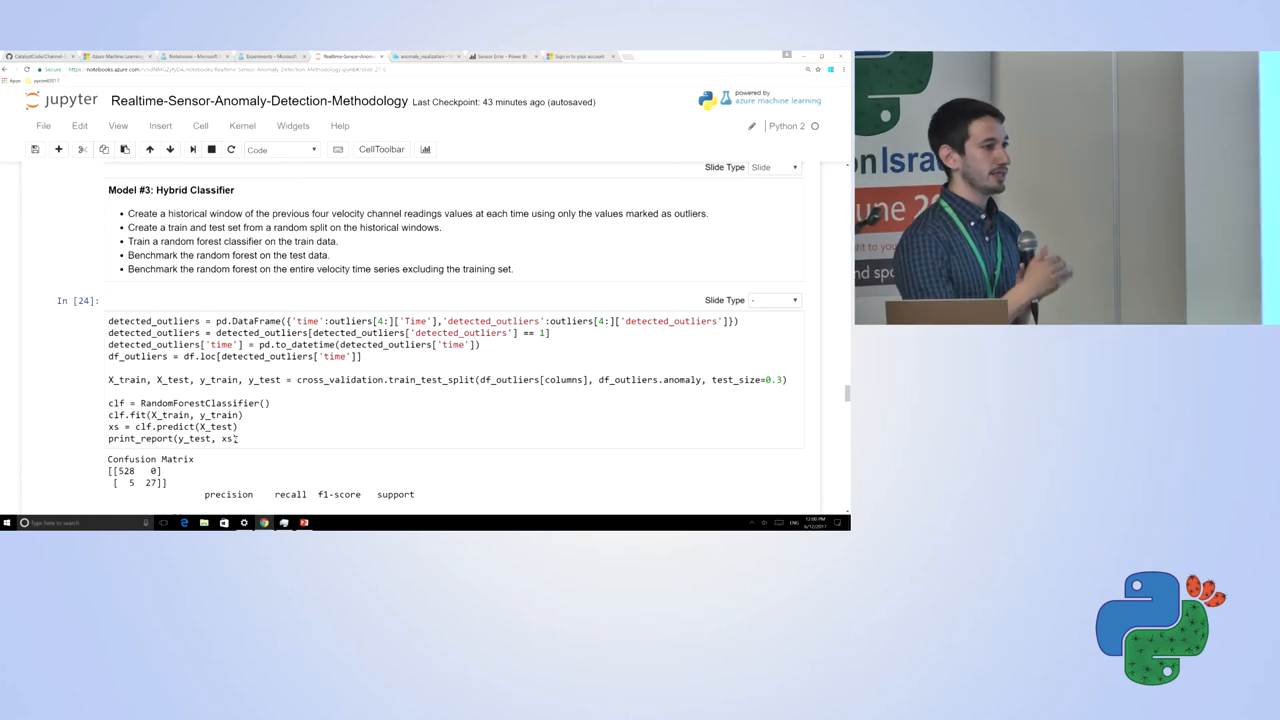
# Step: Show the full hybrid confusion matrix and report: 0.99 average precision over 560 samples
pyautogui.scroll(-3)
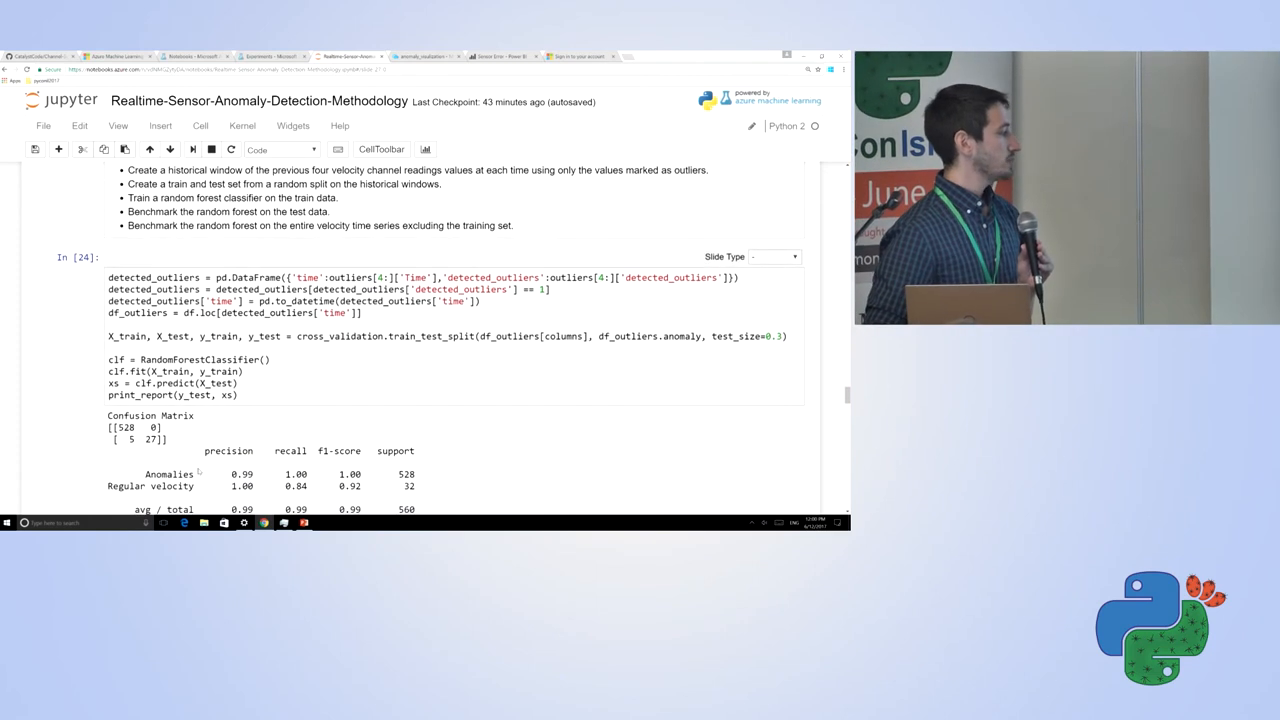
pyautogui.scroll(-3)
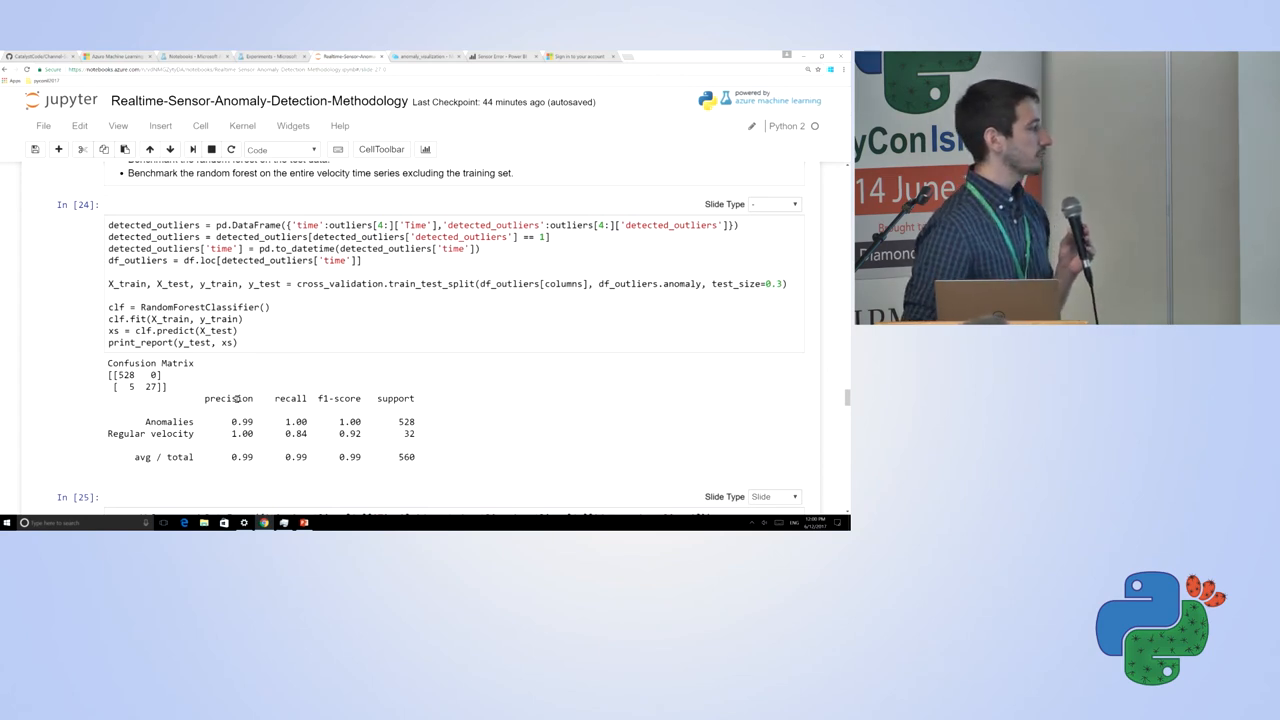
pyautogui.scroll(-3)
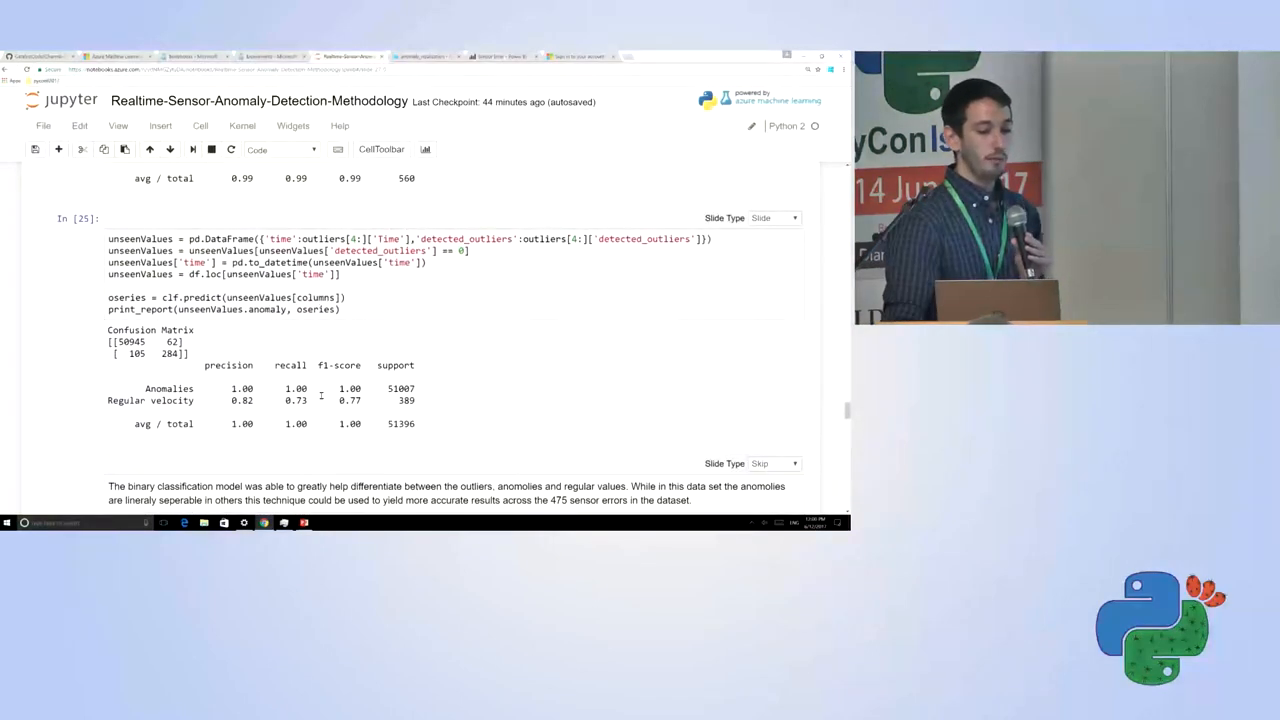
pyautogui.scroll(-3)
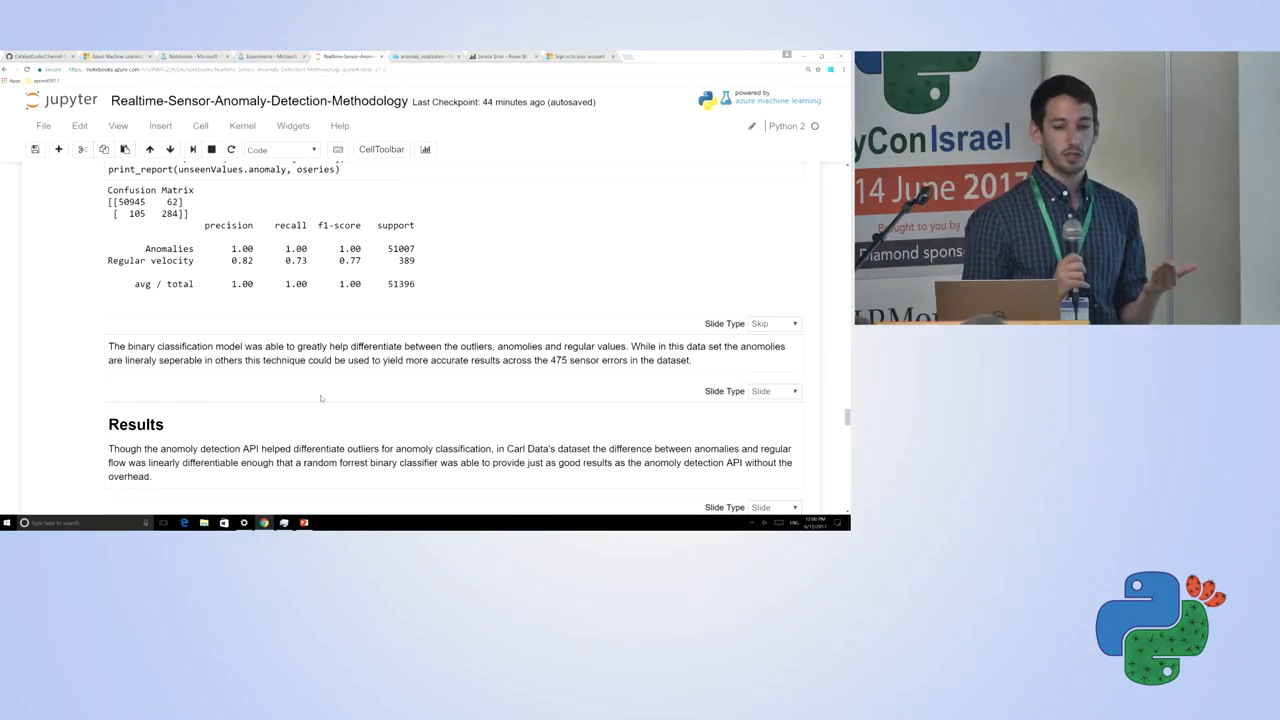
pyautogui.scroll(-3)
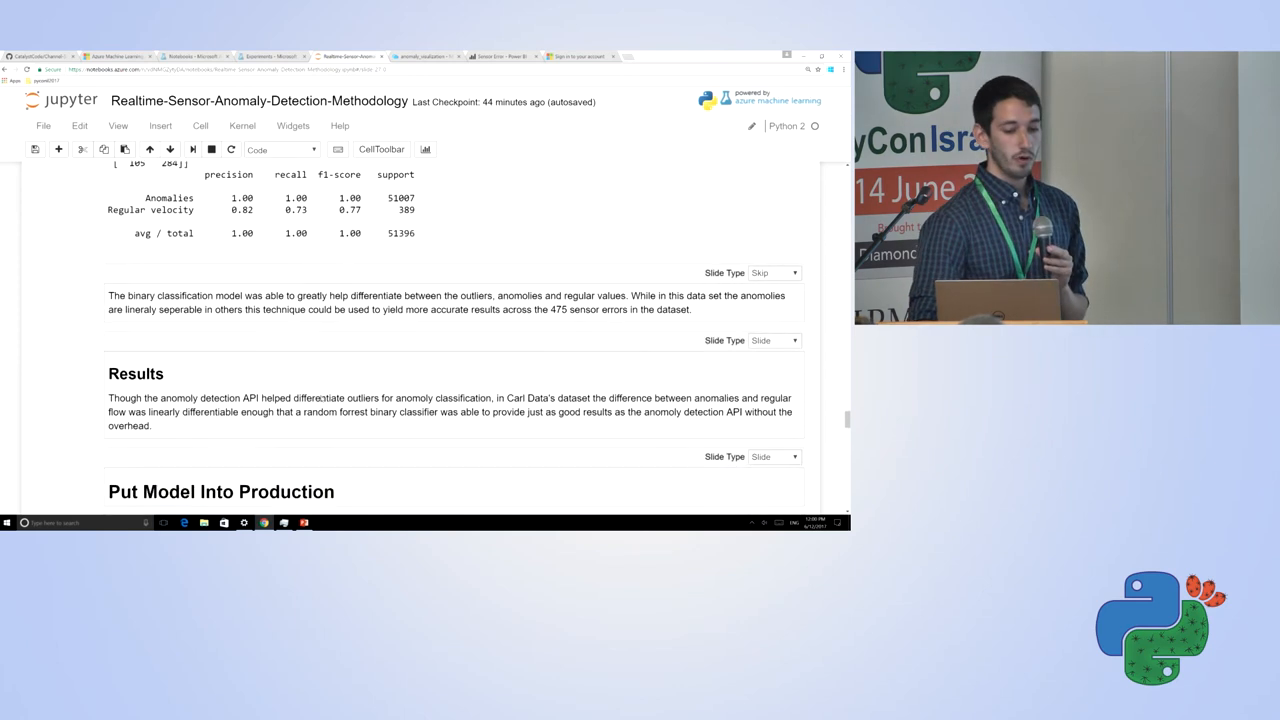
pyautogui.scroll(-3)
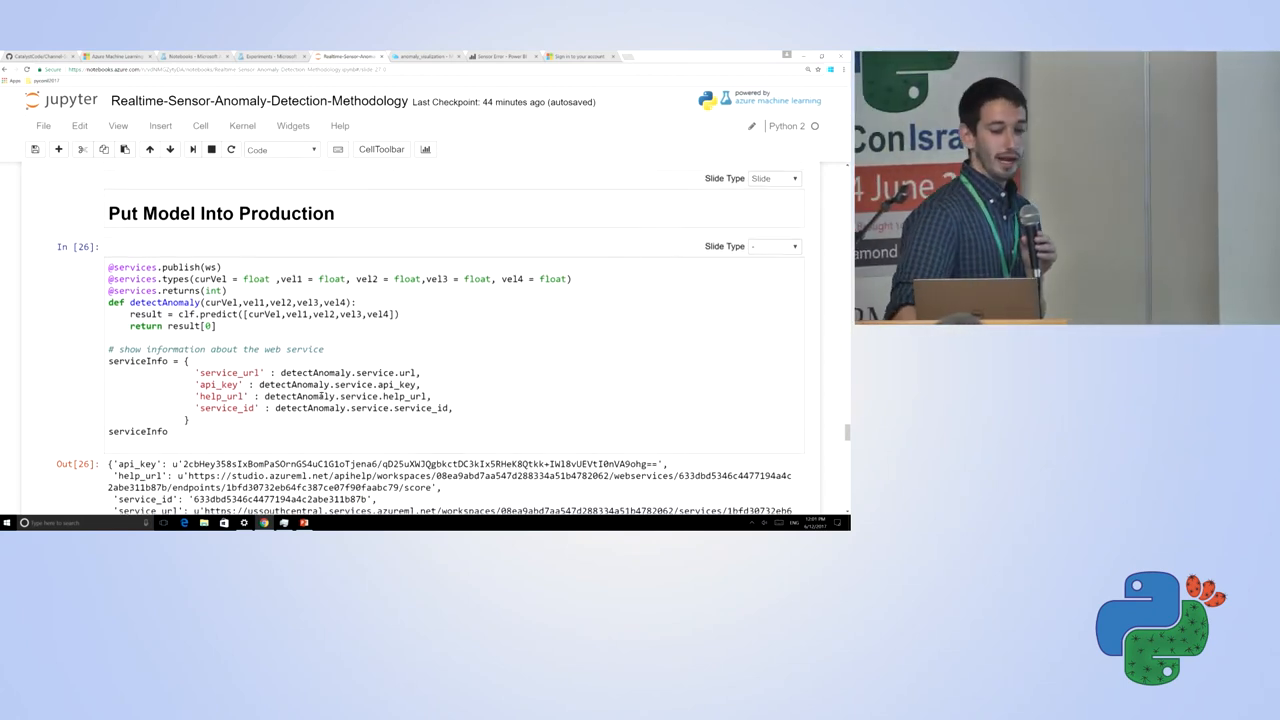
# Step: Scroll back to the Model #1 Outlier Detection data-formatting cell as the notebook reruns
pyautogui.scroll(-3)
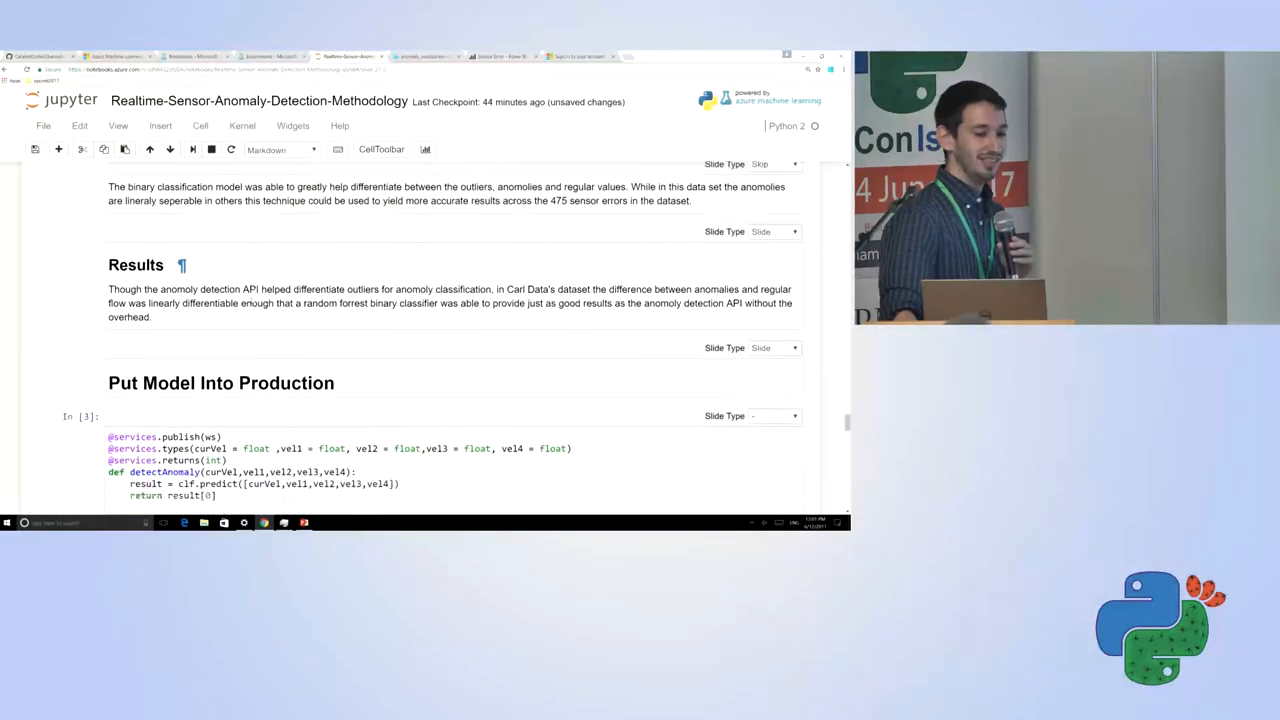
pyautogui.scroll(-3)
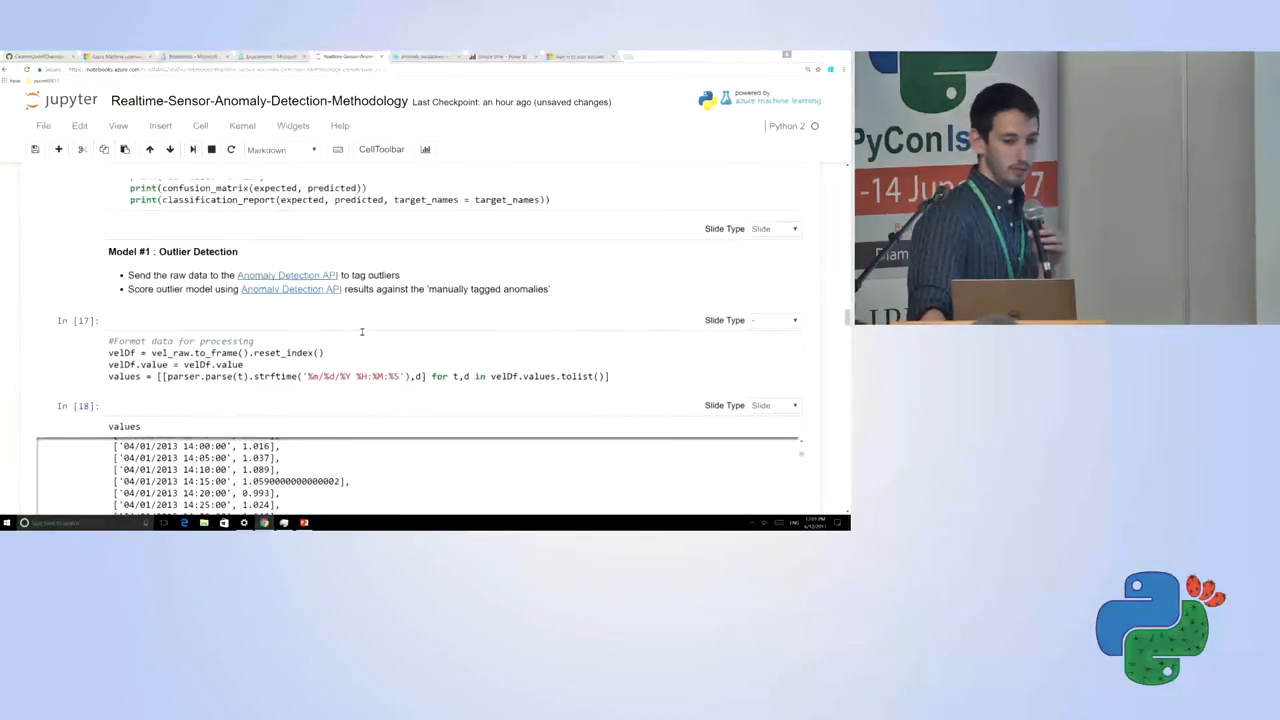
# Step: Follow execution down to the Put Model Into Production cell's Out[19] service details
pyautogui.scroll(3)
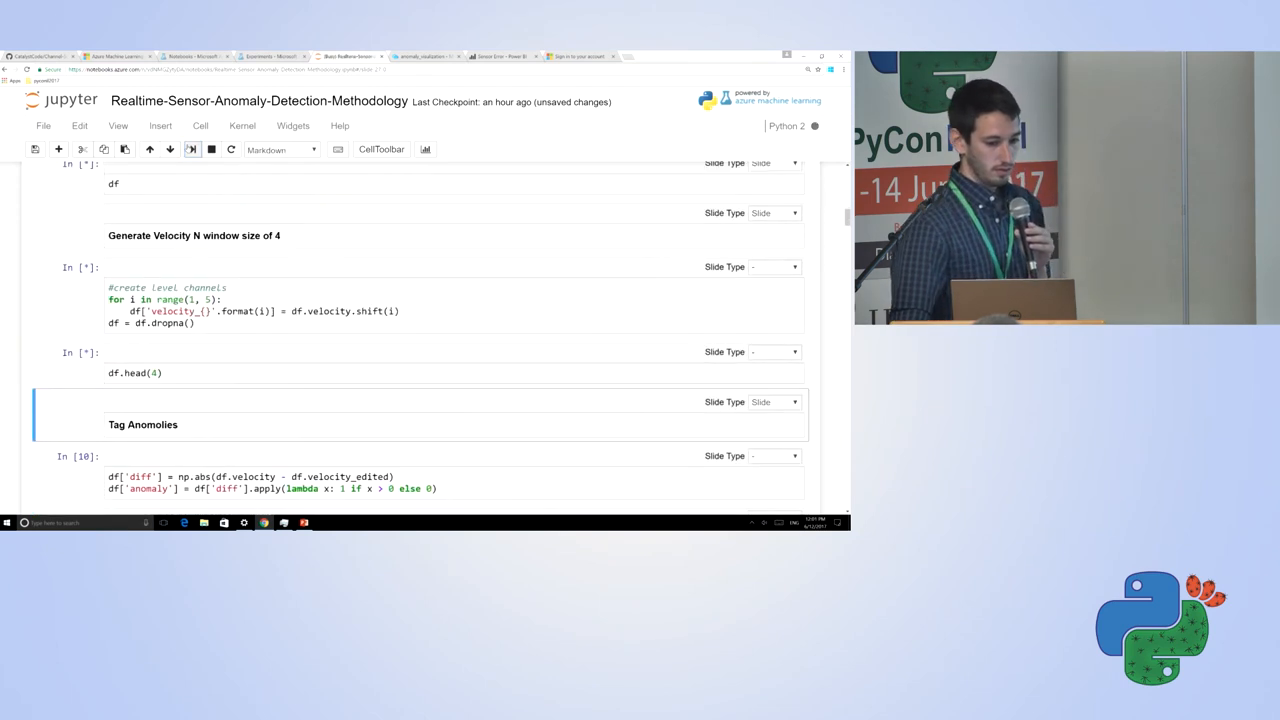
pyautogui.scroll(-3)
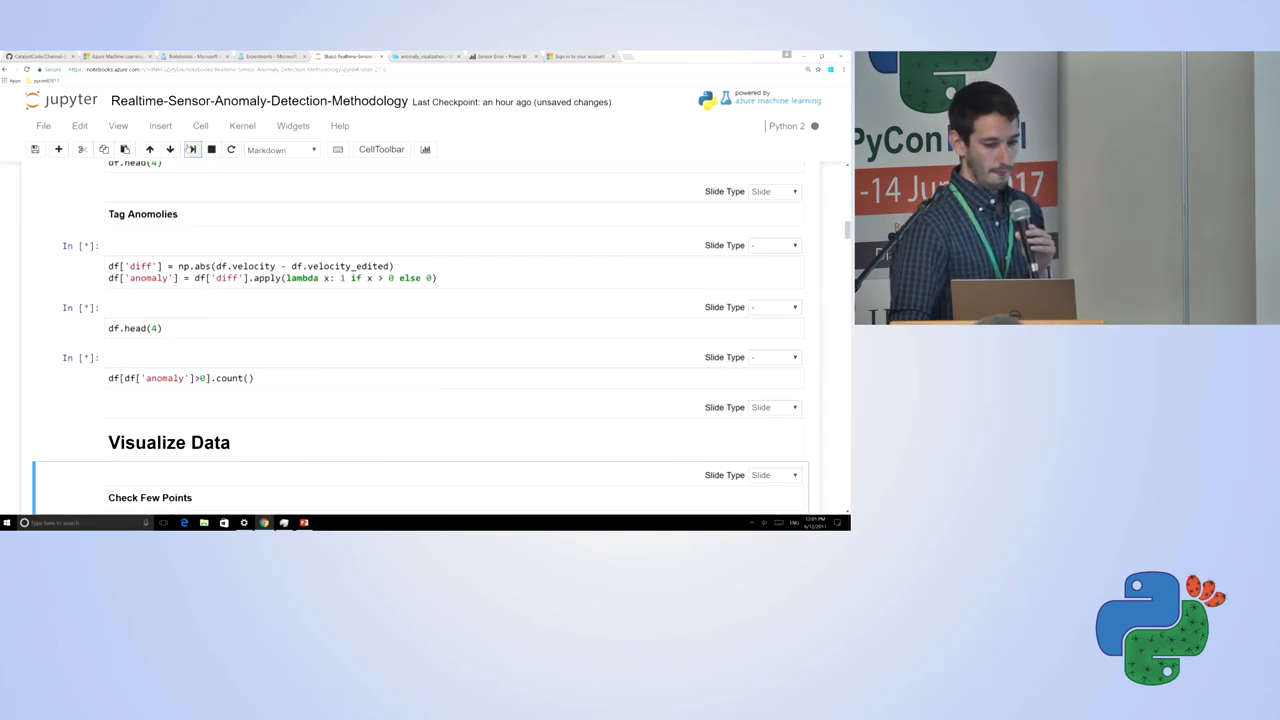
pyautogui.scroll(-3)
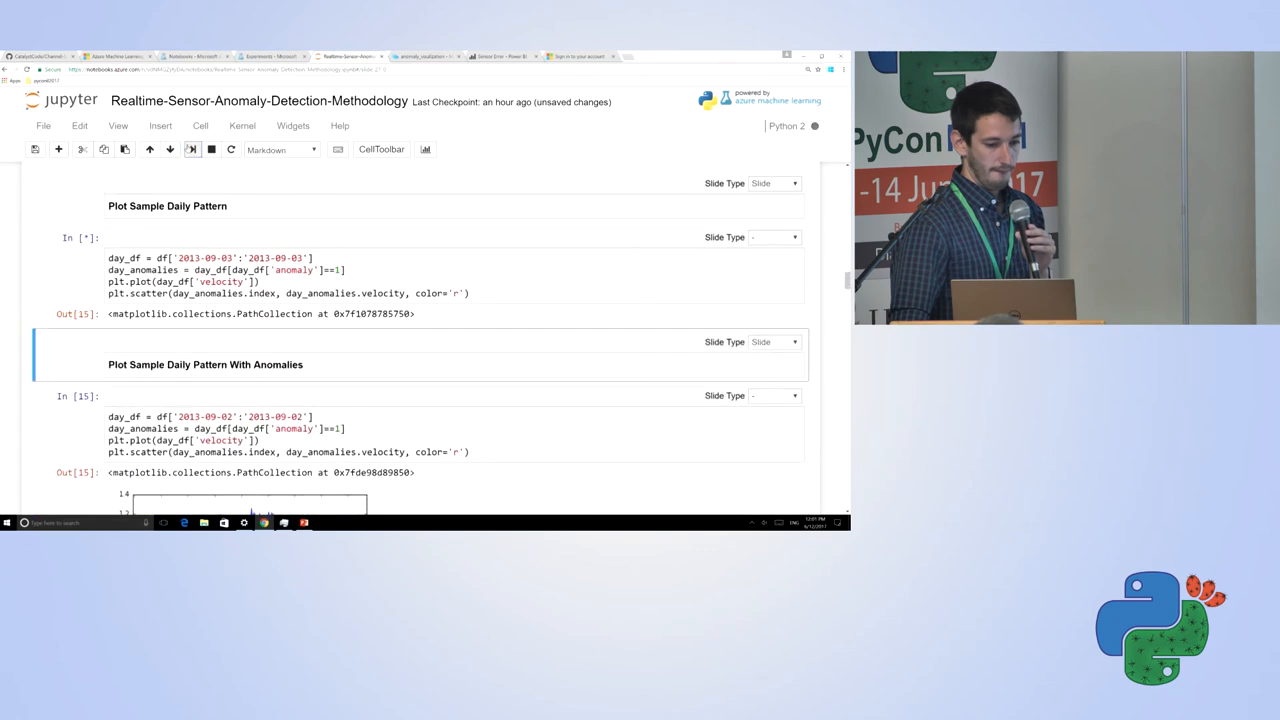
pyautogui.scroll(-3)
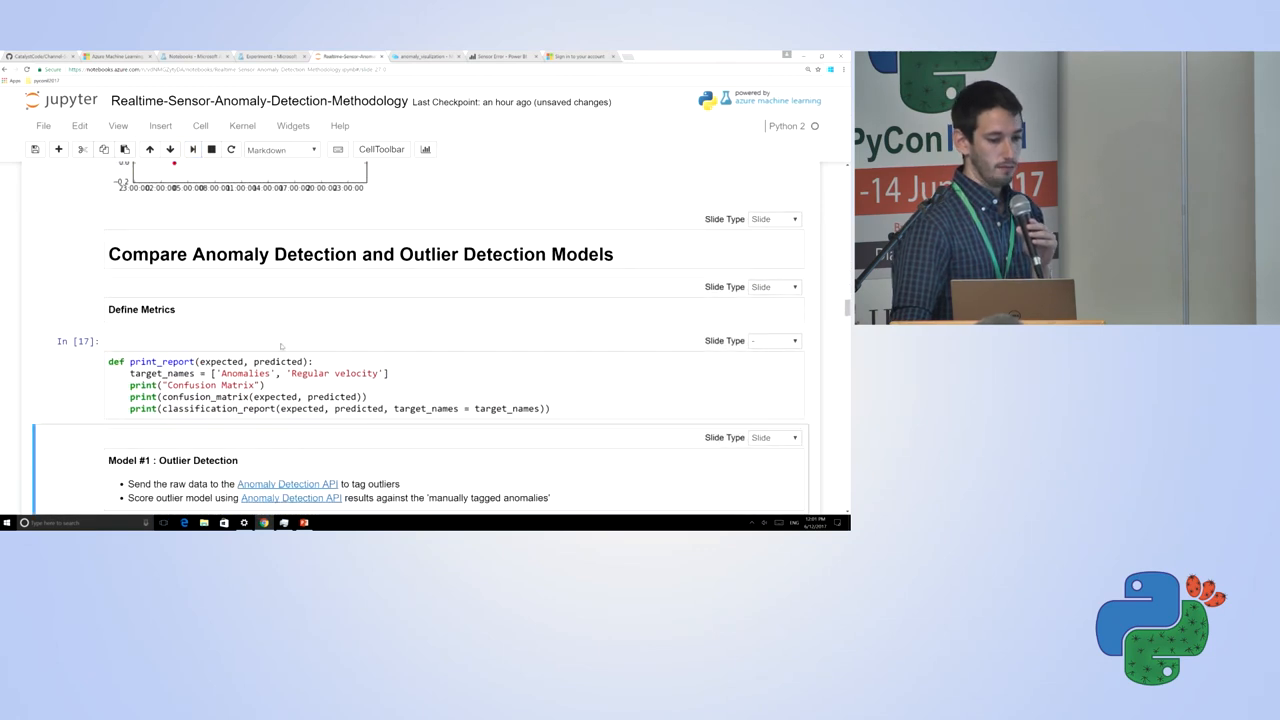
pyautogui.scroll(-3)
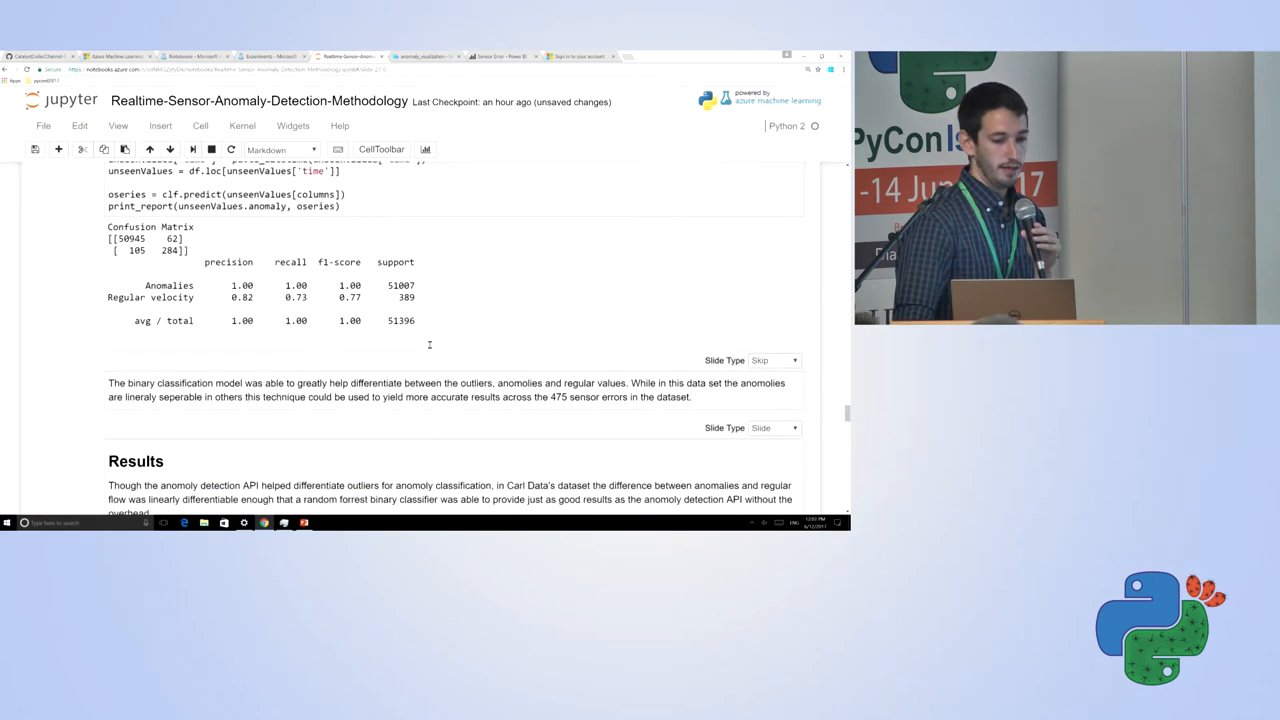
pyautogui.scroll(-3)
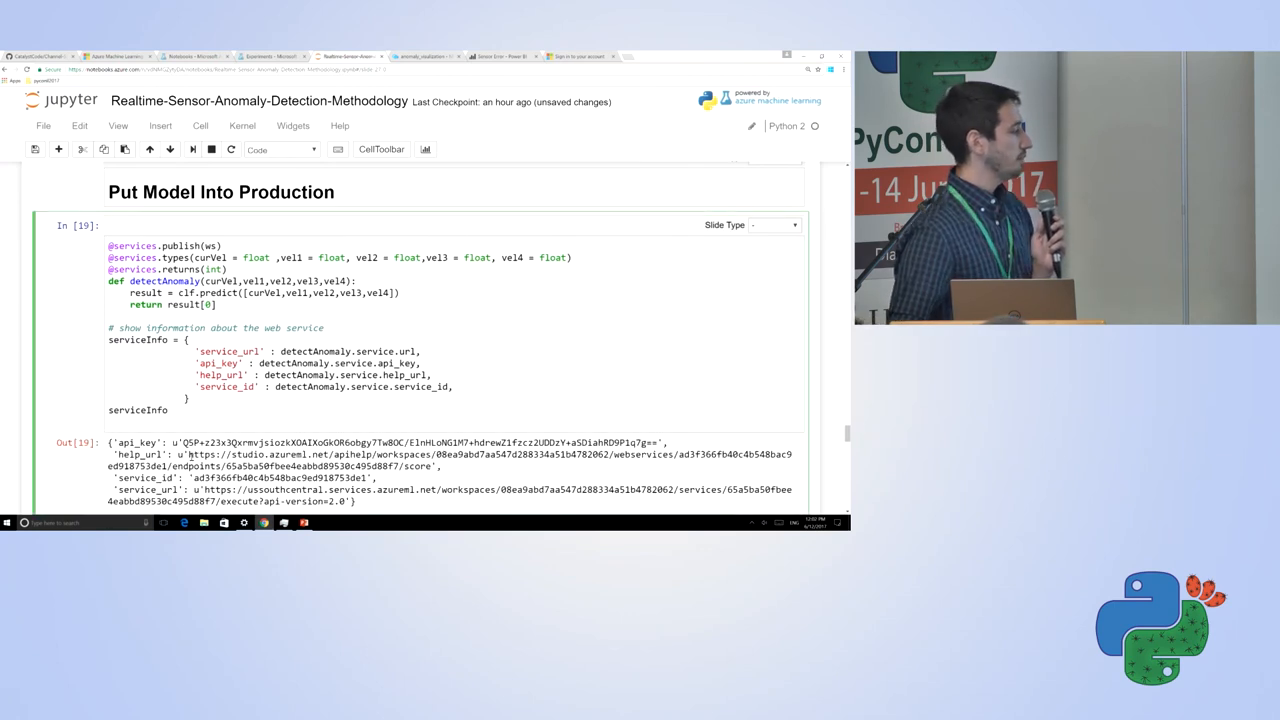
# Step: Switch to the Machine Learning Studio tab listing the sensor anomaly notebook
pyautogui.scroll(-3)
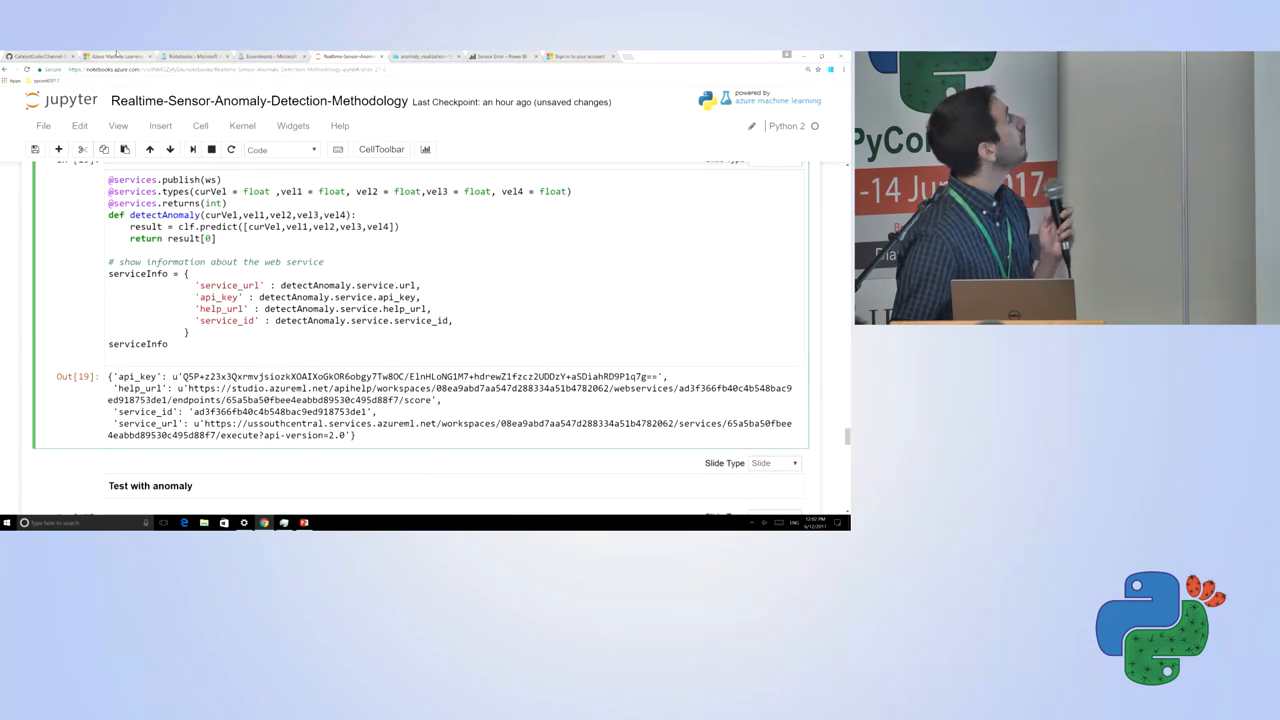
pyautogui.click(190, 56)
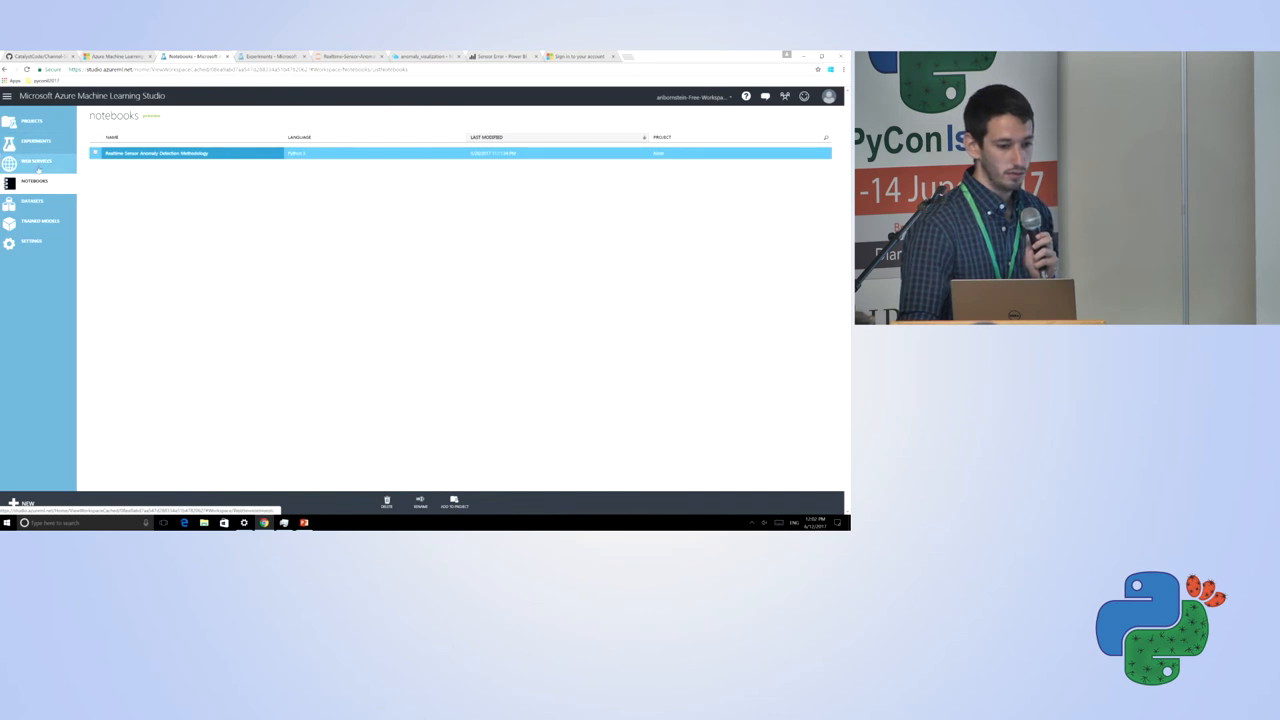
# Step: Open the detectanomaly web service, dismiss its Test form, and view the REQUEST/RESPONSE help
pyautogui.click(37, 161)
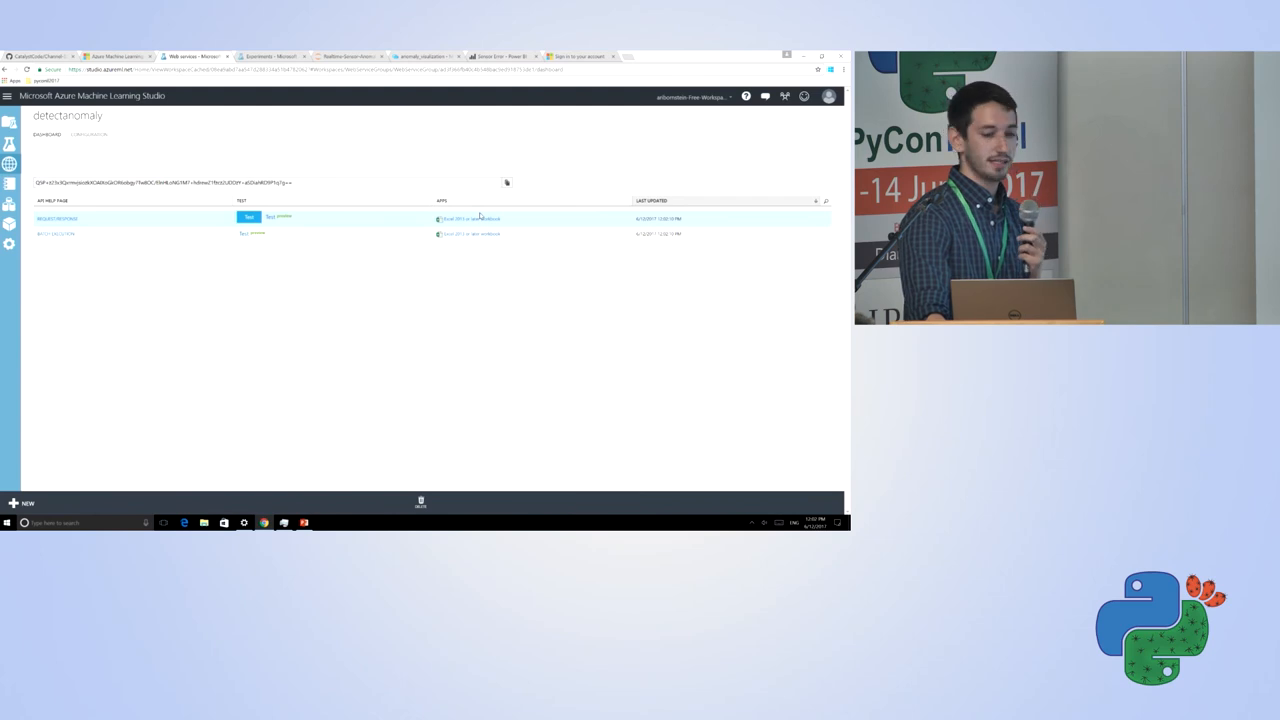
pyautogui.click(249, 217)
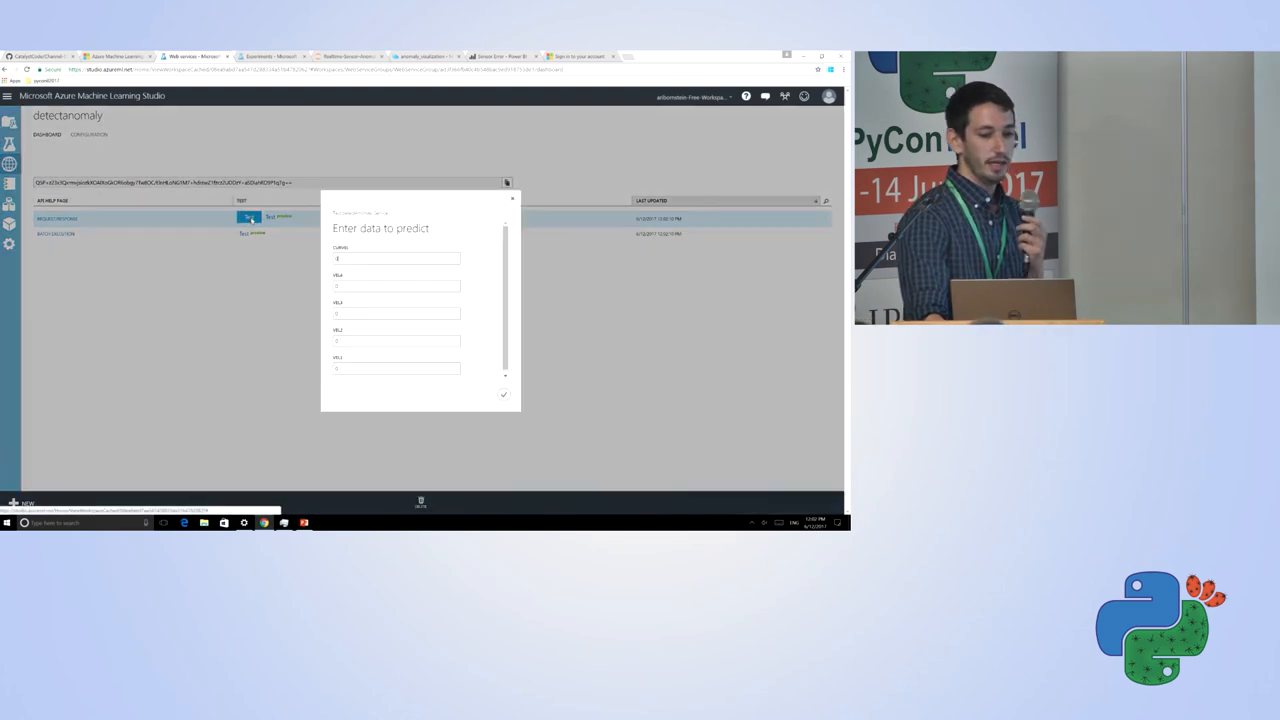
pyautogui.click(512, 197)
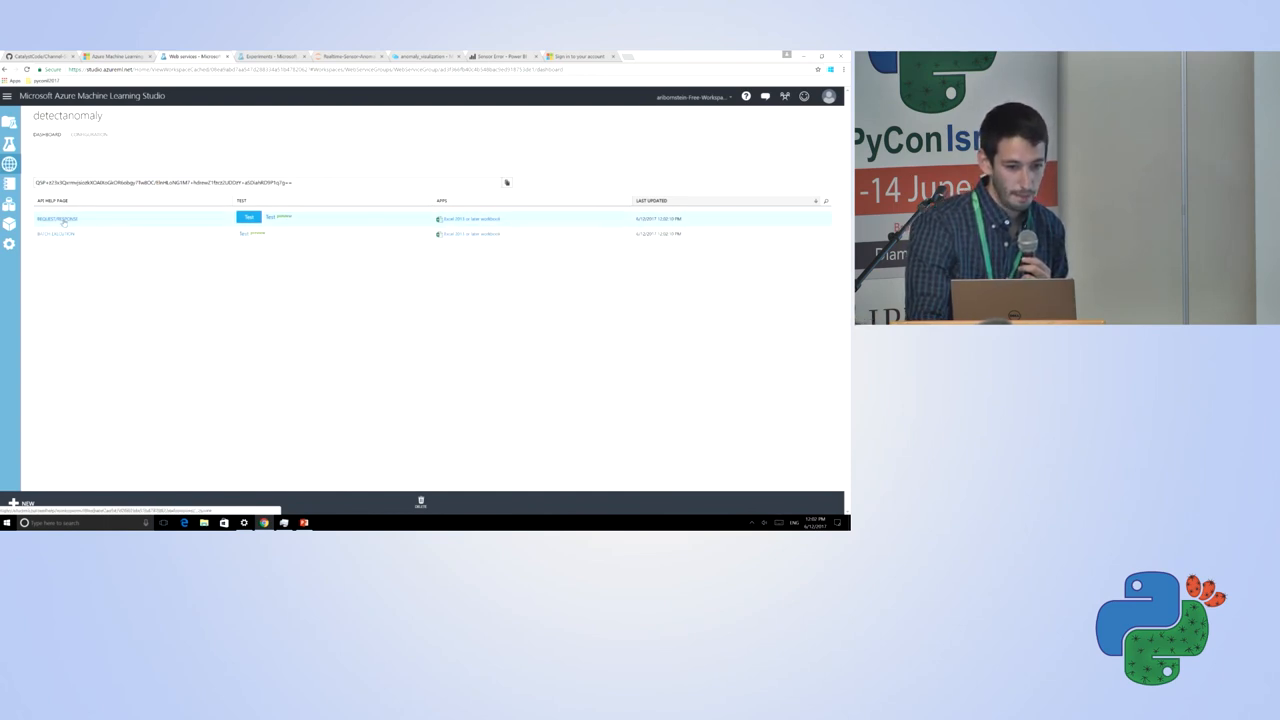
pyautogui.click(57, 218)
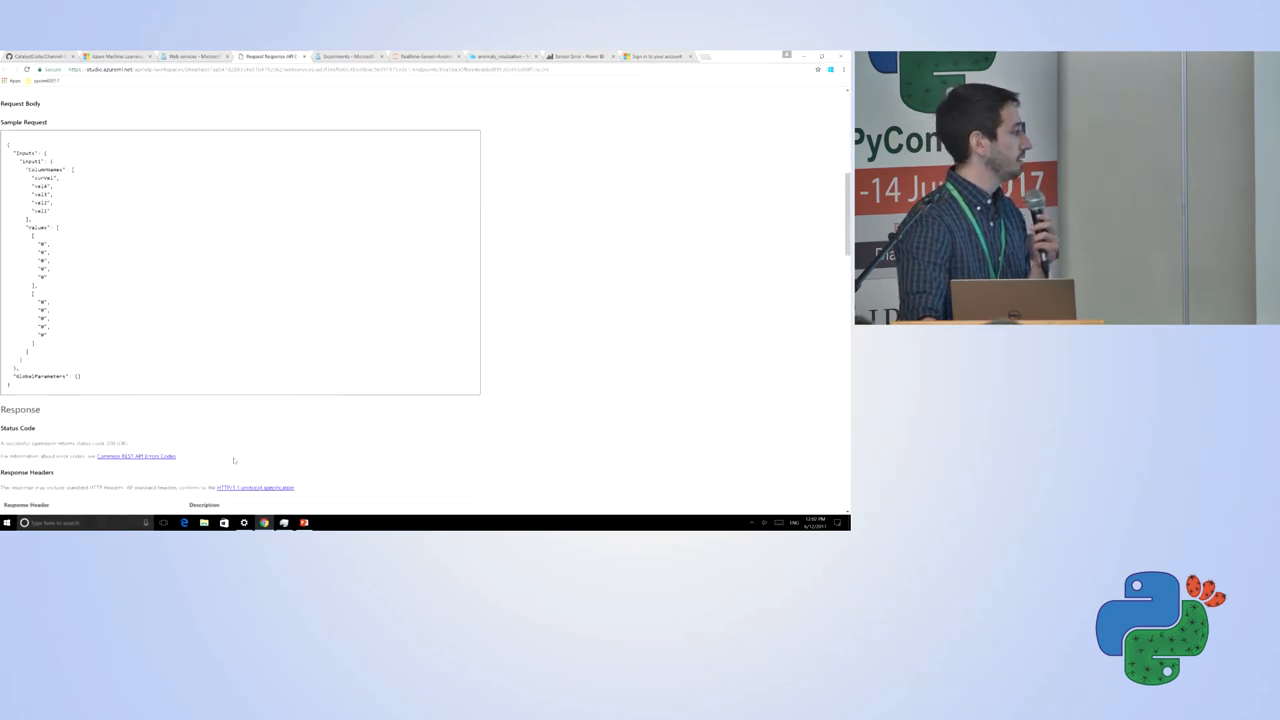
# Step: Show the help page's Python sample code, then view the Anomaly Detection API documentation
pyautogui.scroll(-3)
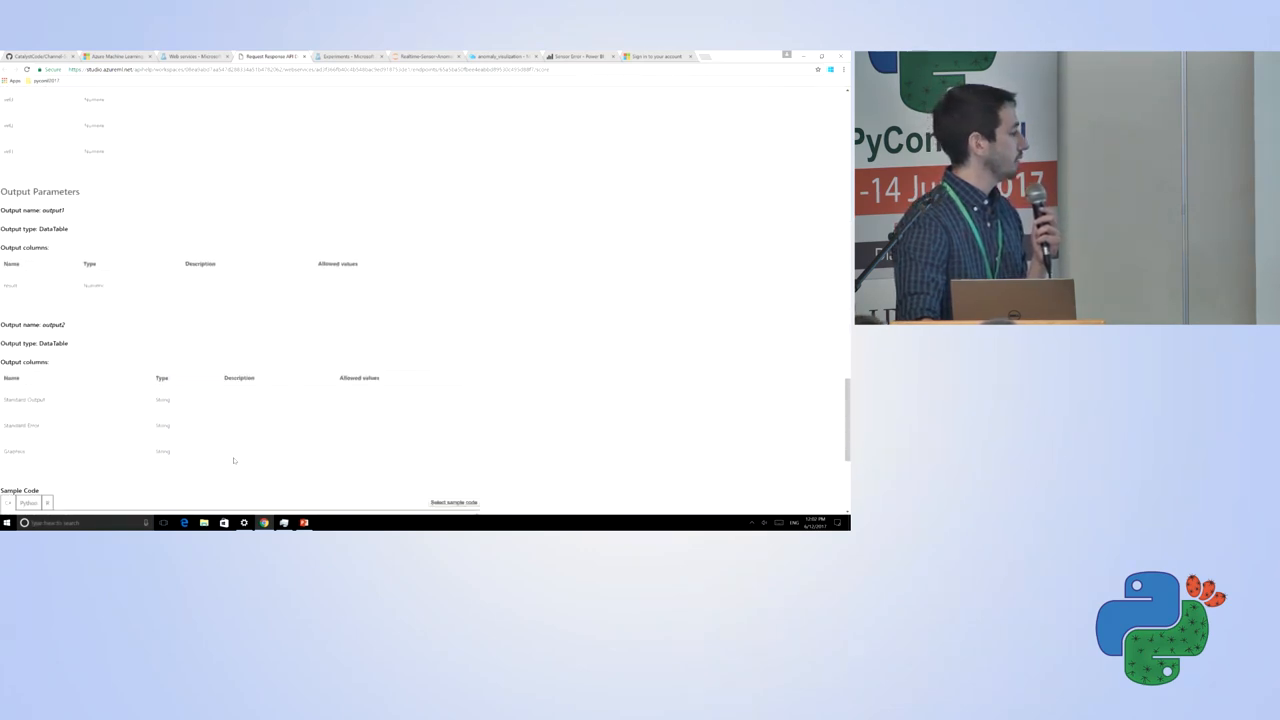
pyautogui.scroll(-3)
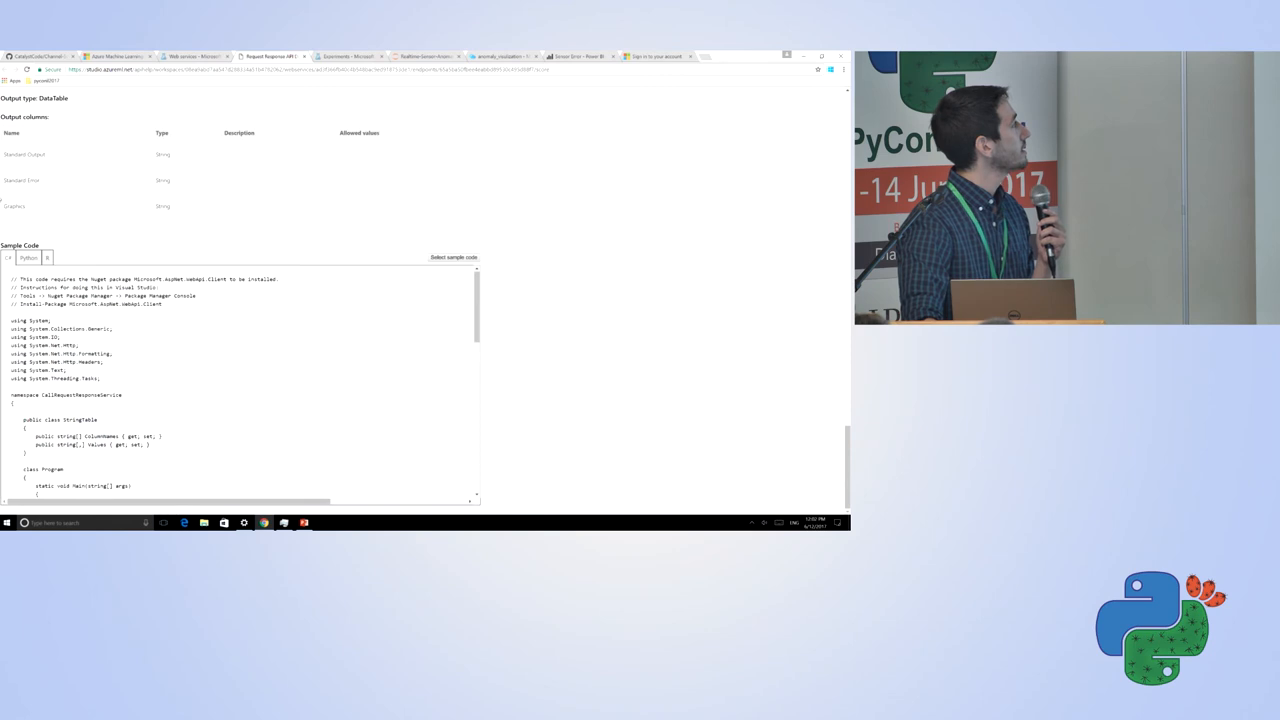
pyautogui.click(28, 258)
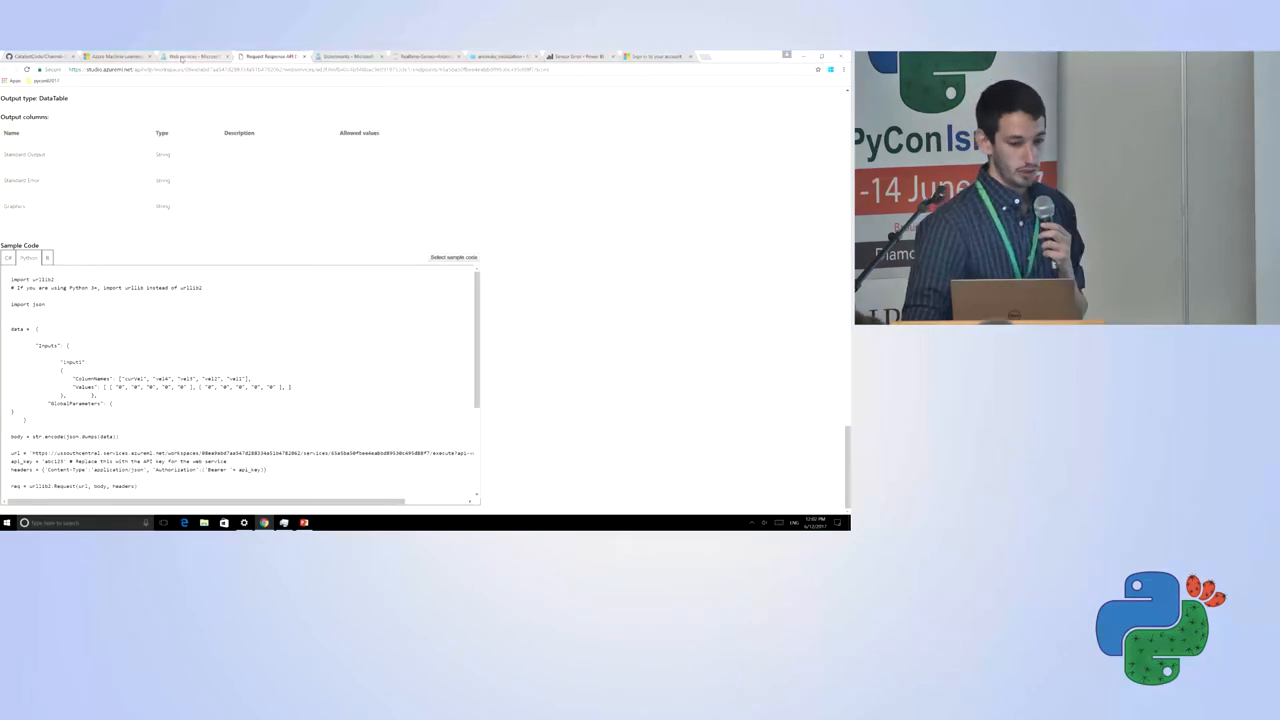
pyautogui.click(40, 56)
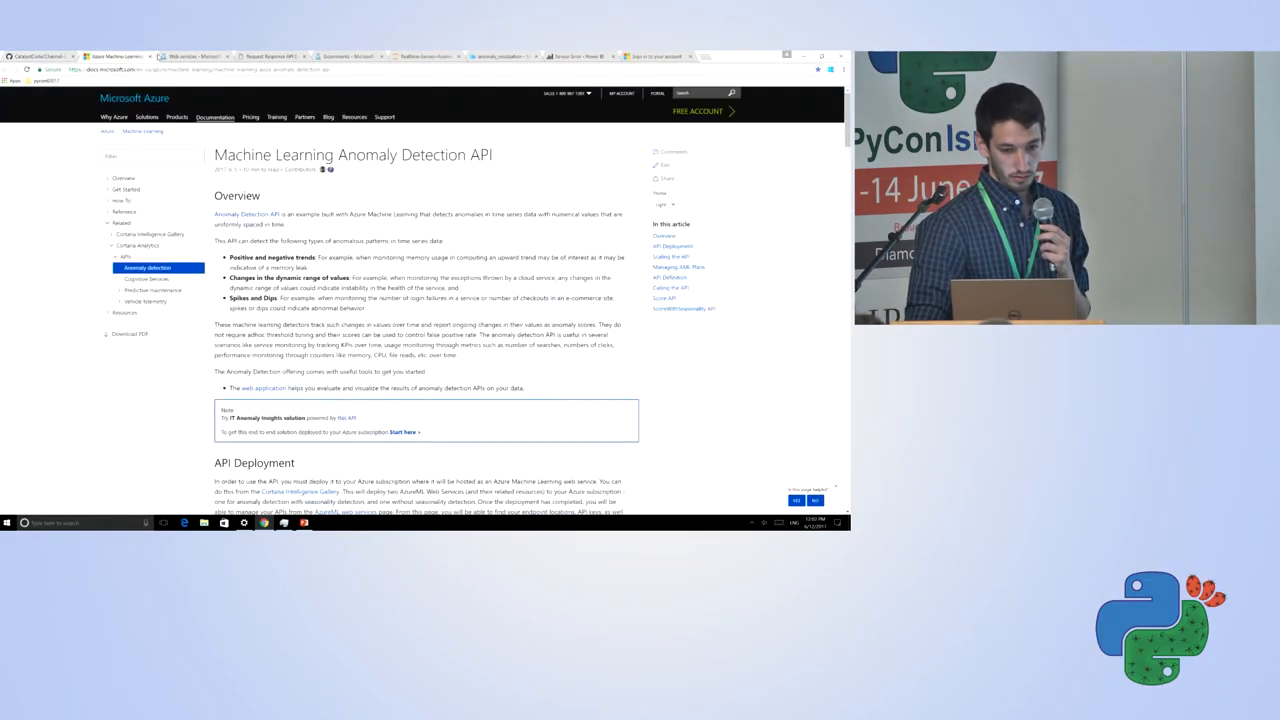
# Step: Reach the notebook's 'Create Event Hub For Visualization' section, then go to the portal's All resources
pyautogui.click(268, 56)
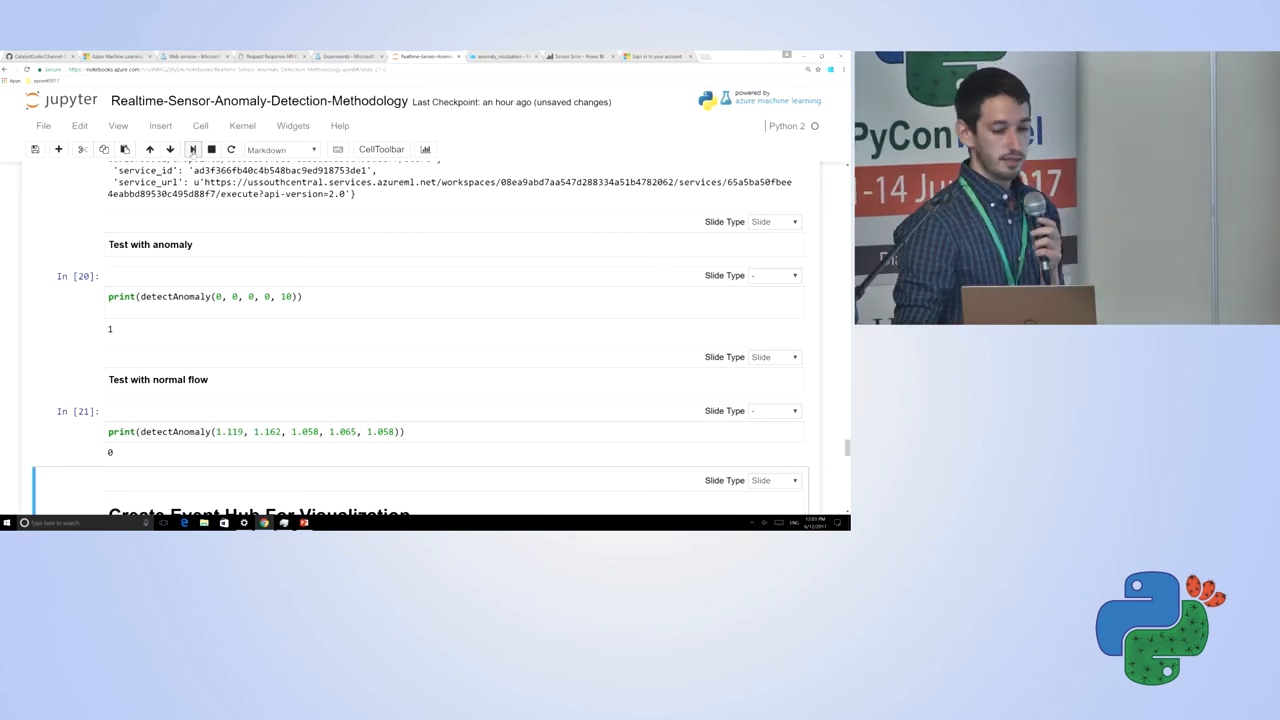
pyautogui.scroll(-3)
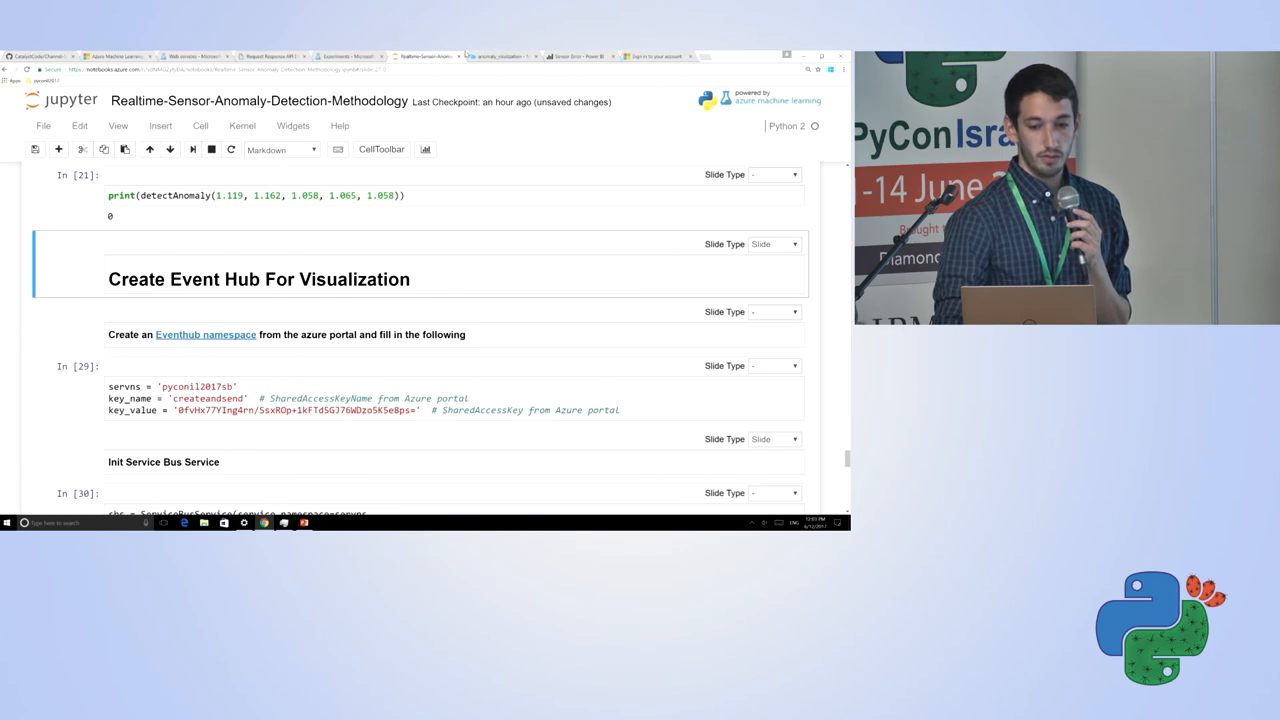
pyautogui.click(492, 56)
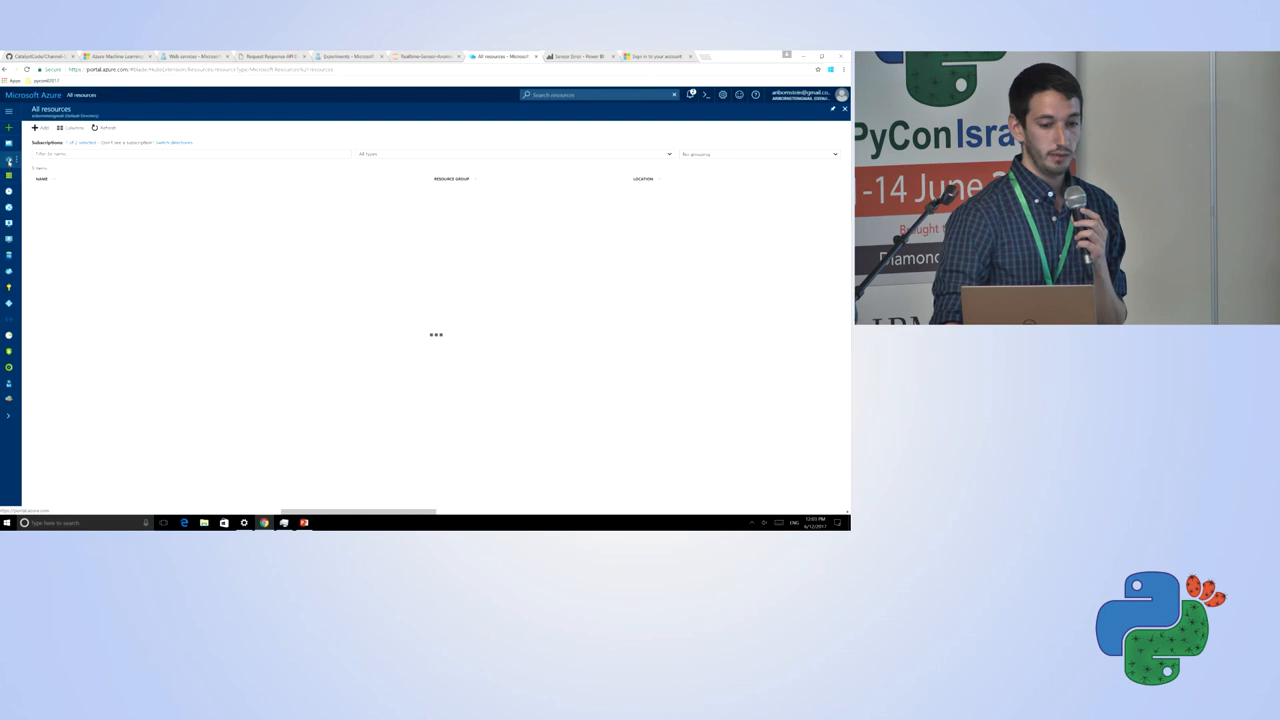
# Step: View pyconil2017sb's shared access policies (createandsend) under the pyconil group, then return to the notebook
pyautogui.click(9, 161)
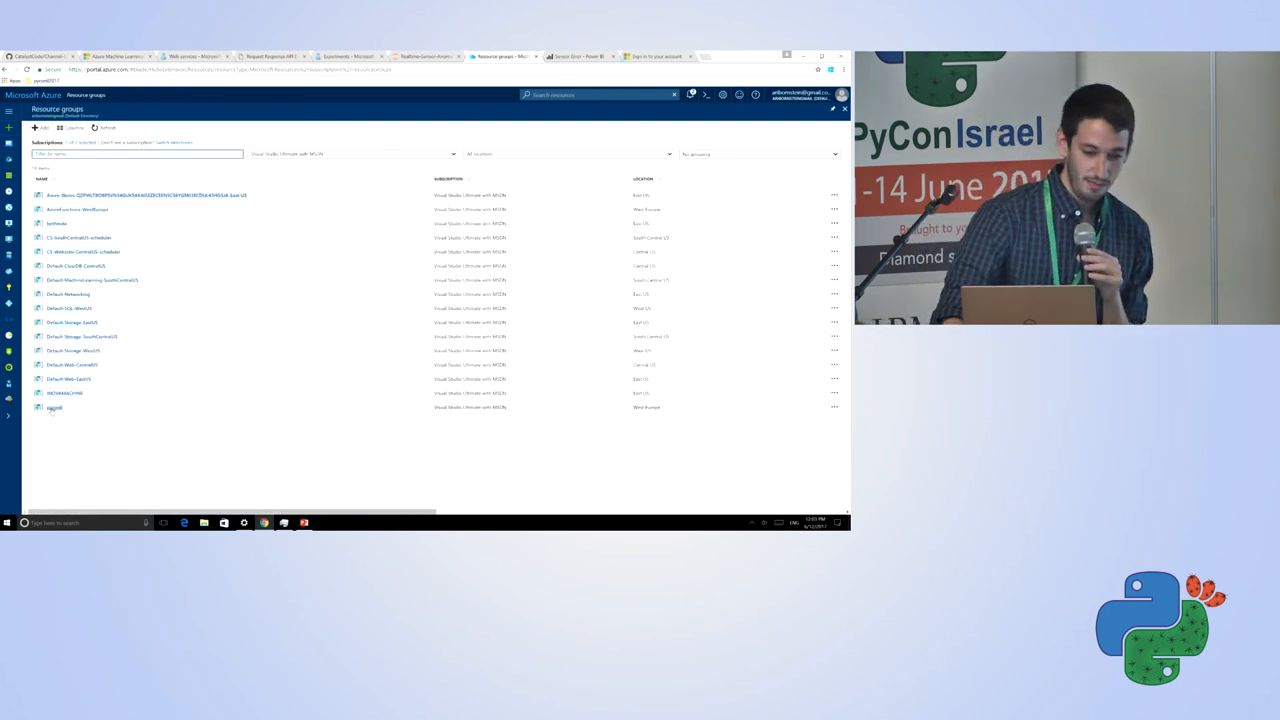
pyautogui.click(55, 407)
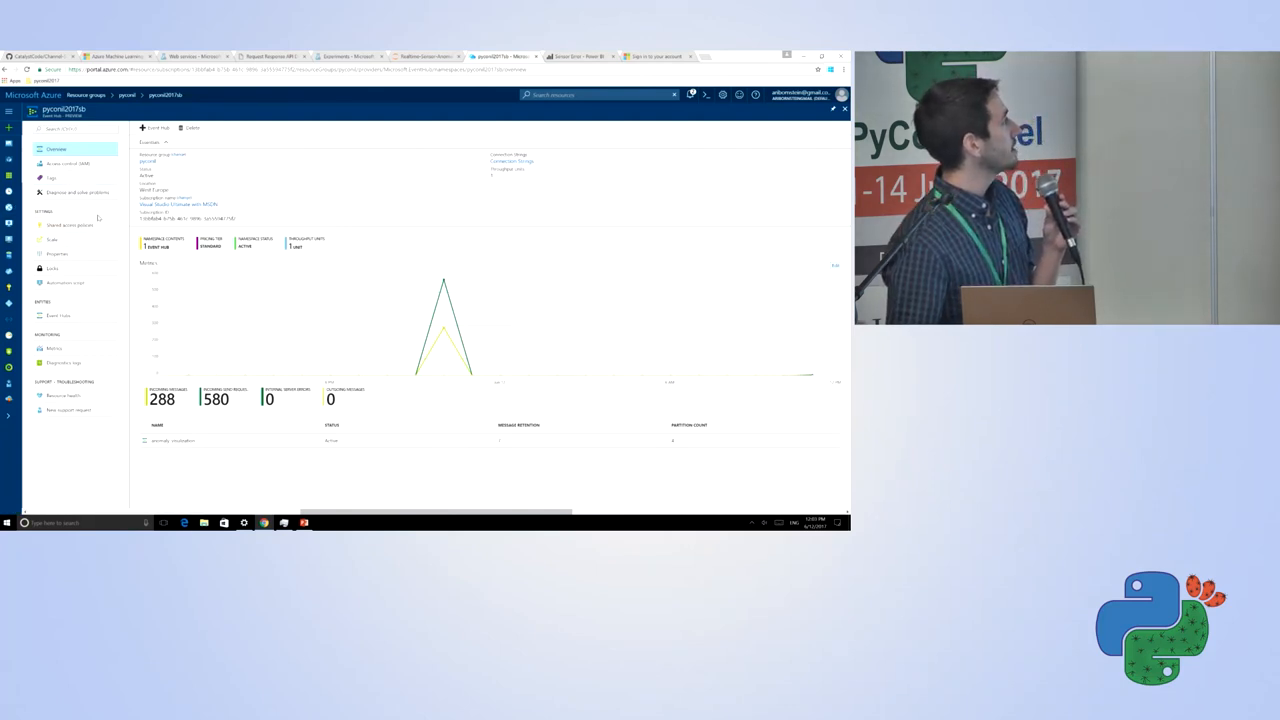
pyautogui.click(52, 240)
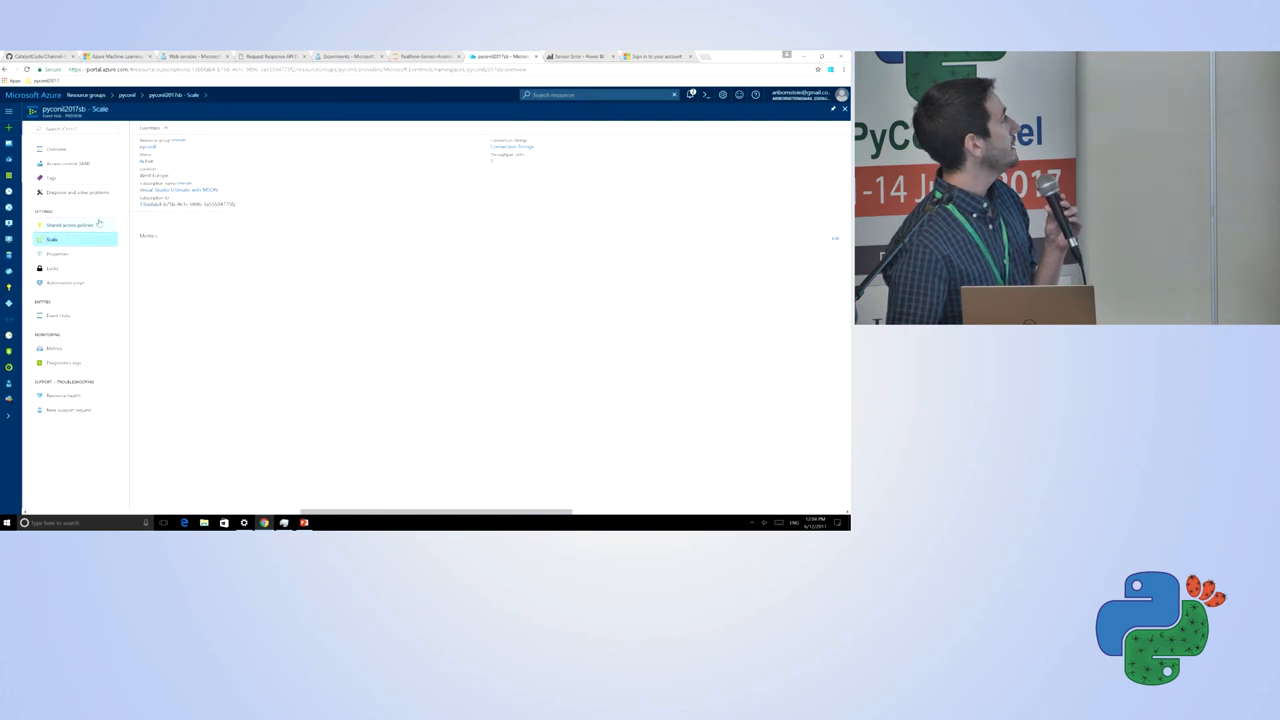
pyautogui.click(69, 224)
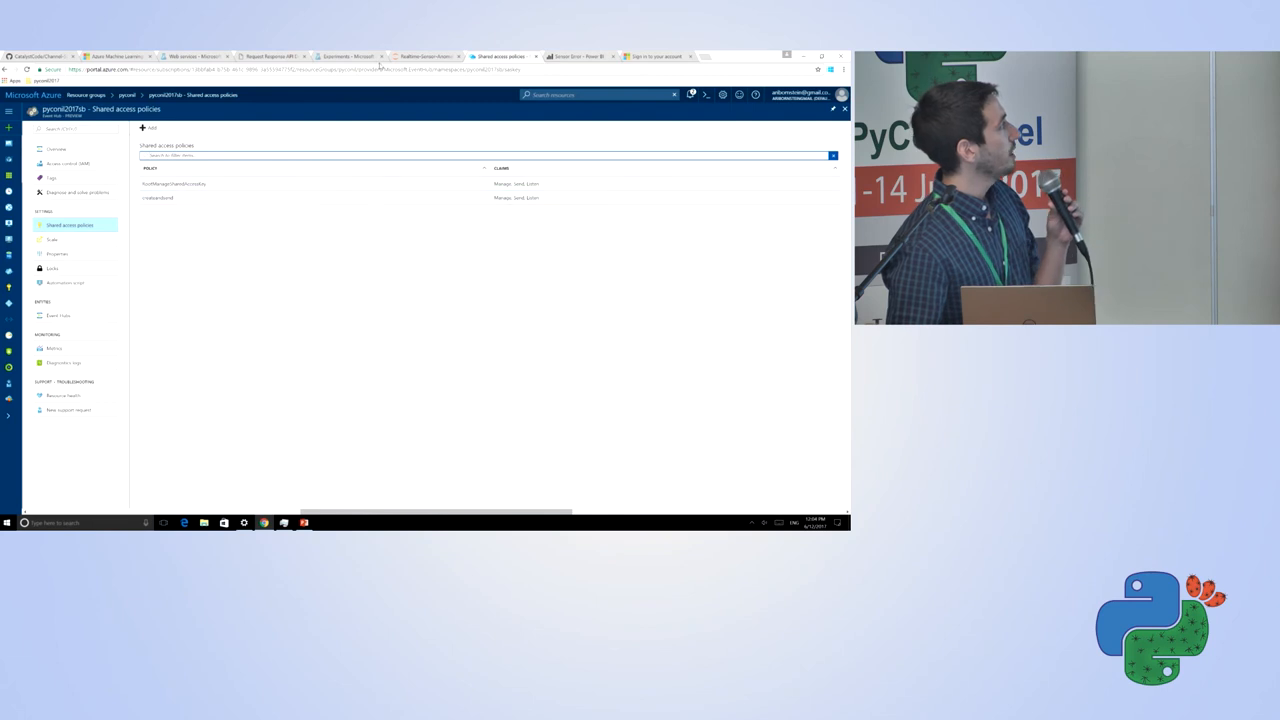
pyautogui.click(426, 56)
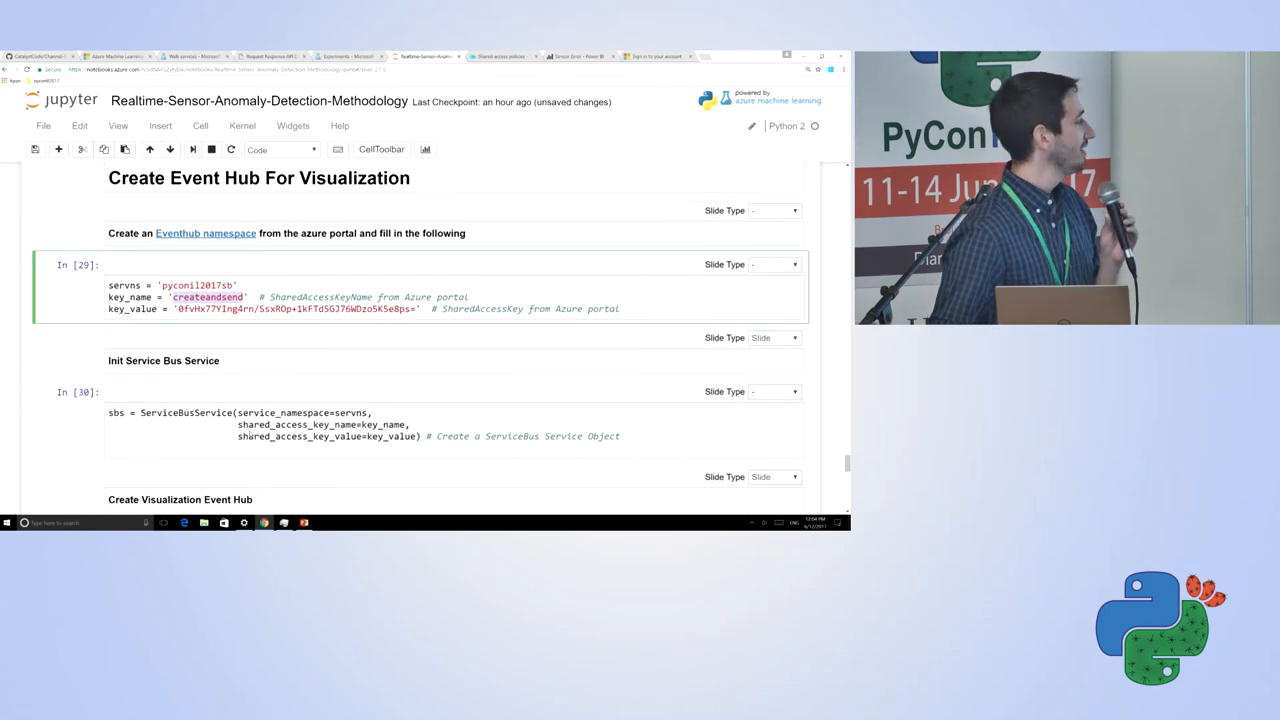
# Step: Run the Service Bus, Event Hub and flow-sensor simulation cells, then return to the portal
pyautogui.scroll(-3)
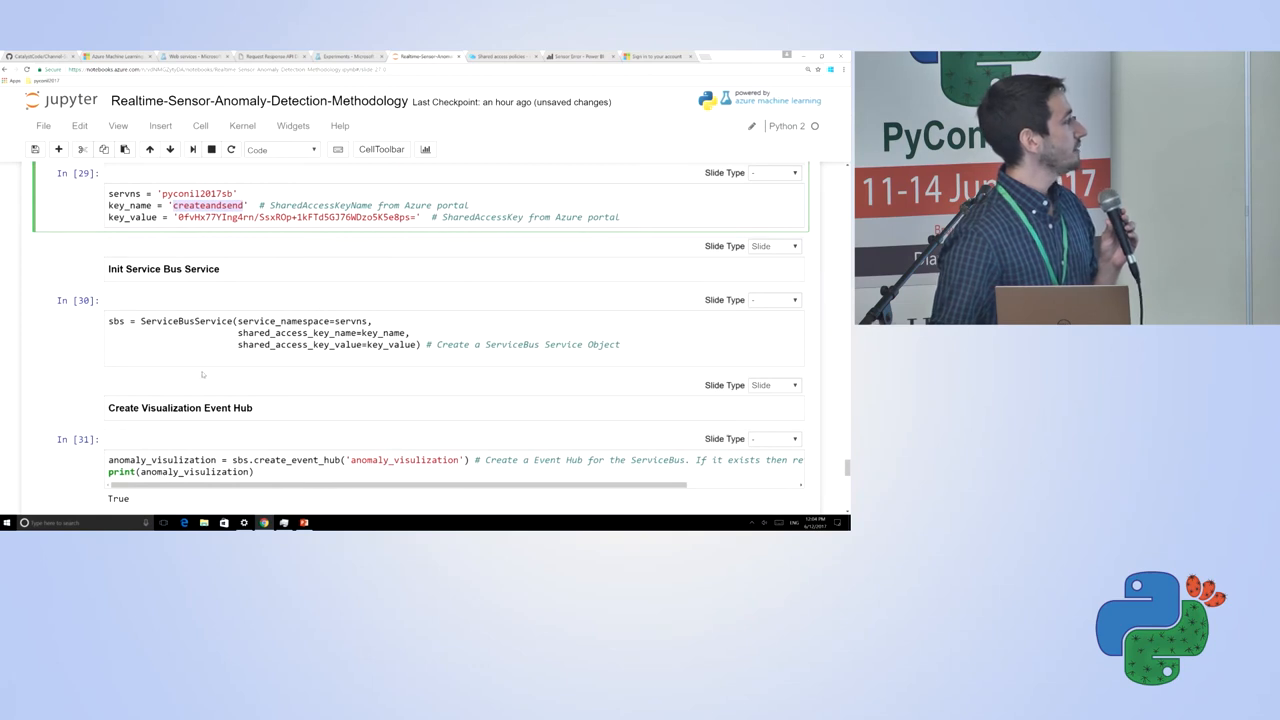
pyautogui.click(199, 340)
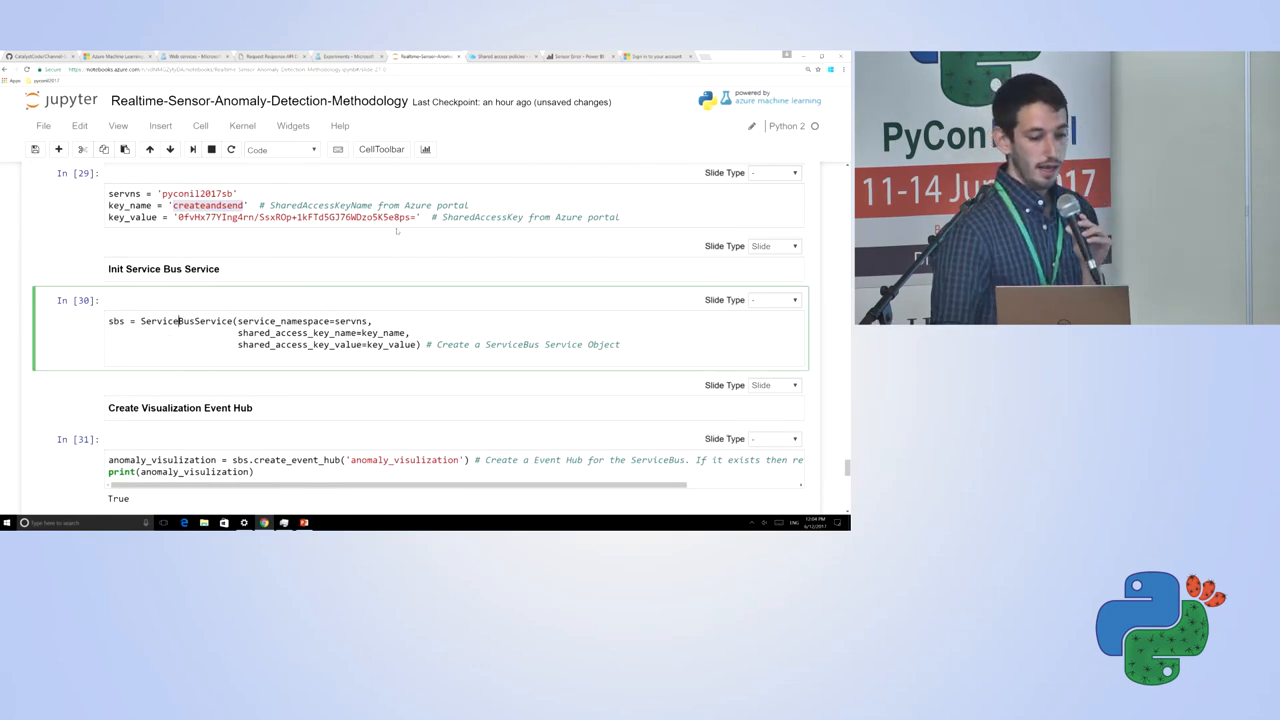
pyautogui.scroll(-3)
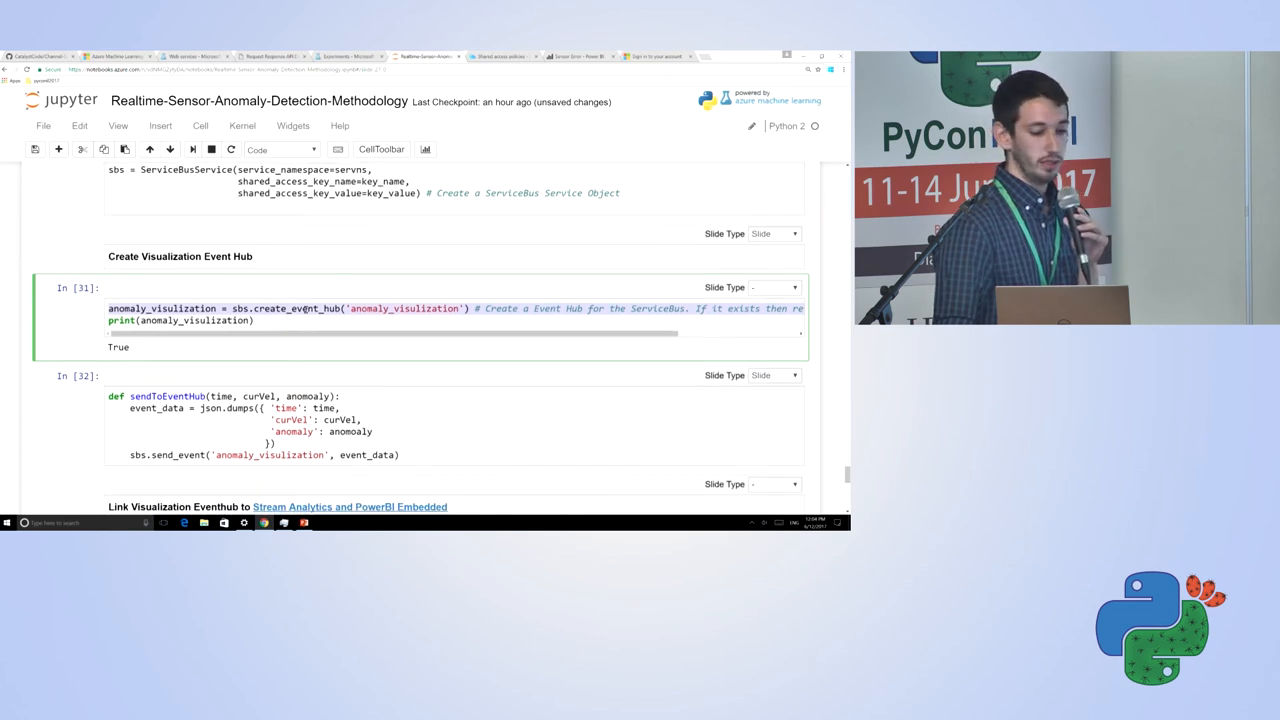
pyautogui.scroll(-3)
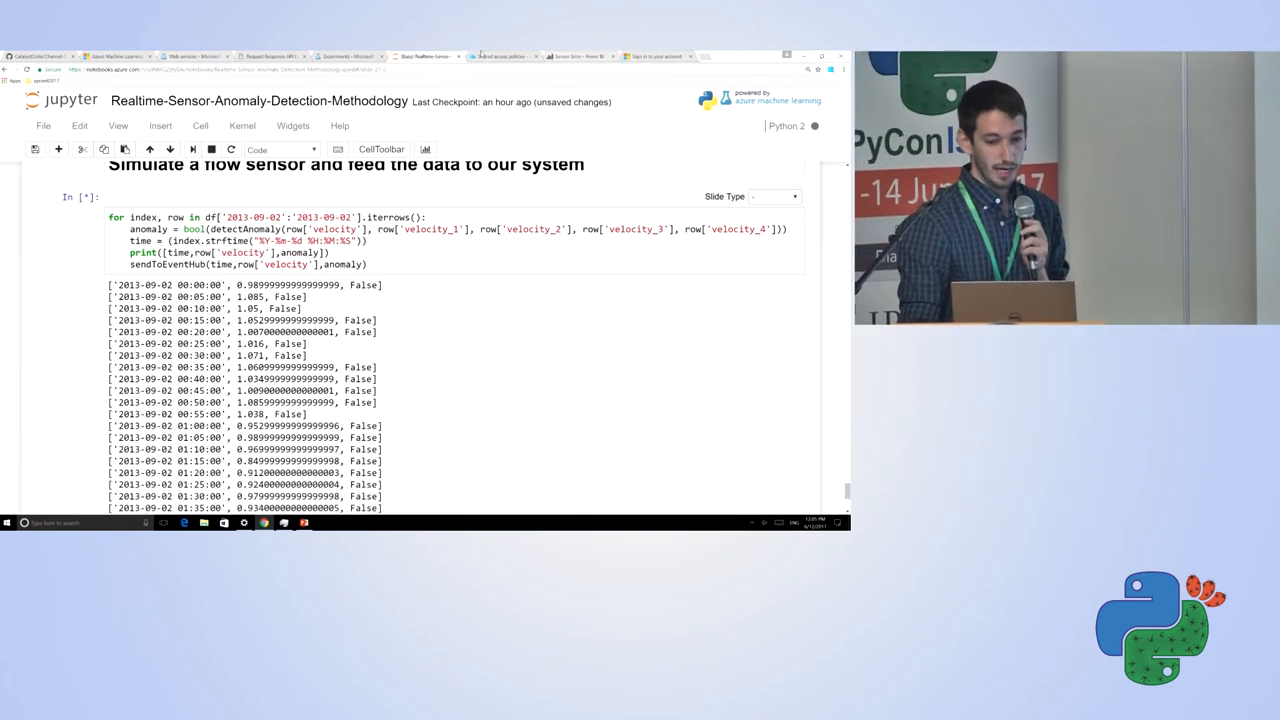
pyautogui.click(500, 56)
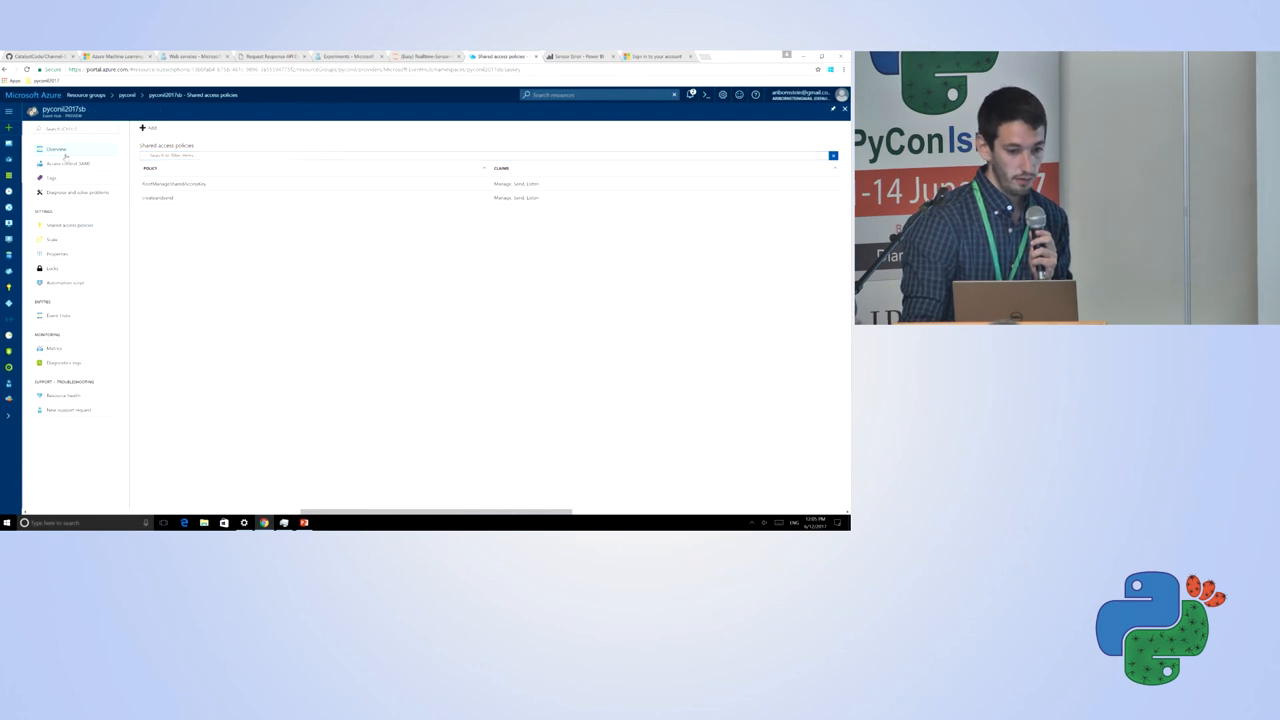
# Step: View the pyconil2017streamanalytics job query, then switch to the Power BI Sensor Error report
pyautogui.click(62, 149)
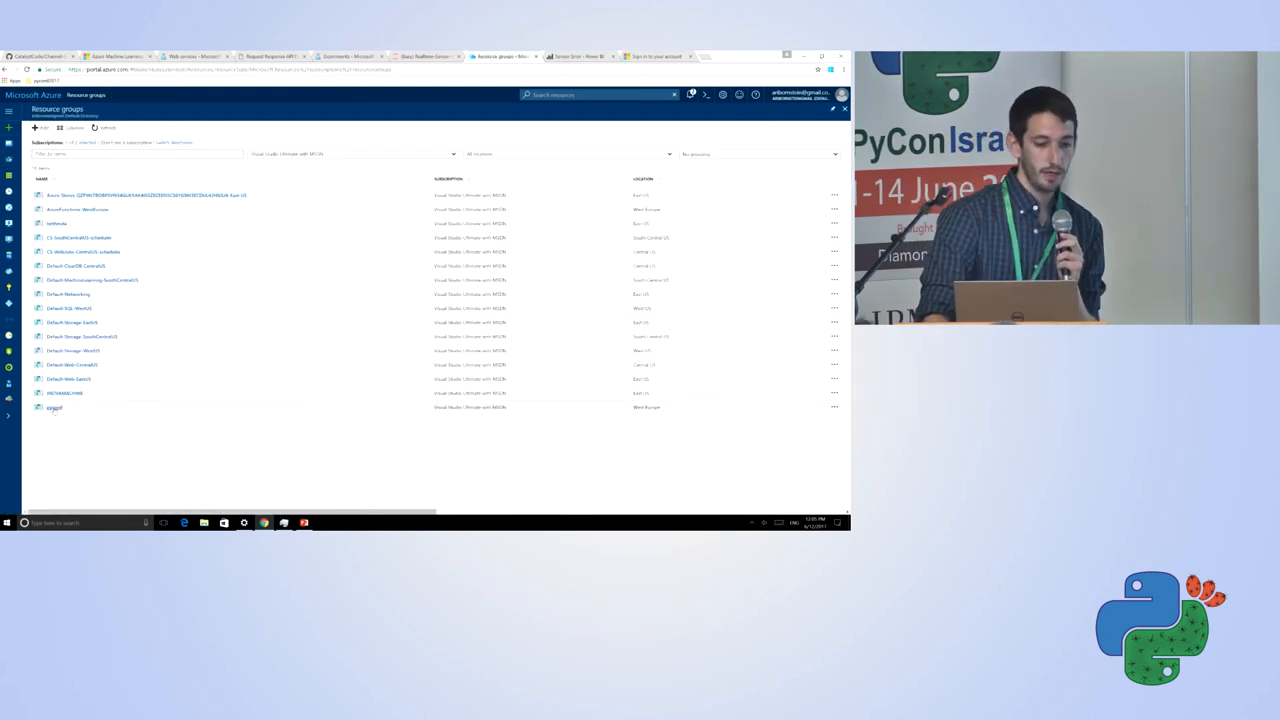
pyautogui.click(55, 408)
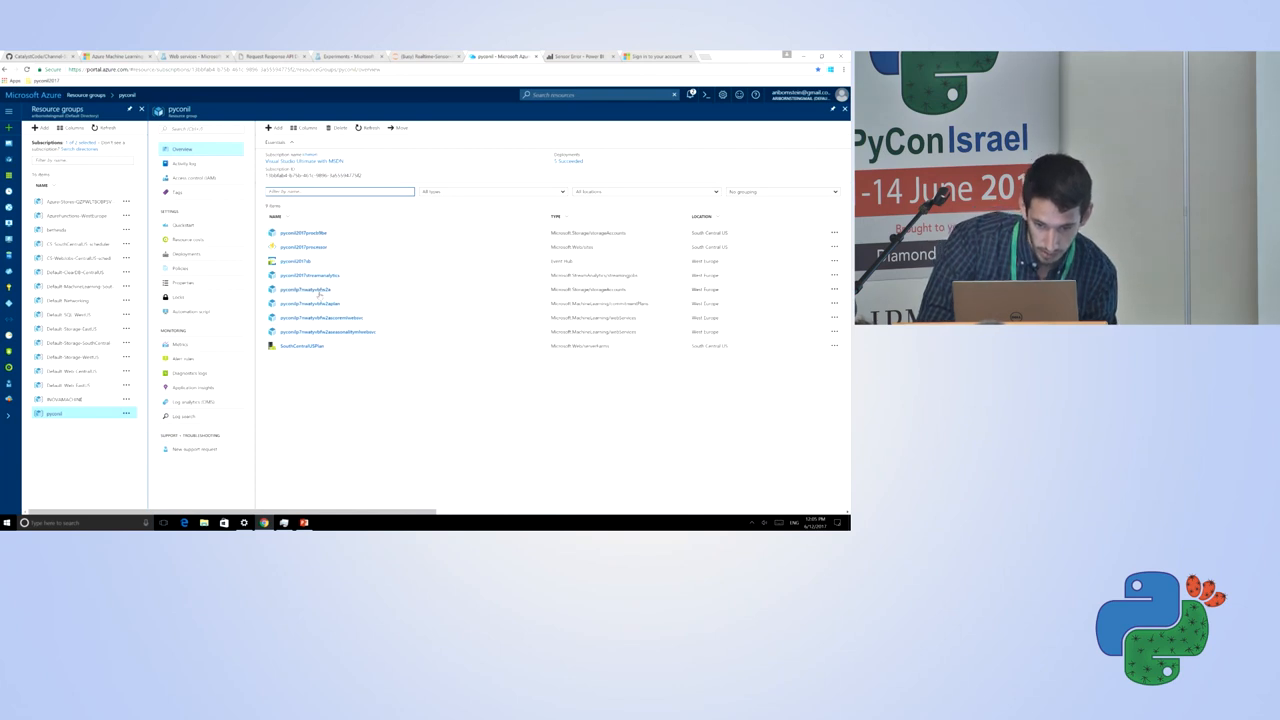
pyautogui.click(311, 275)
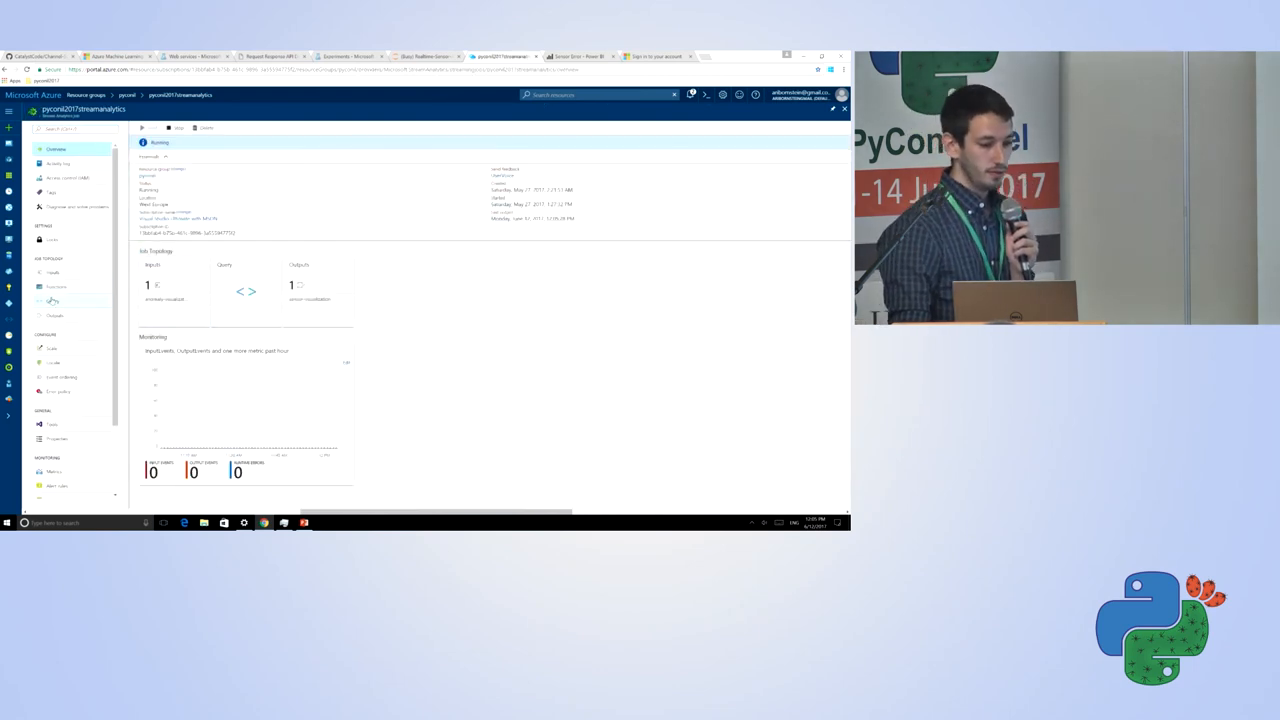
pyautogui.click(52, 301)
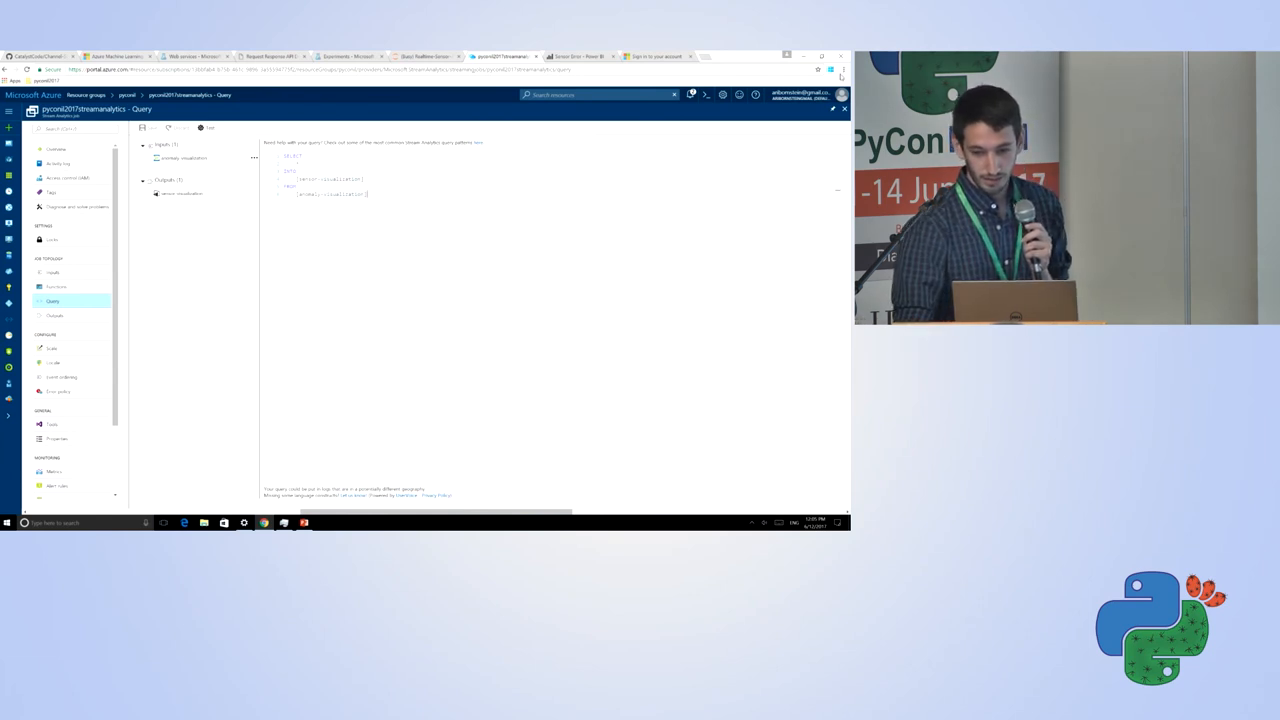
pyautogui.click(842, 68)
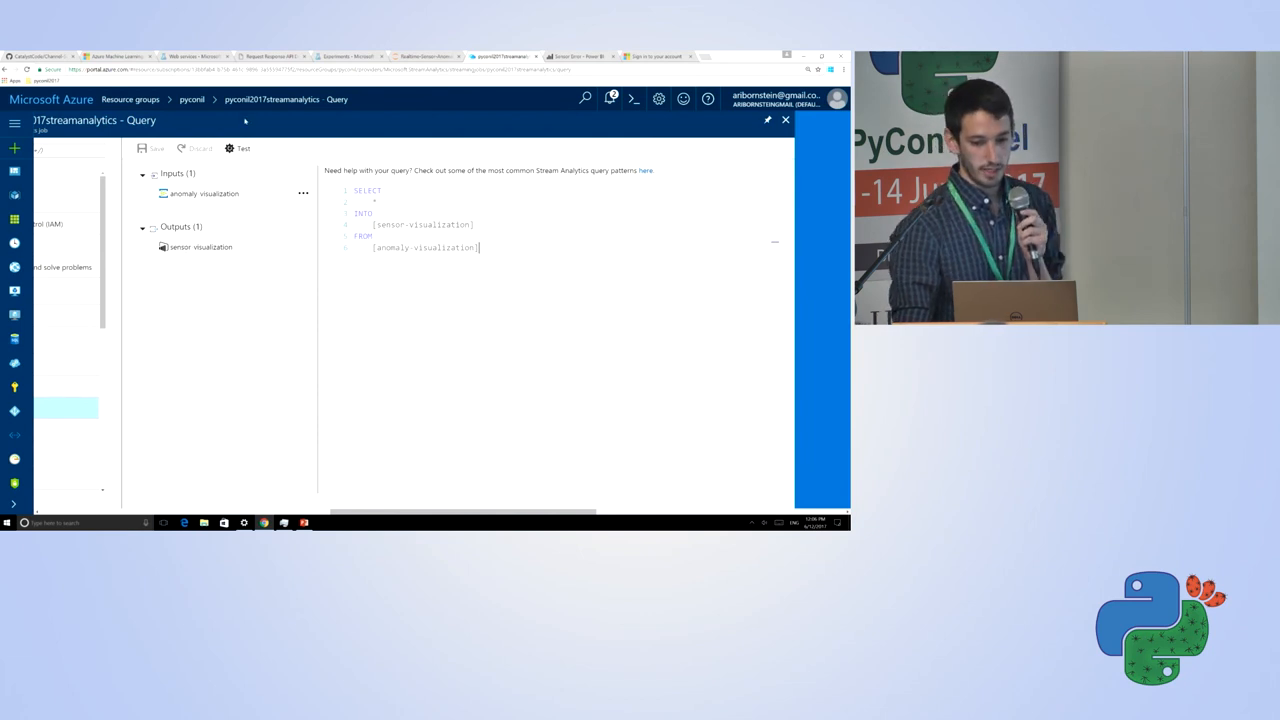
pyautogui.click(575, 56)
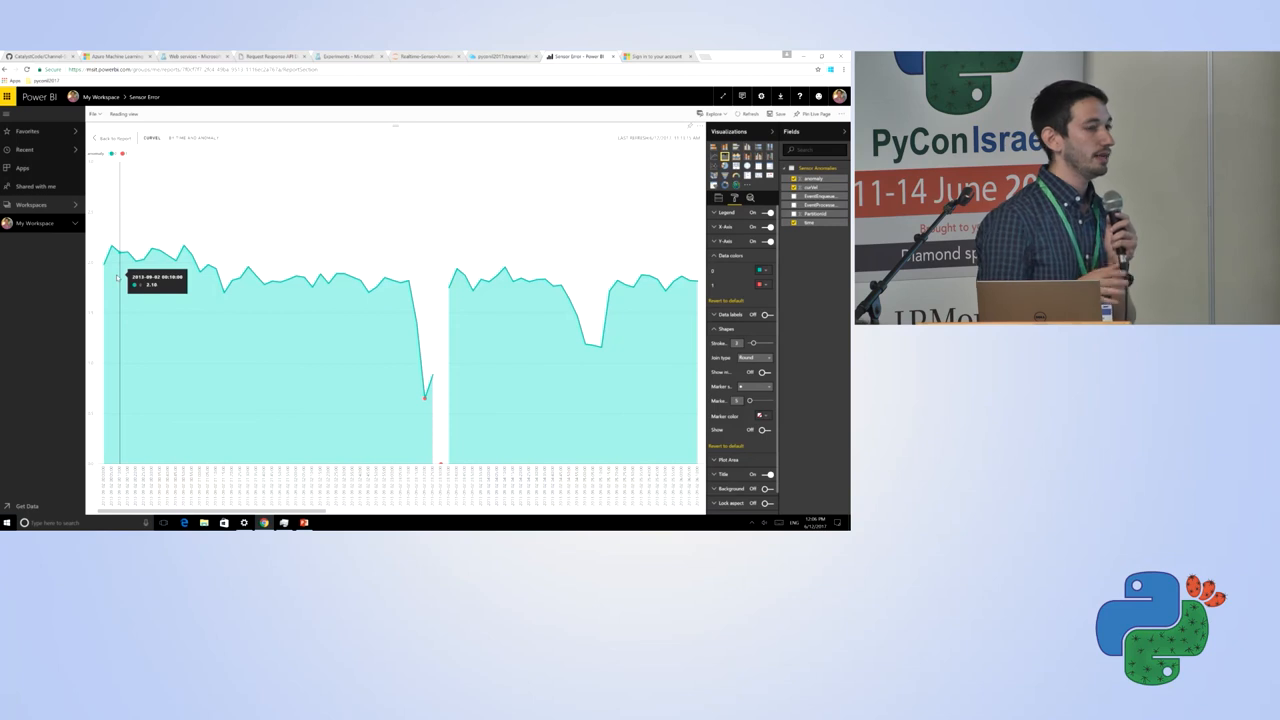
pyautogui.moveTo(155, 280)
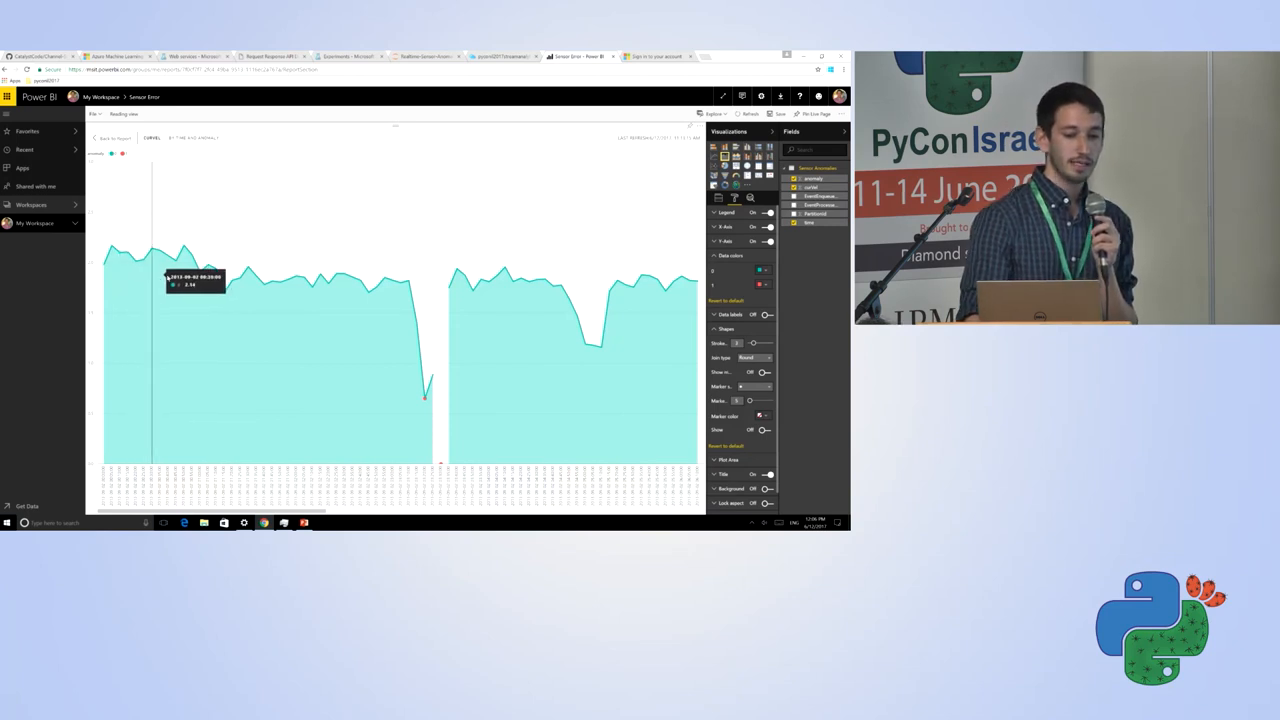
pyautogui.moveTo(377, 300)
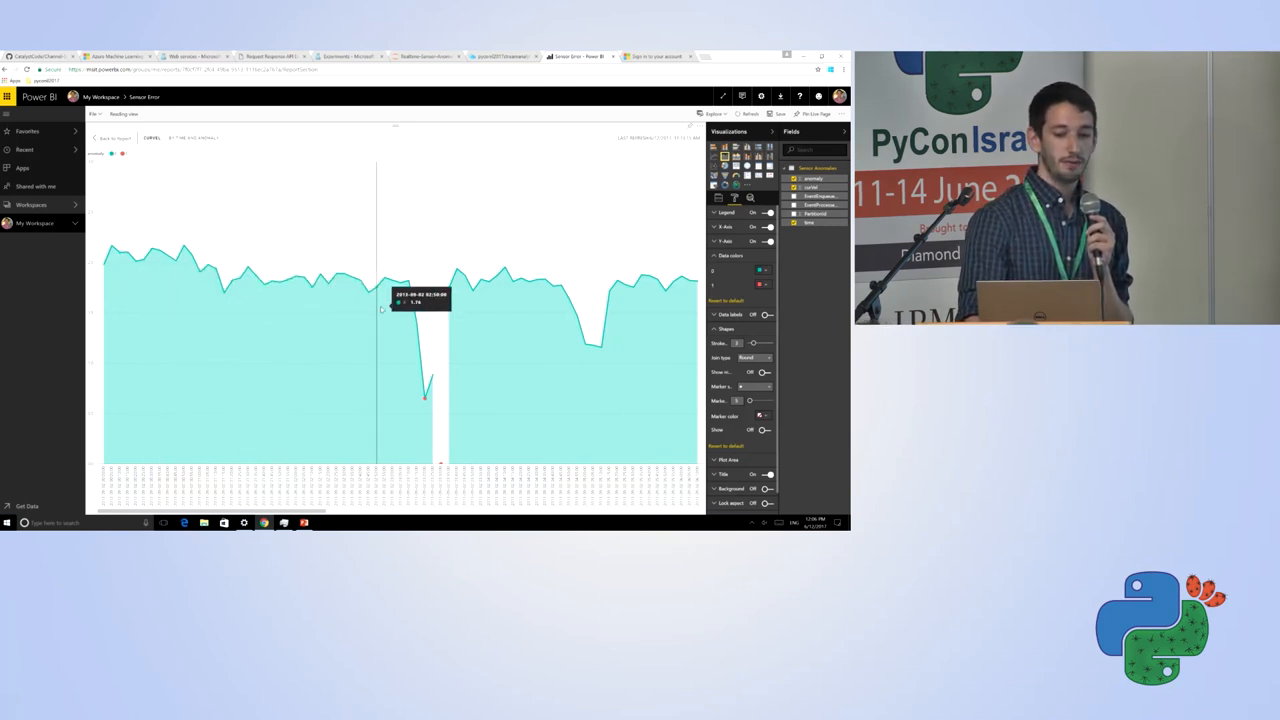